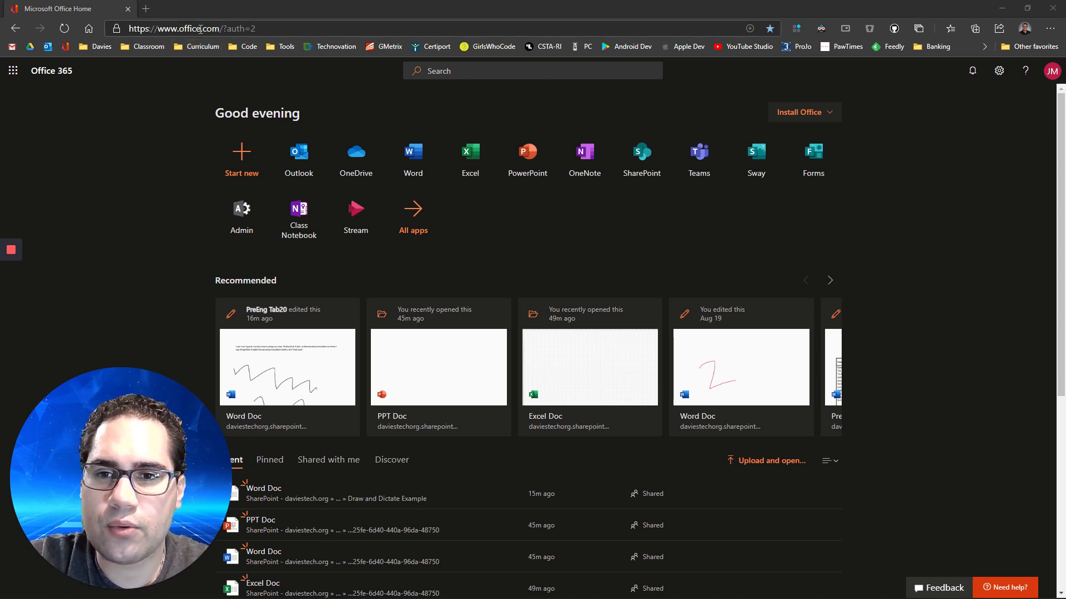
mouse_move(148, 262)
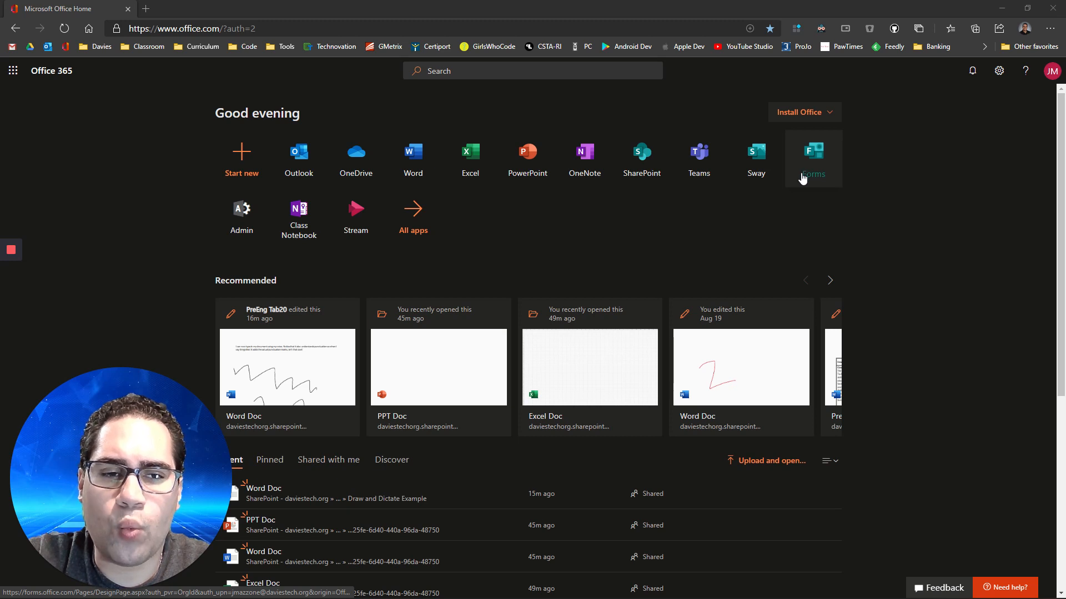
mouse_move(830, 188)
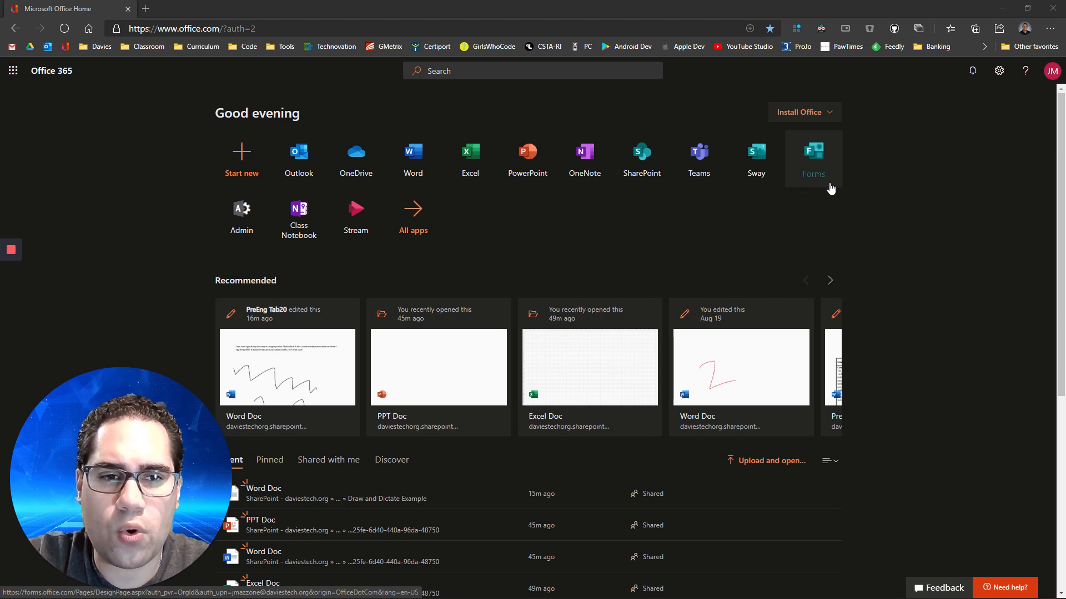
mouse_move(829, 188)
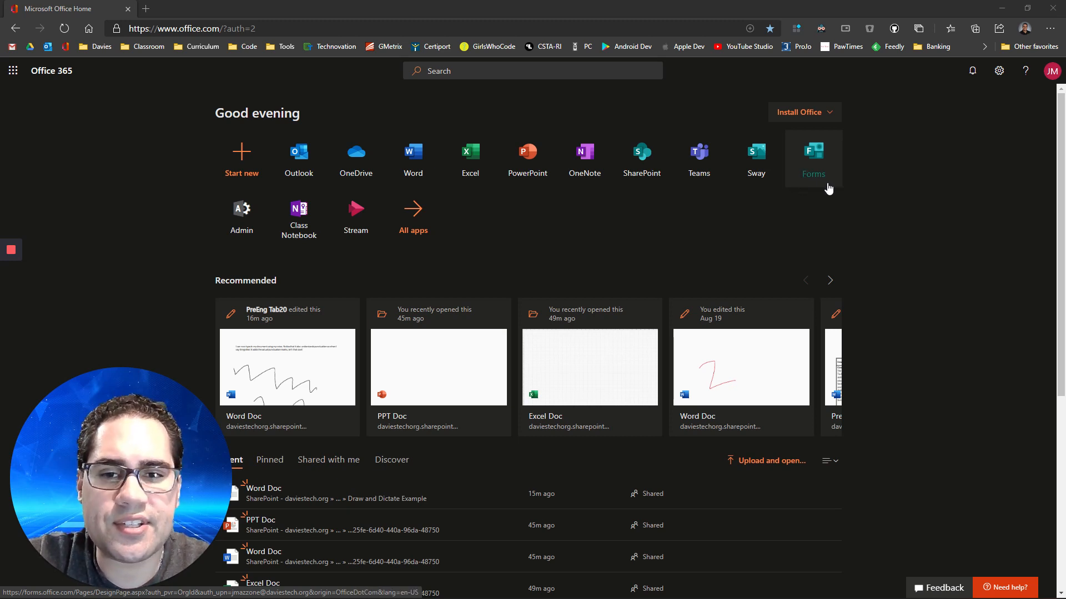
mouse_move(543, 159)
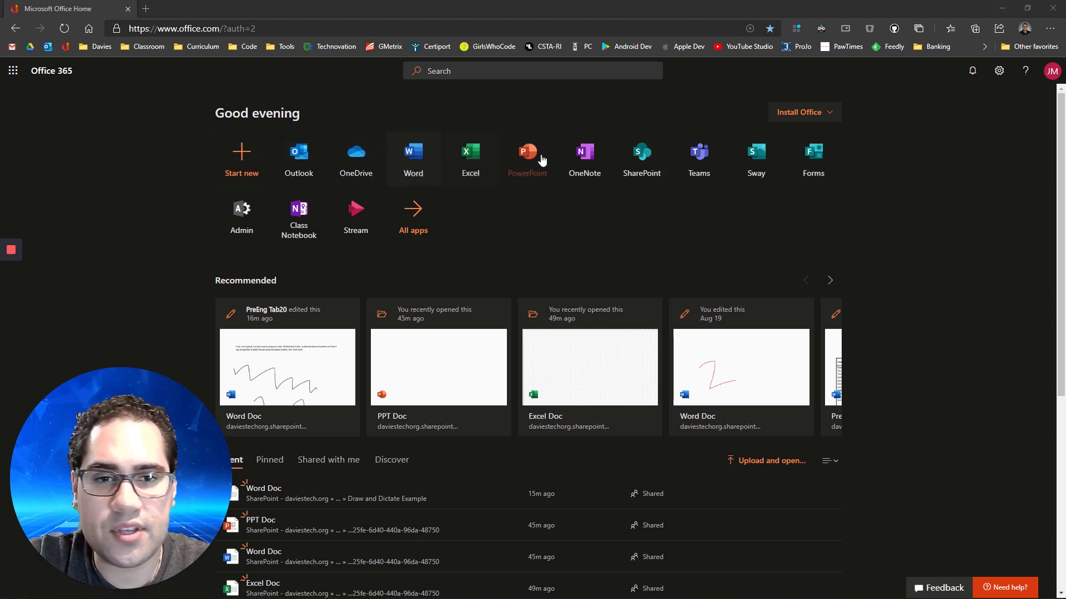
mouse_move(748, 167)
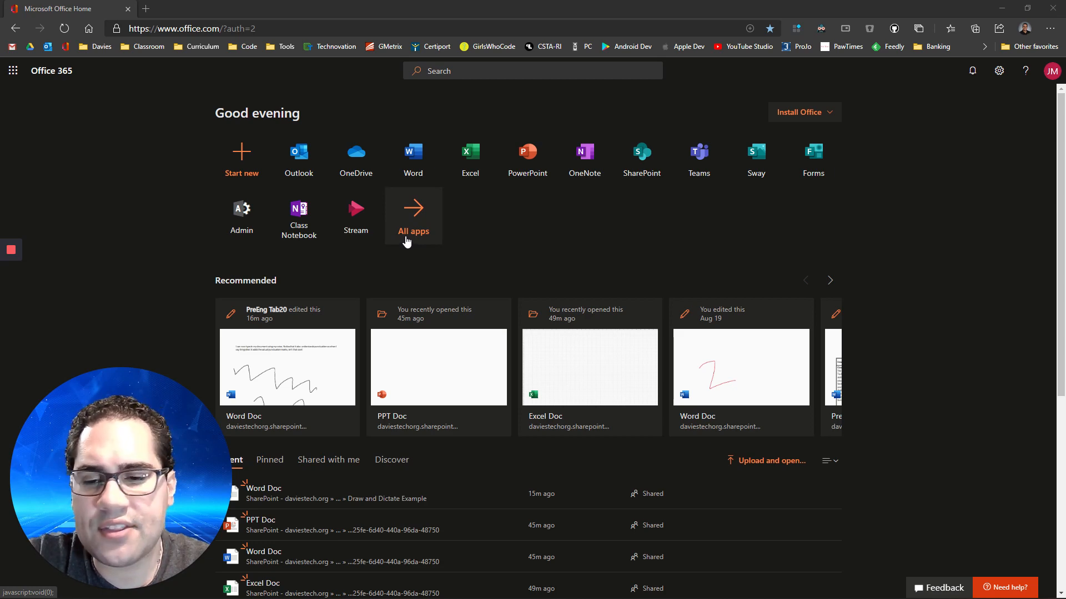
Step: Show All apps on the Office 365 home page to list every app including Forms
left_click(413, 214)
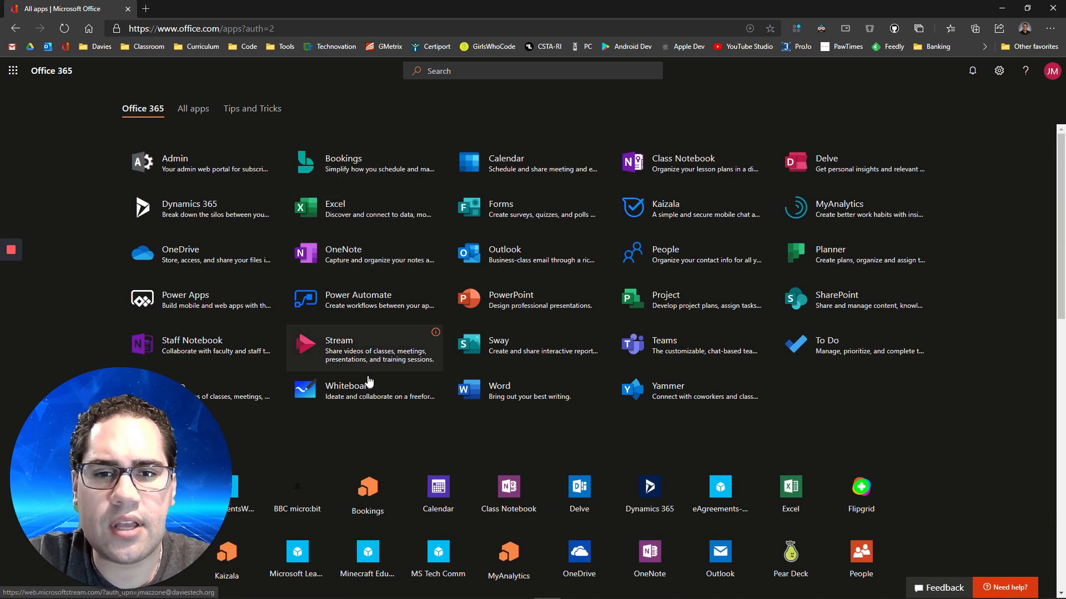
scroll("down", 3)
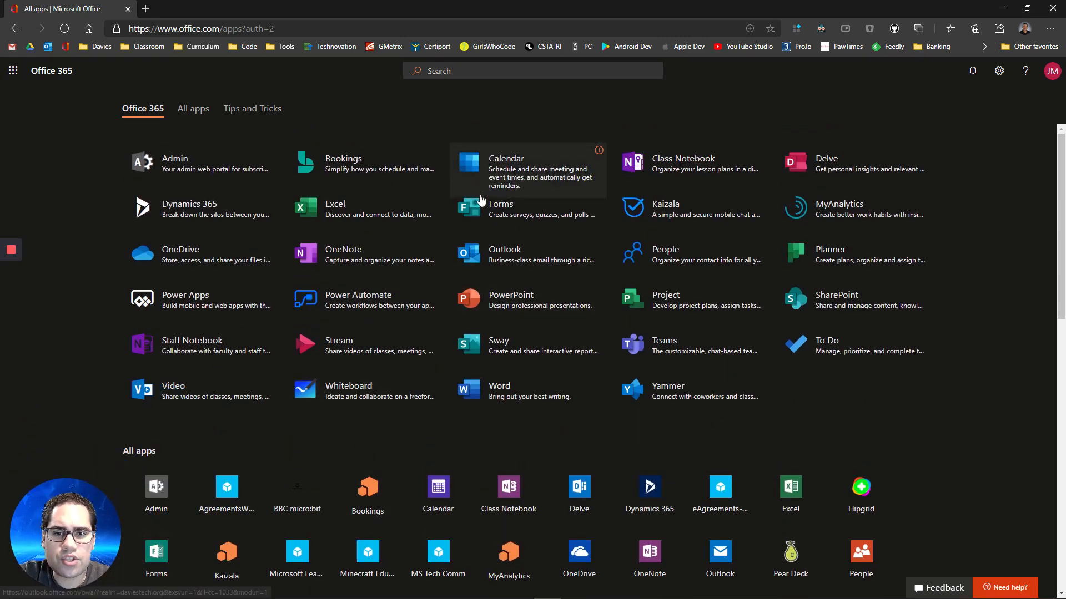
Step: Launch Forms from the app list, sign in with the password and stay signed in
left_click(500, 204)
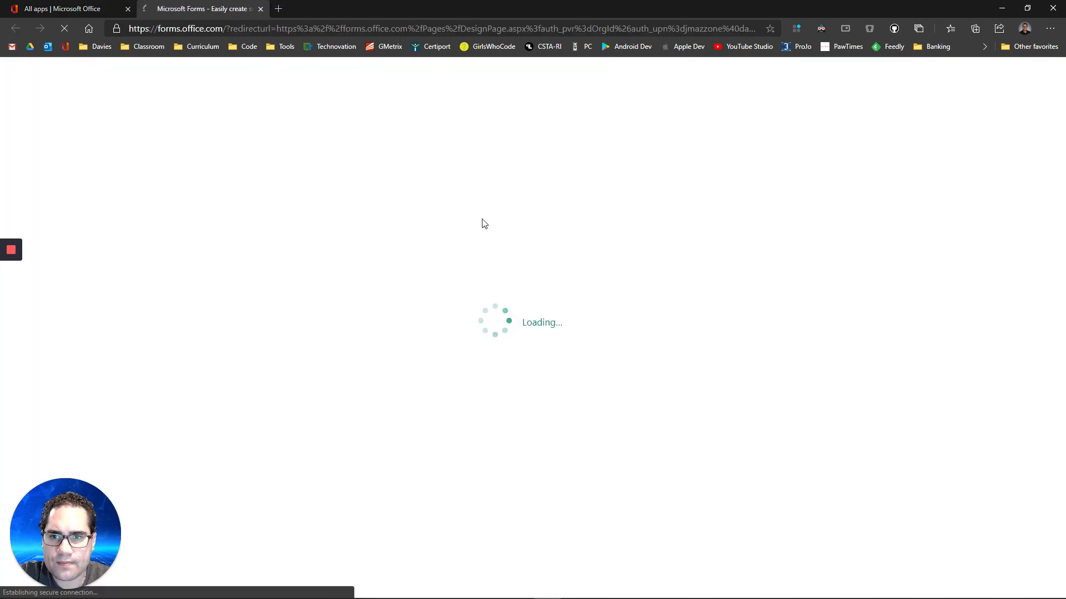
left_click(599, 389)
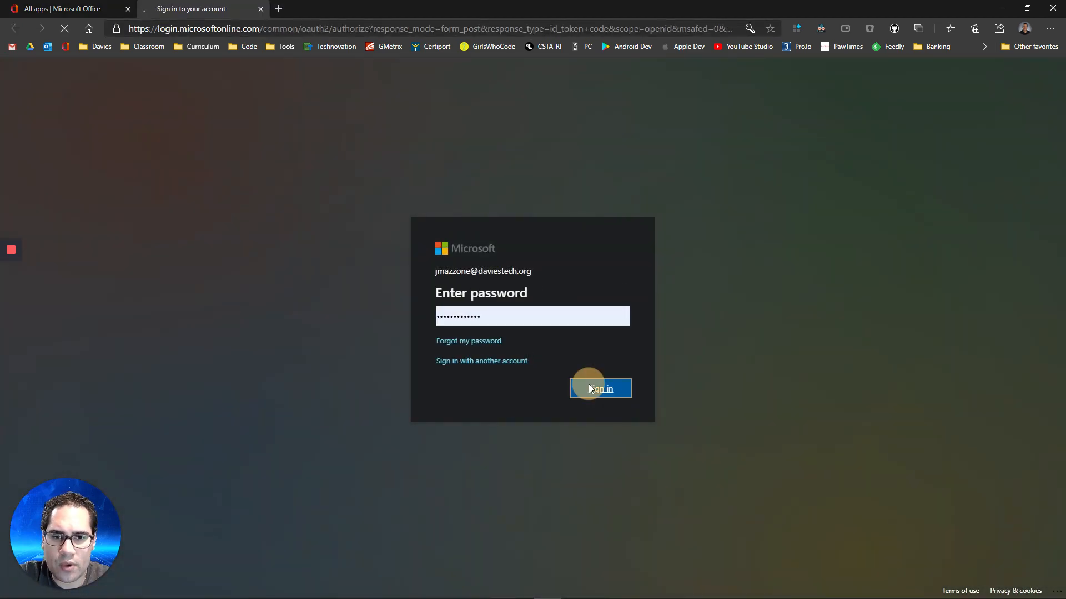
left_click(599, 389)
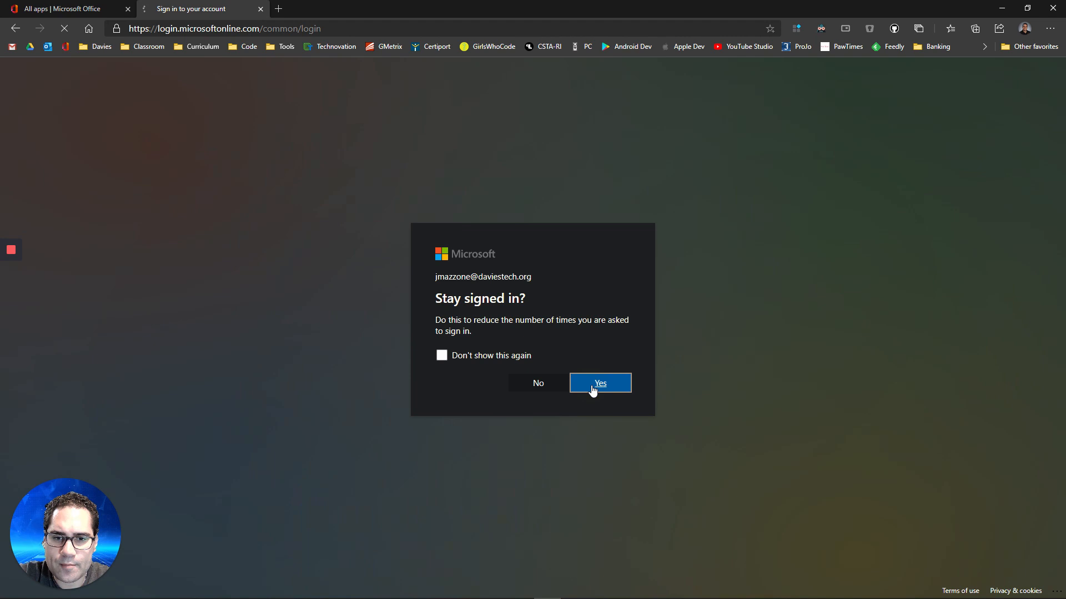
left_click(600, 383)
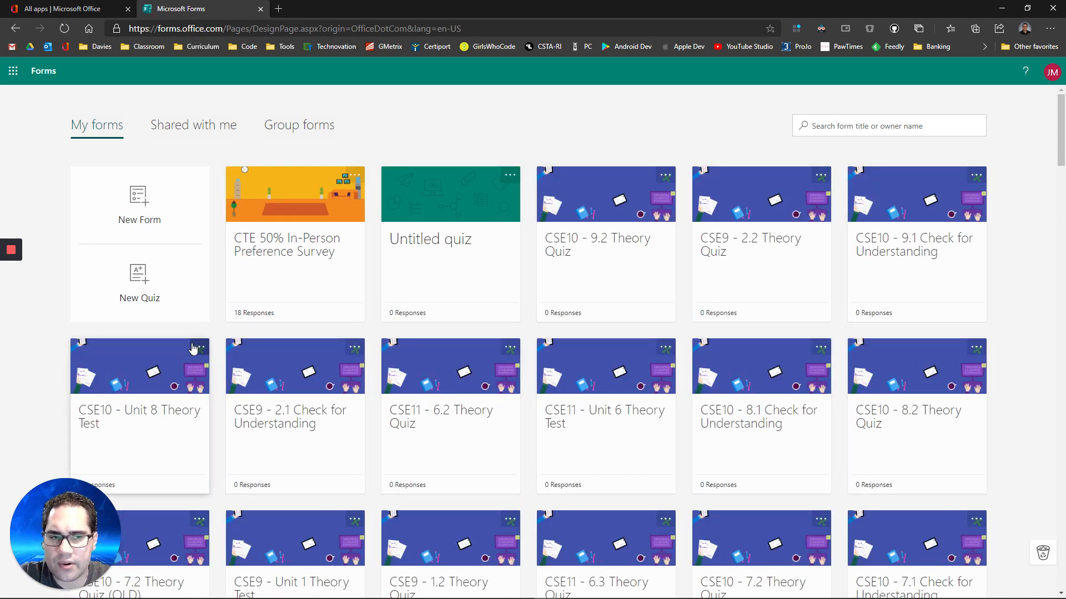
mouse_move(284, 268)
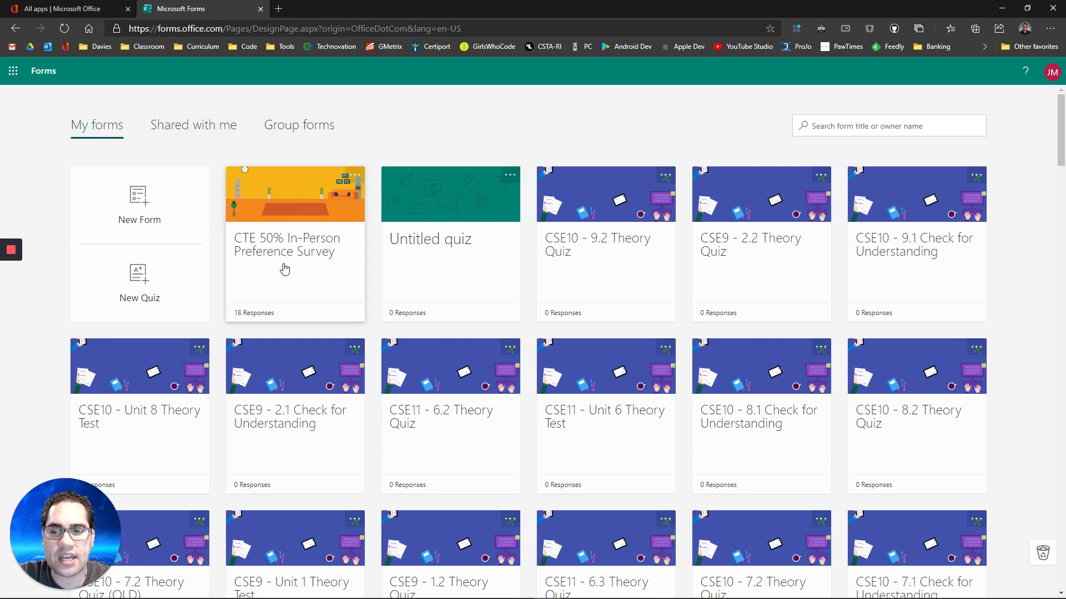
mouse_move(461, 133)
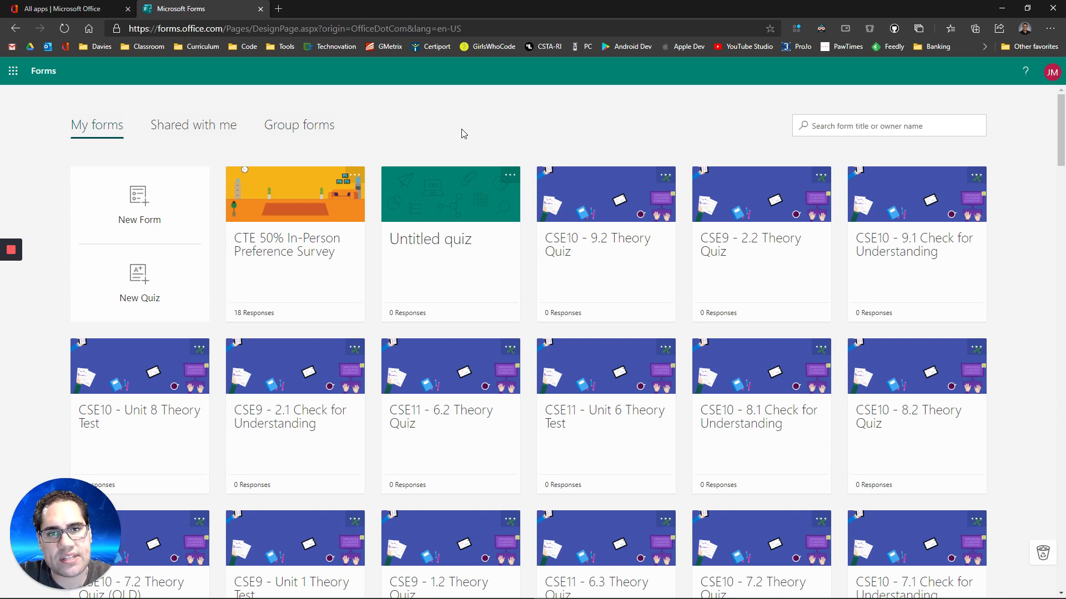
mouse_move(139, 283)
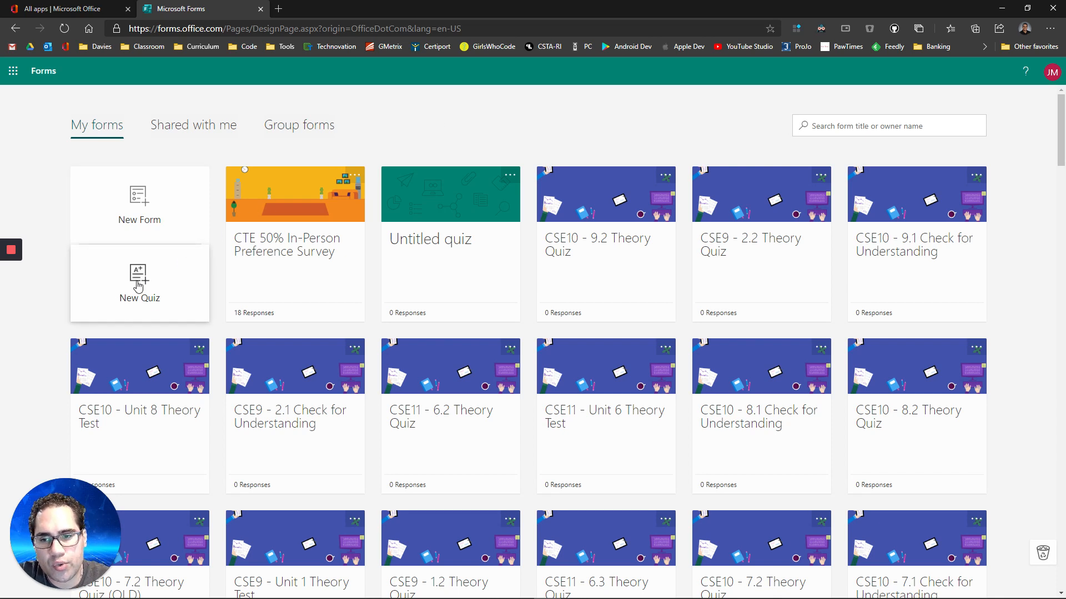
mouse_move(173, 222)
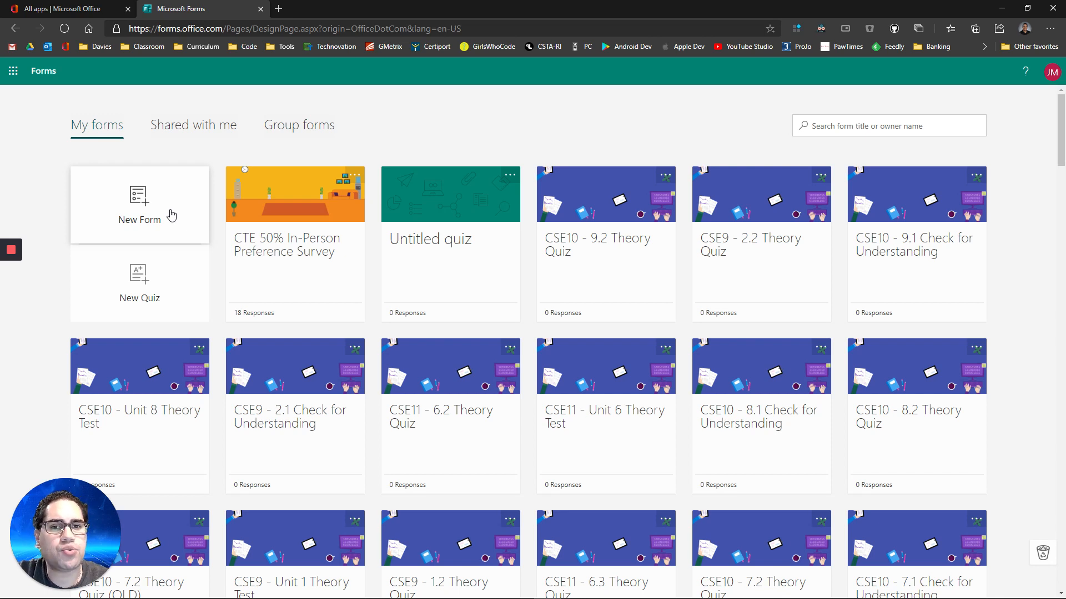
mouse_move(176, 216)
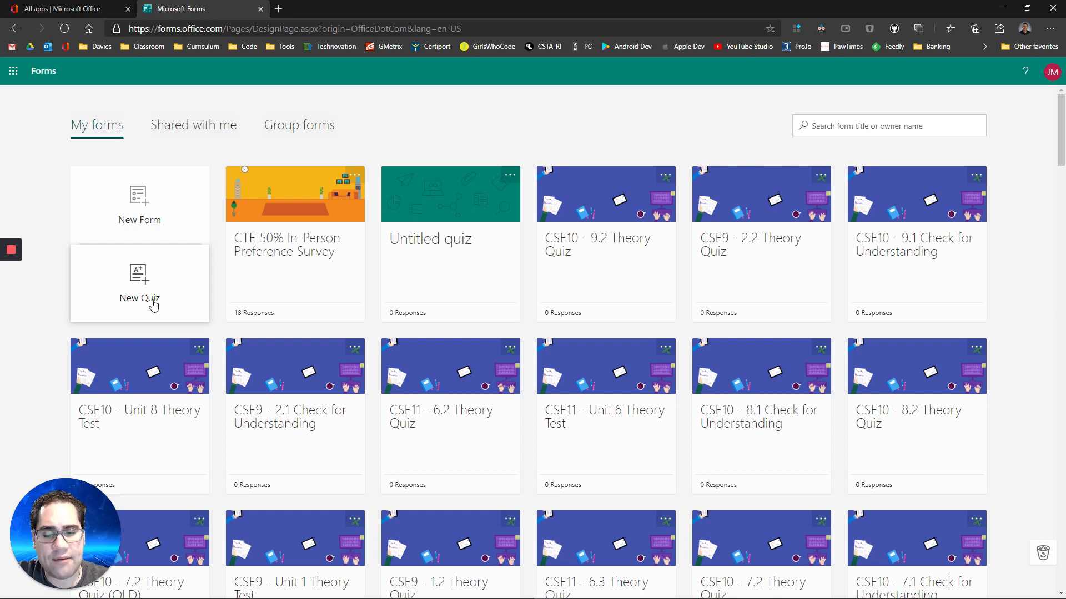
mouse_move(125, 298)
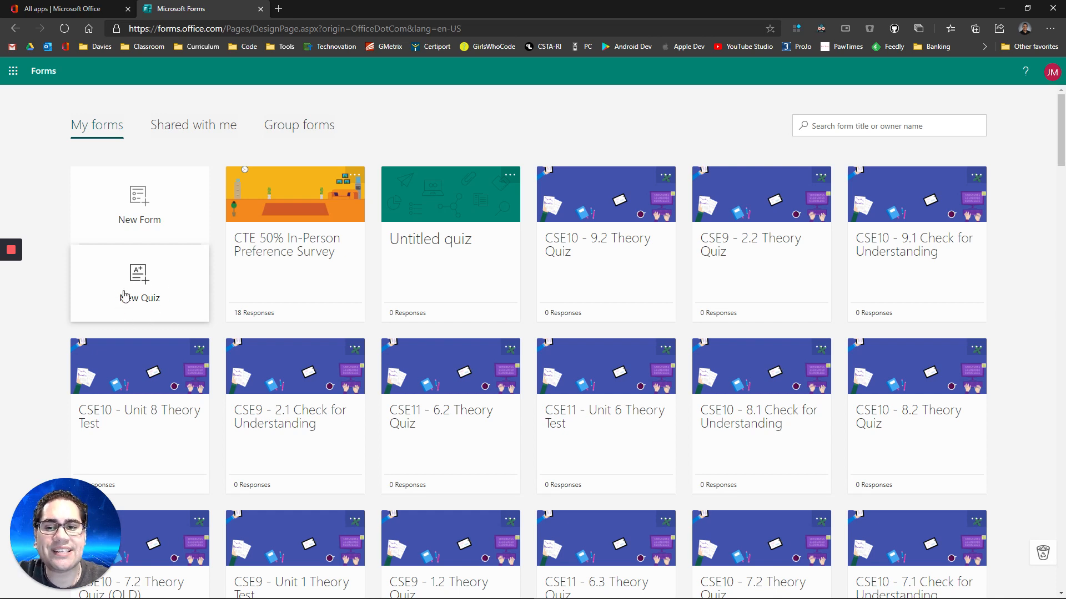
mouse_move(124, 308)
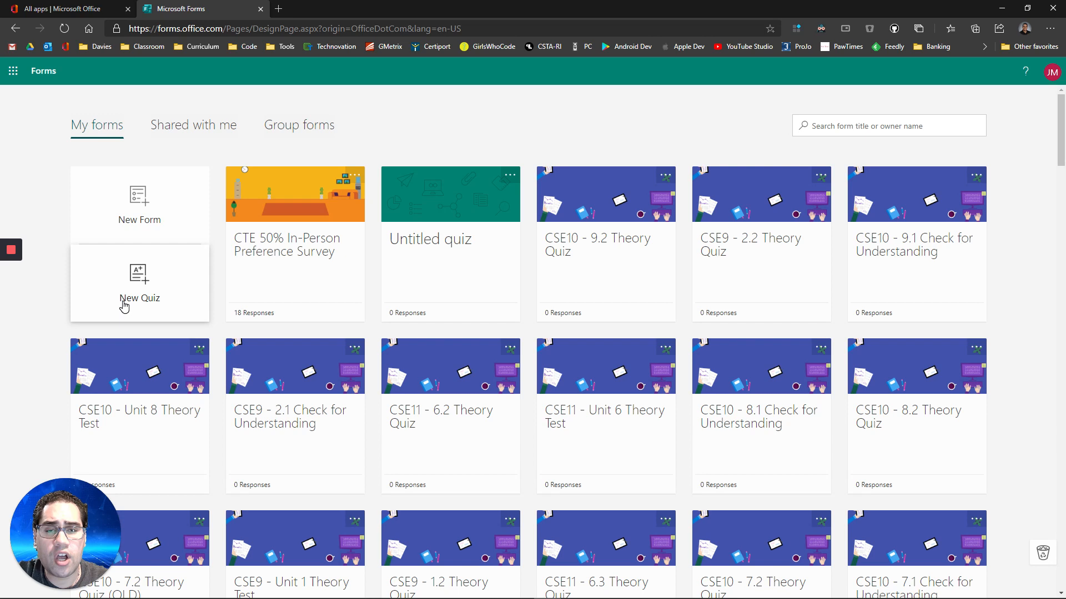
mouse_move(169, 248)
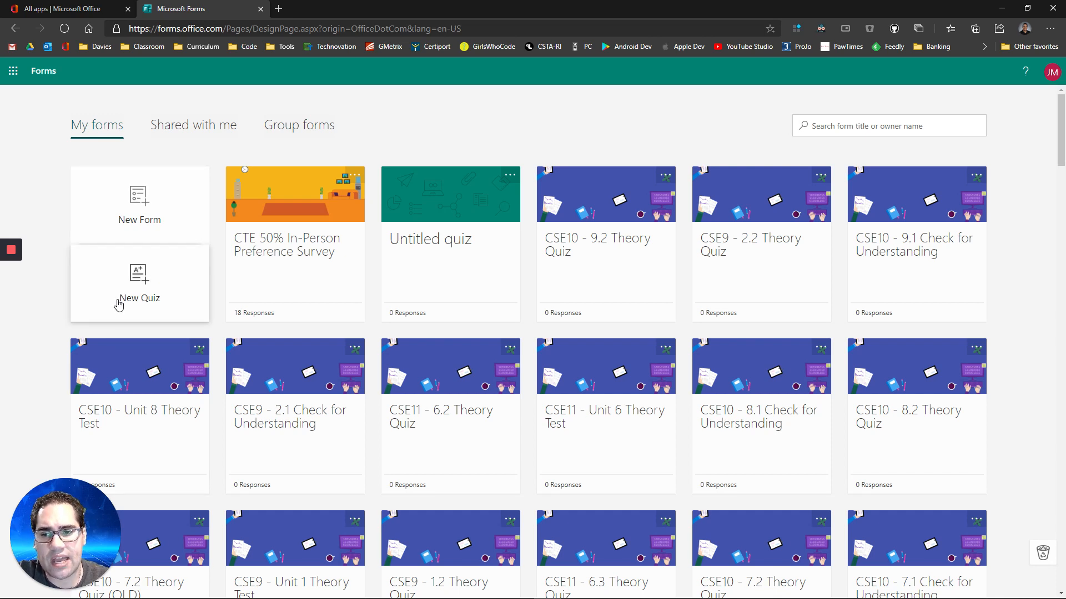
Step: Start a new quiz and title it 'EdTech Joe's Test'
left_click(139, 283)
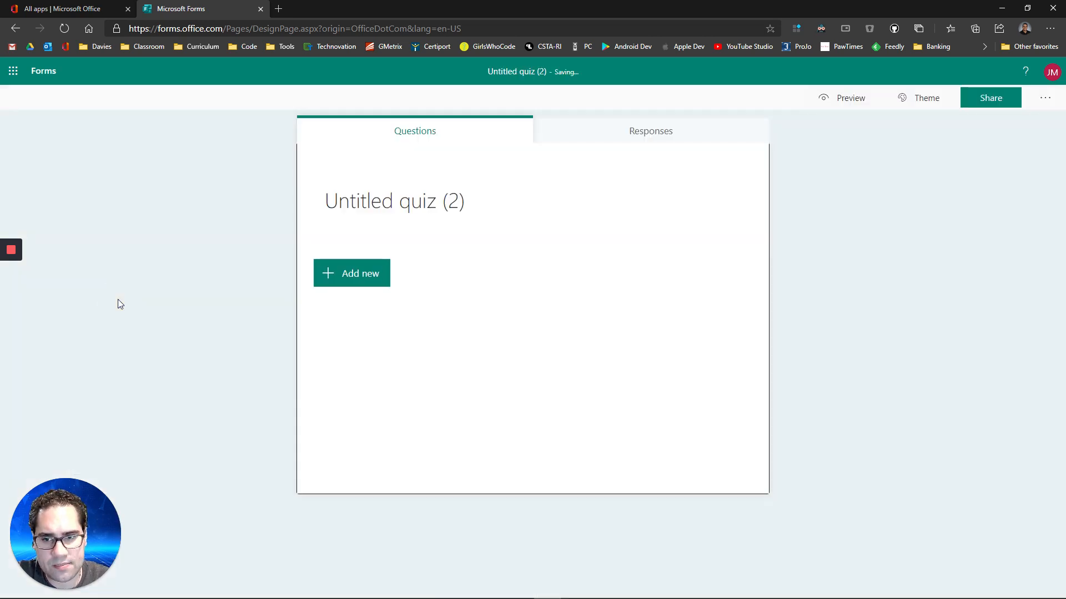
left_click(394, 201)
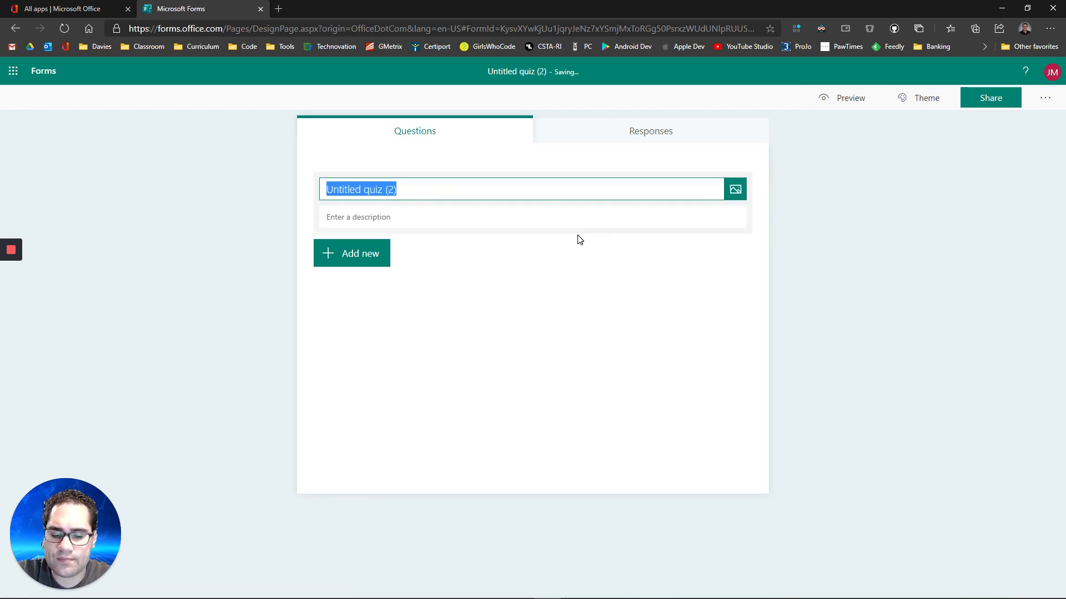
type("EdTech")
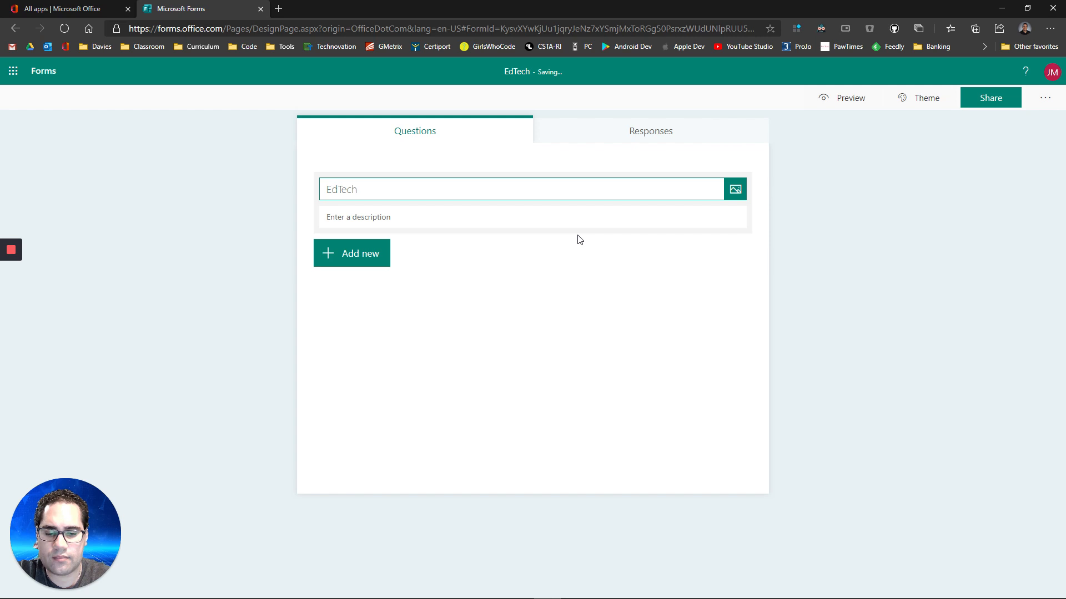
type("Joe's Te")
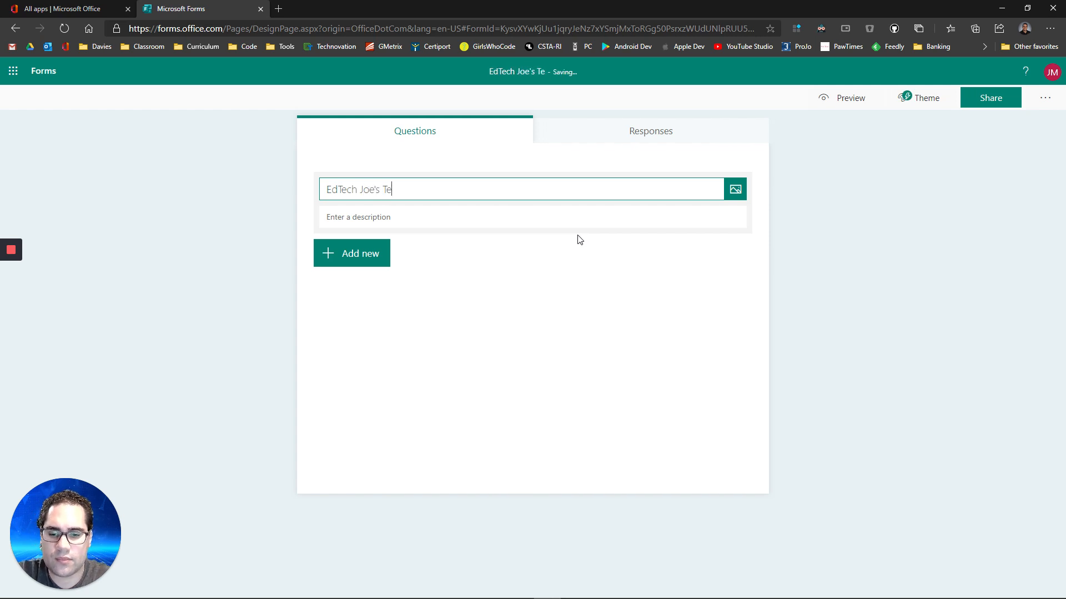
type("st")
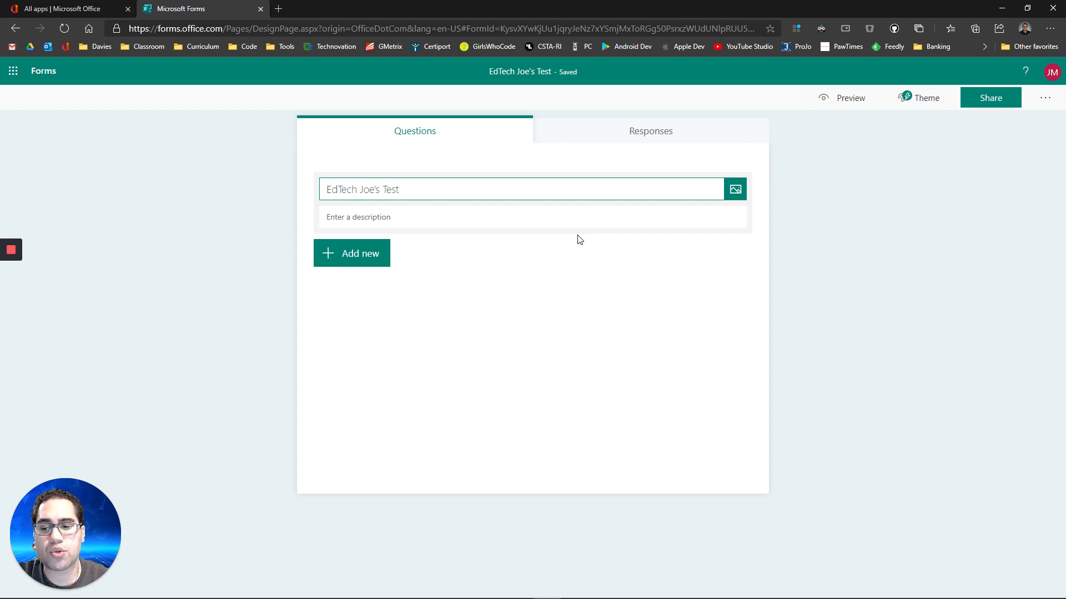
mouse_move(562, 240)
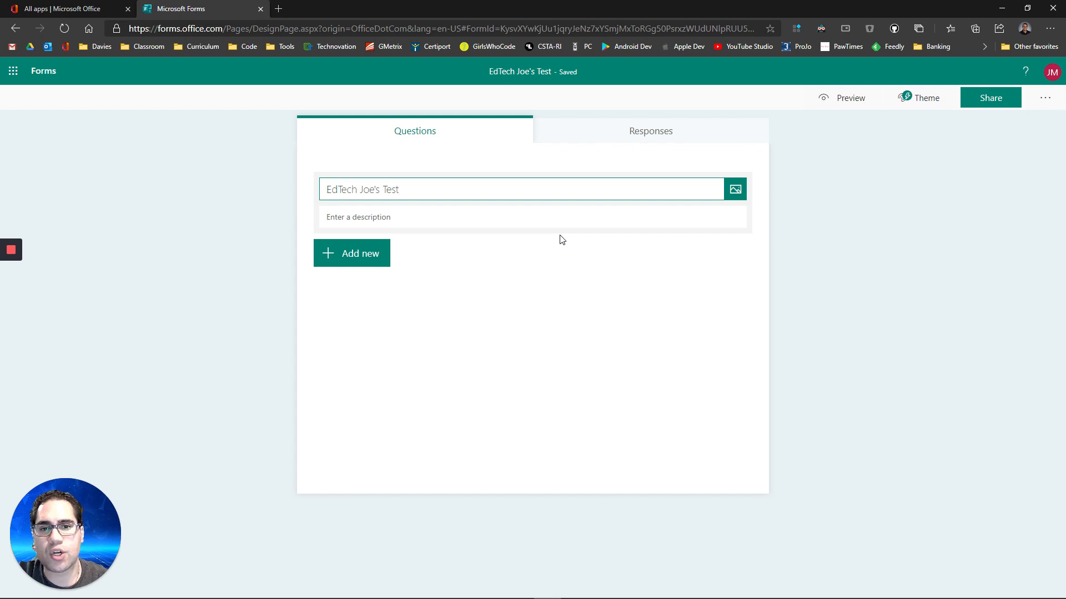
left_click(378, 188)
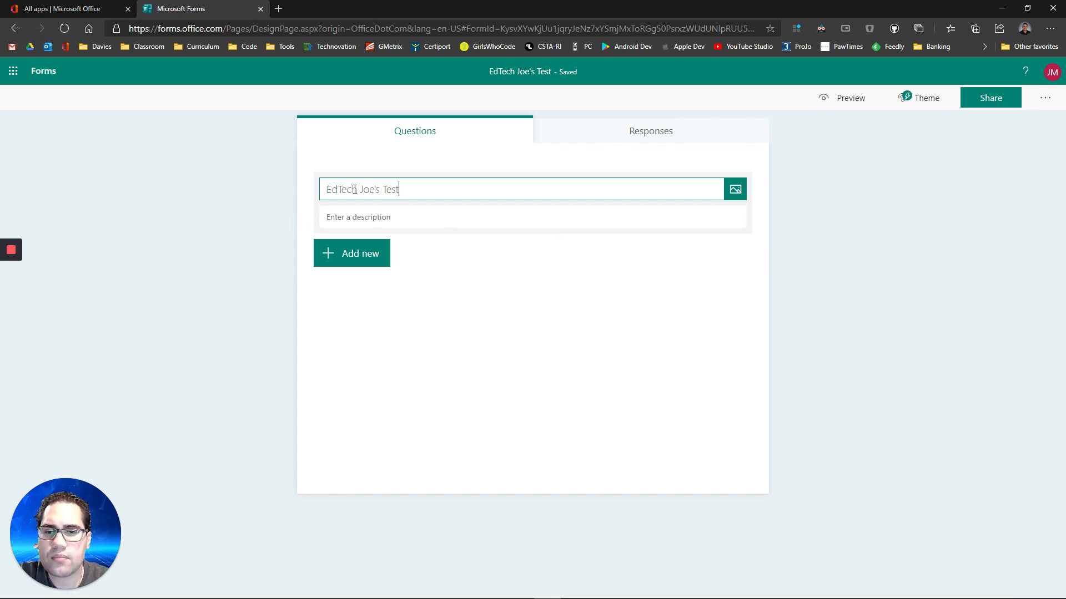
mouse_move(735, 189)
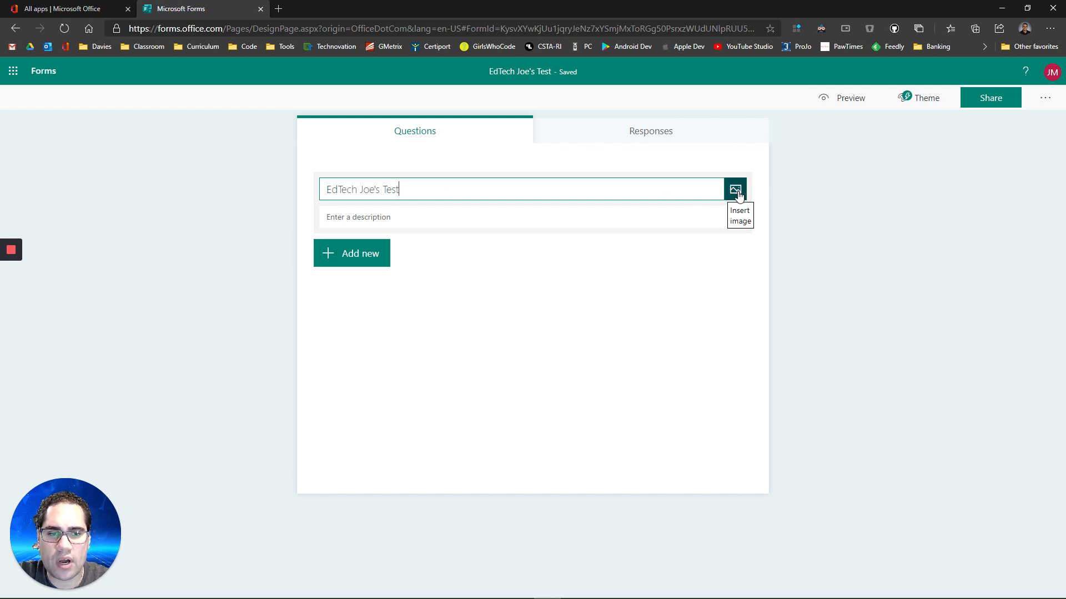
Step: Apply the smiley-face and five-star photo theme to the quiz
left_click(926, 98)
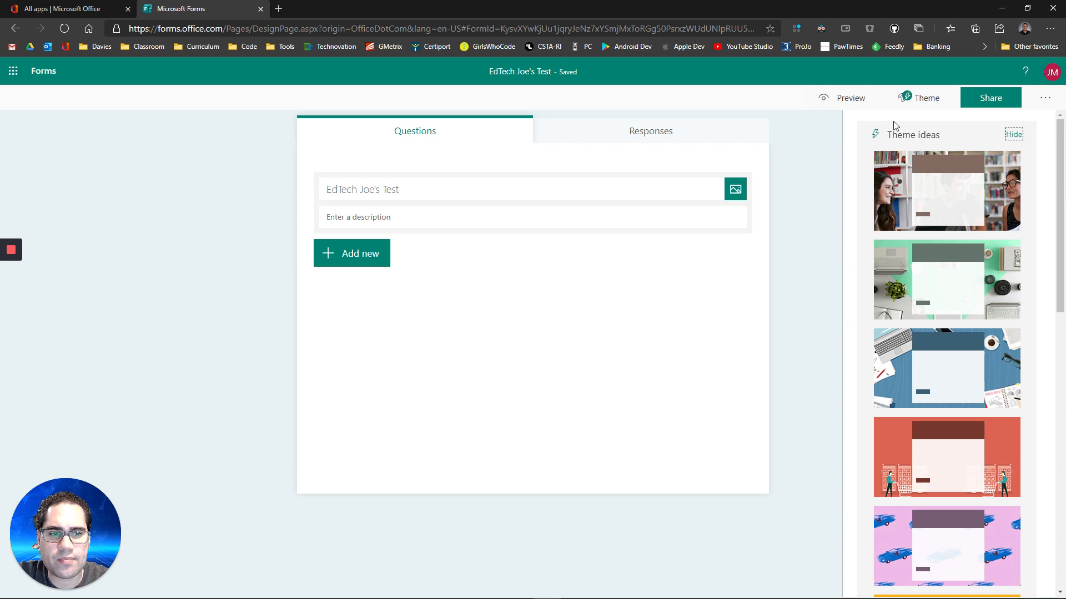
scroll("down", 3)
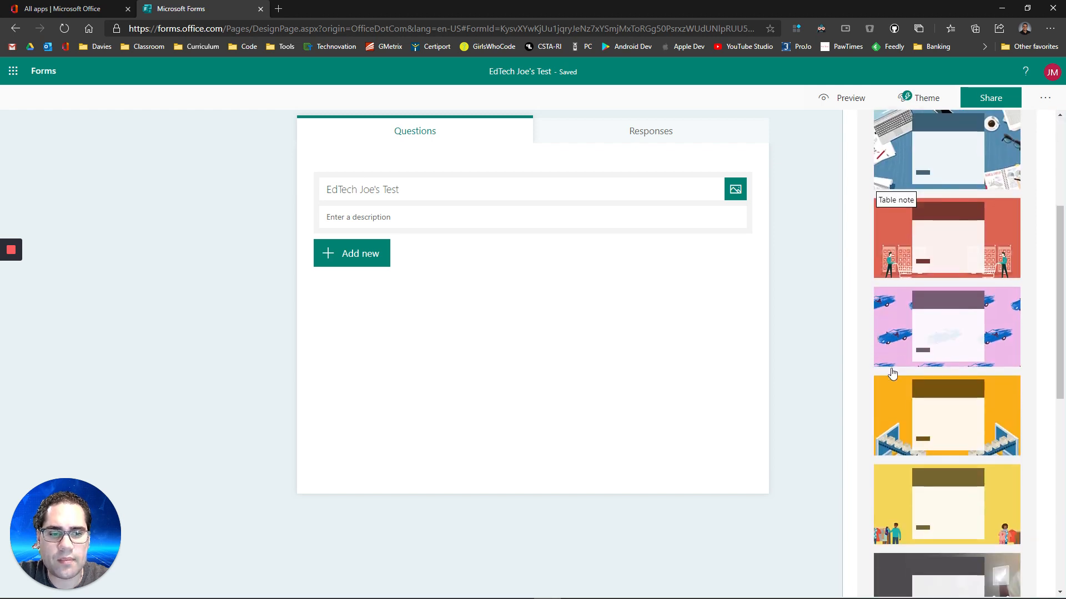
scroll("down", 3)
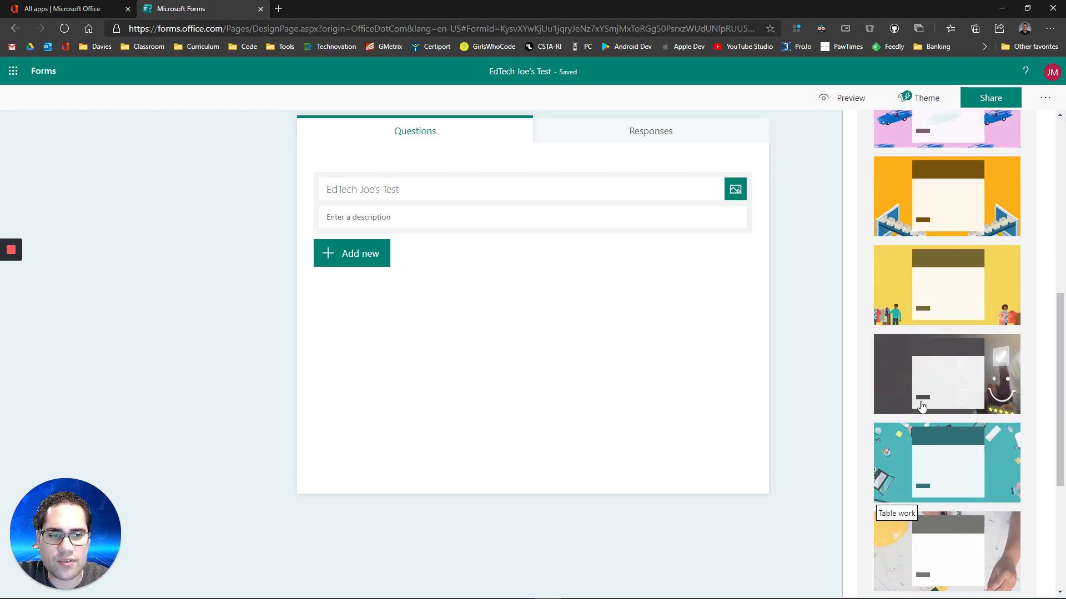
scroll("down", 3)
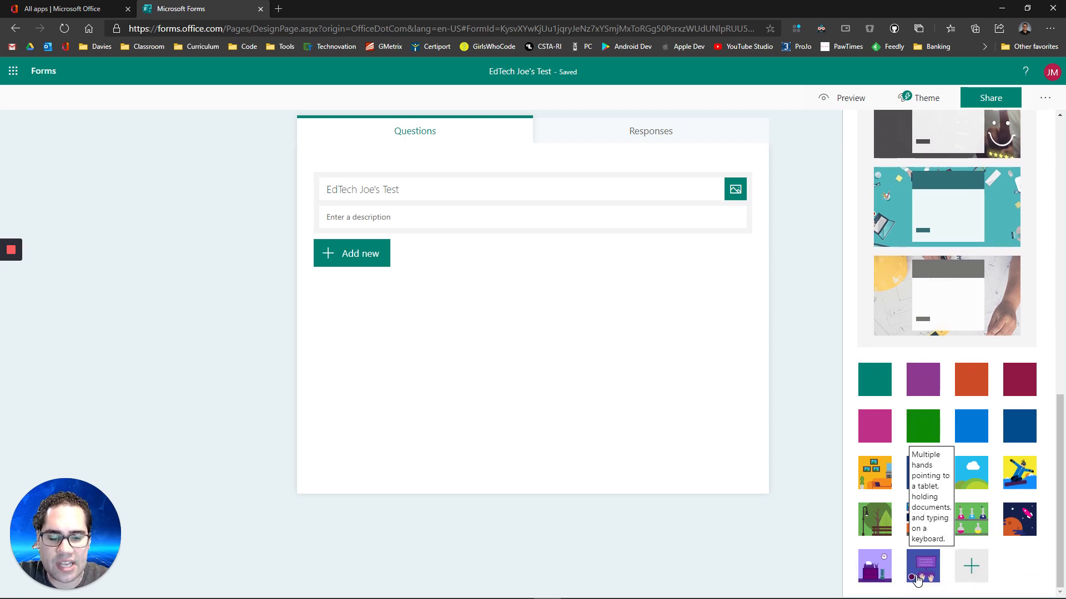
left_click(923, 566)
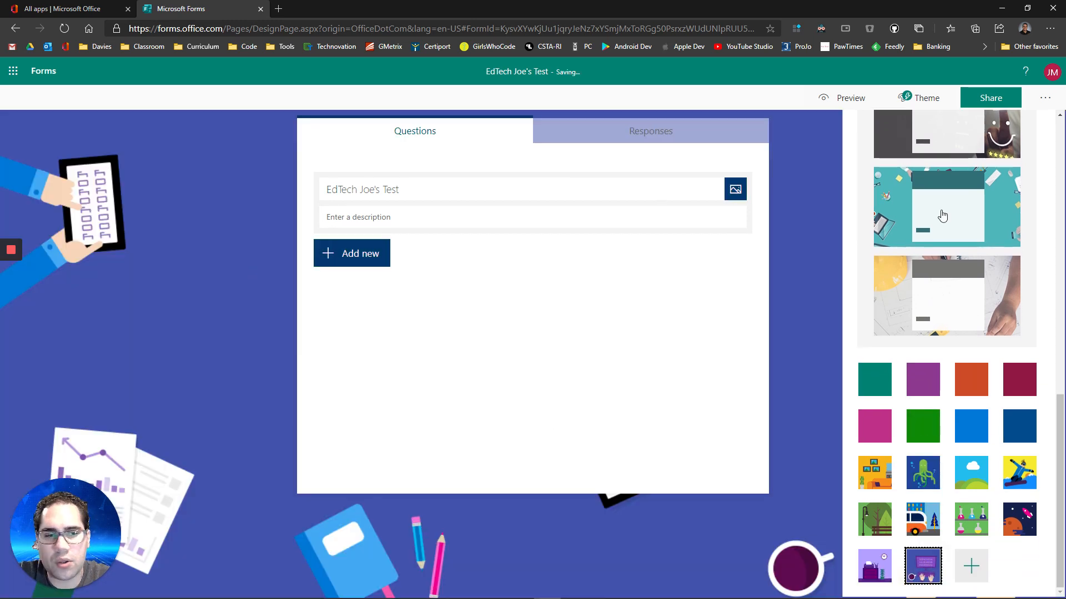
scroll("down", 3)
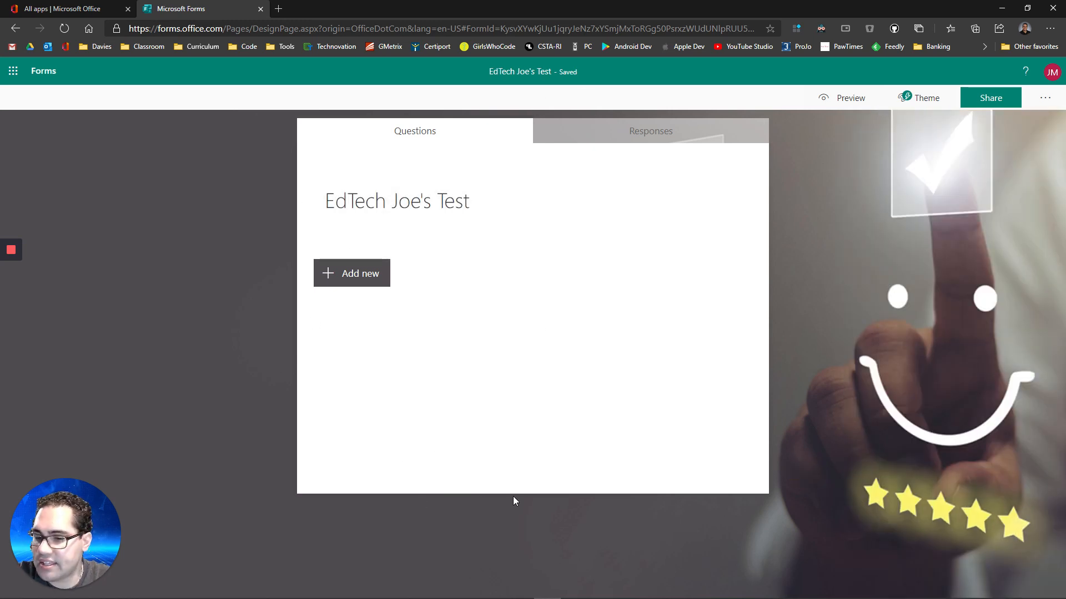
mouse_move(303, 367)
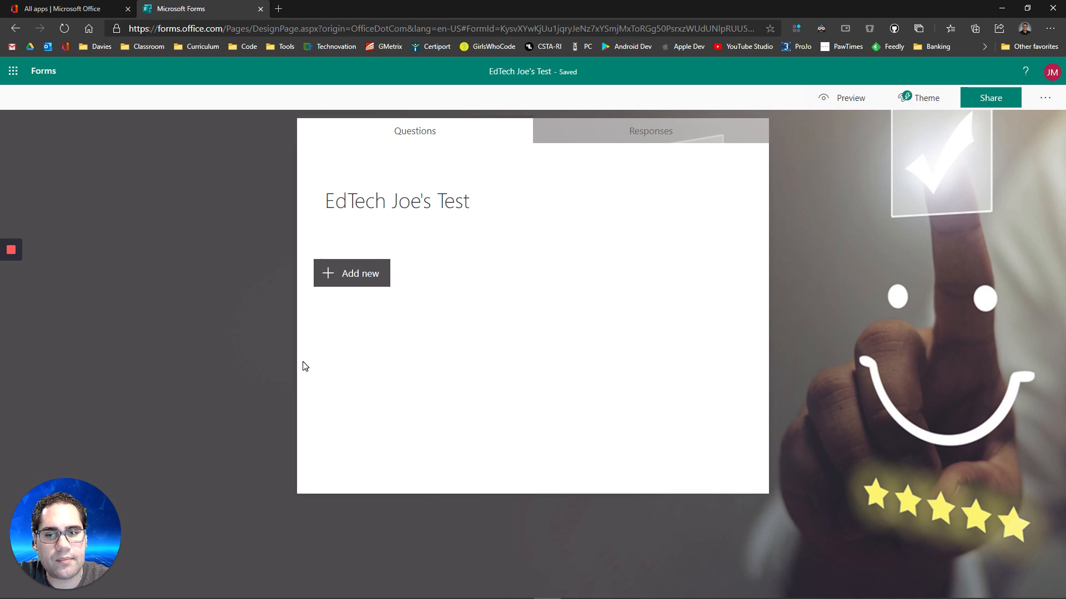
mouse_move(365, 276)
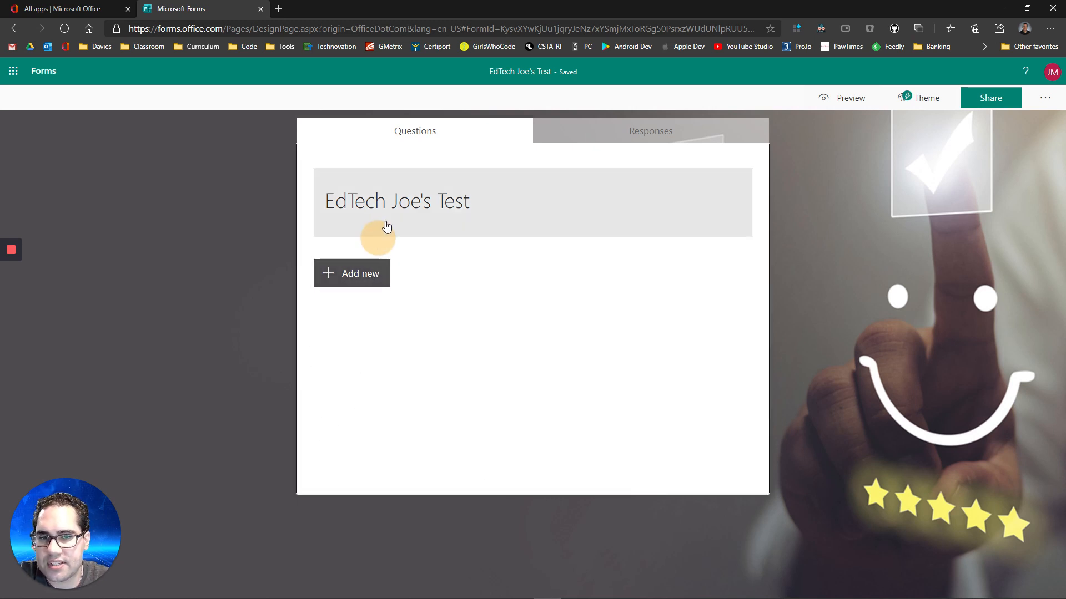
Step: Add a new question and browse the full list of question types, then collapse it
left_click(397, 201)
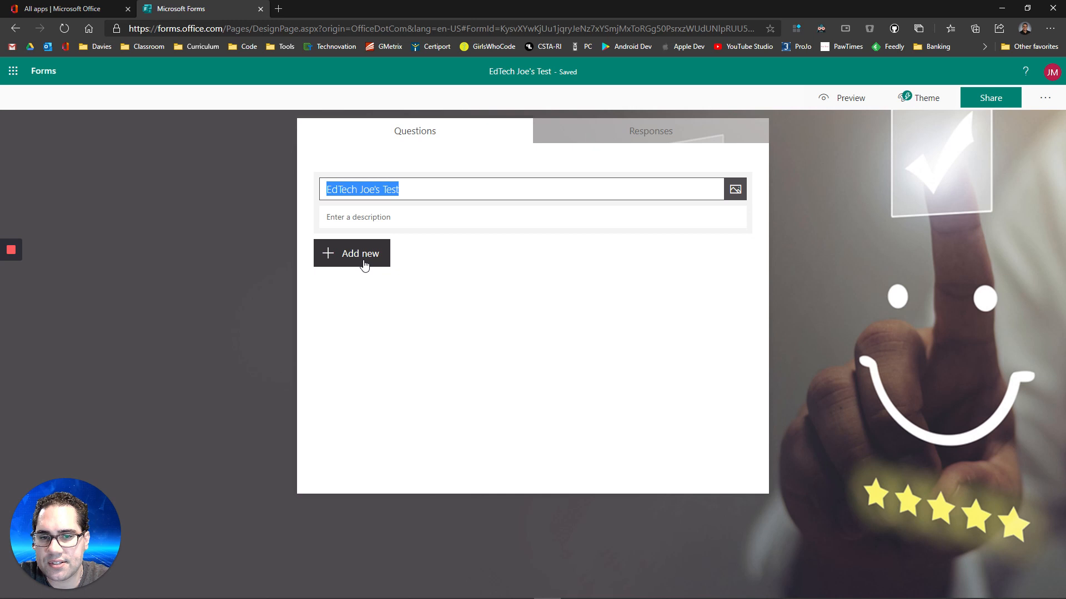
left_click(351, 253)
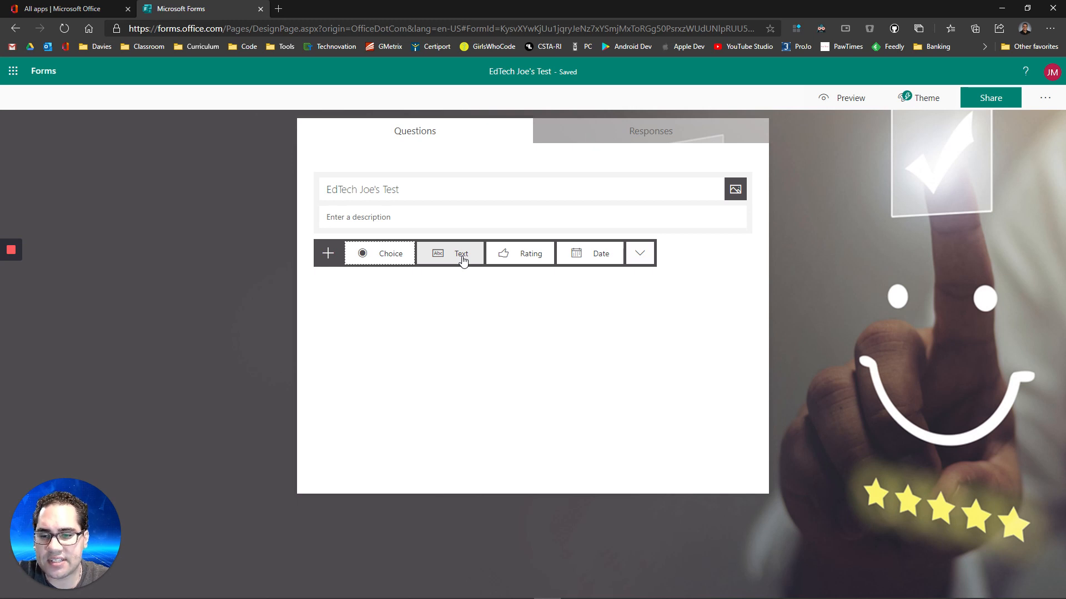
left_click(640, 253)
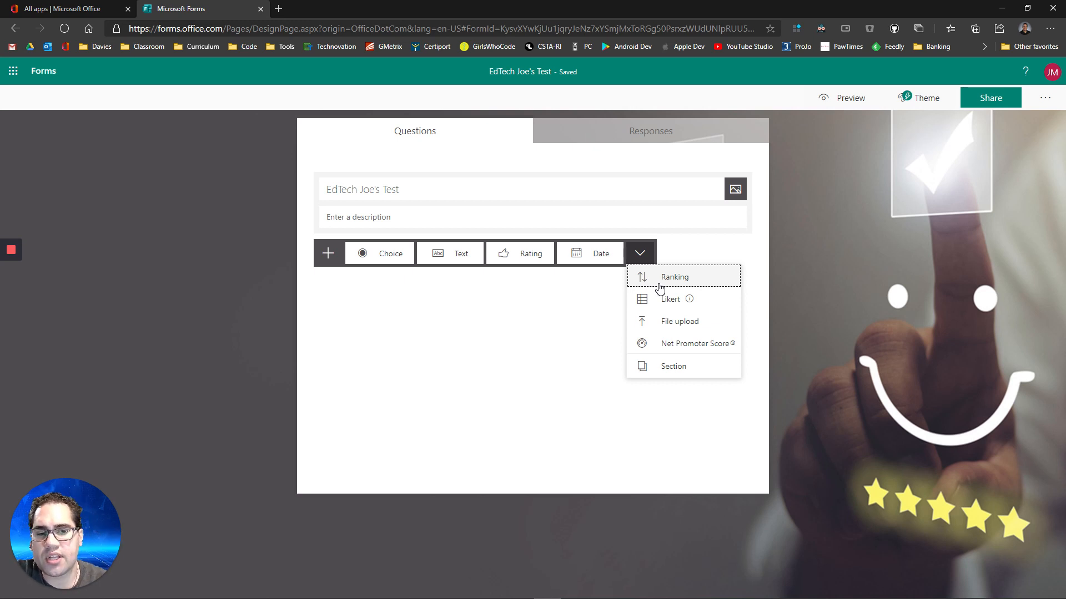
mouse_move(673, 291)
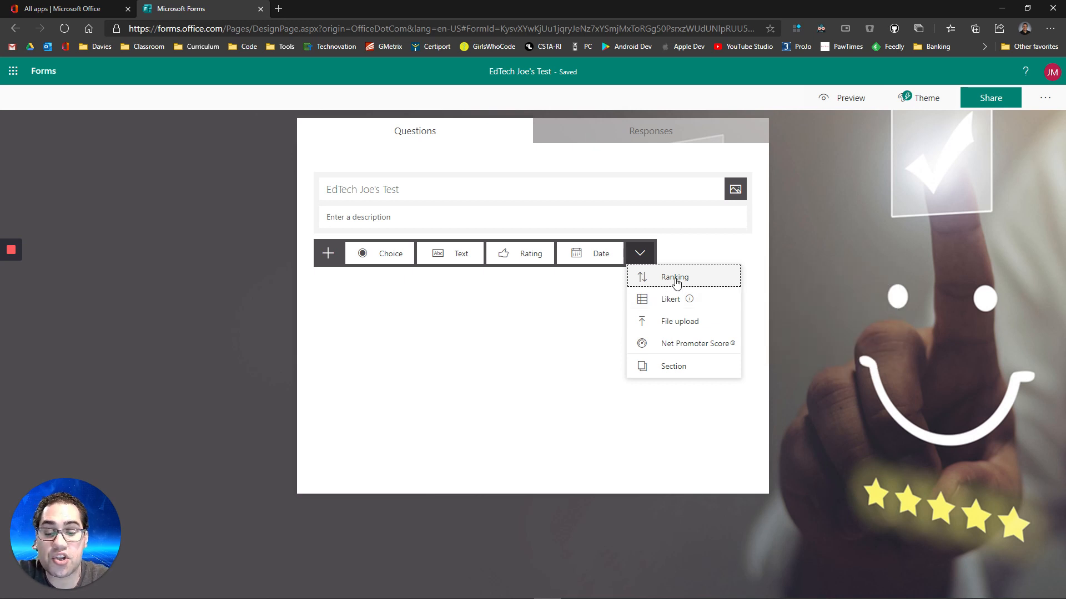
mouse_move(679, 324)
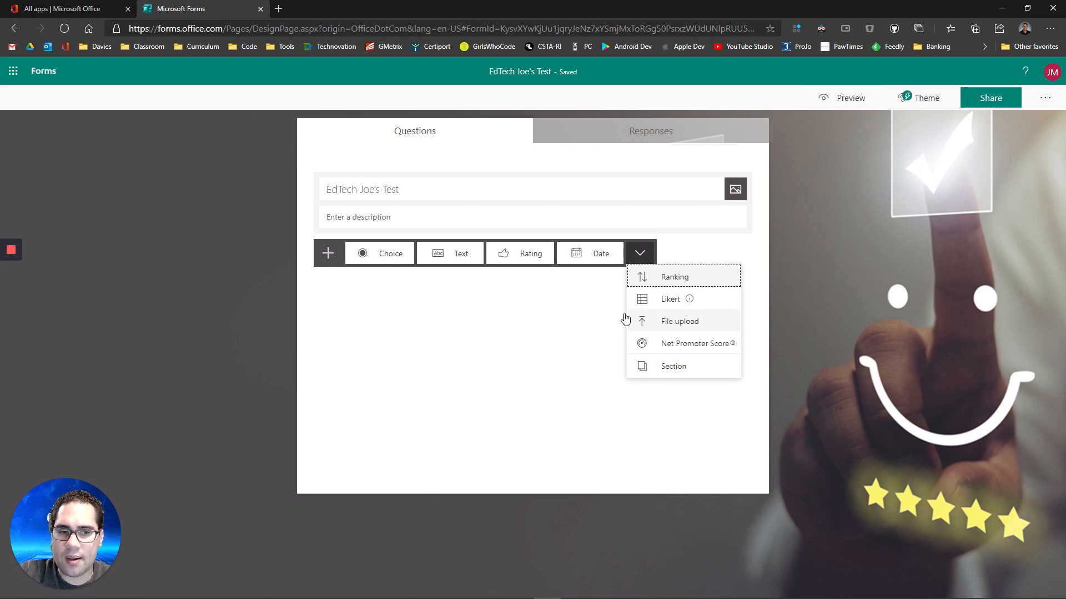
mouse_move(506, 329)
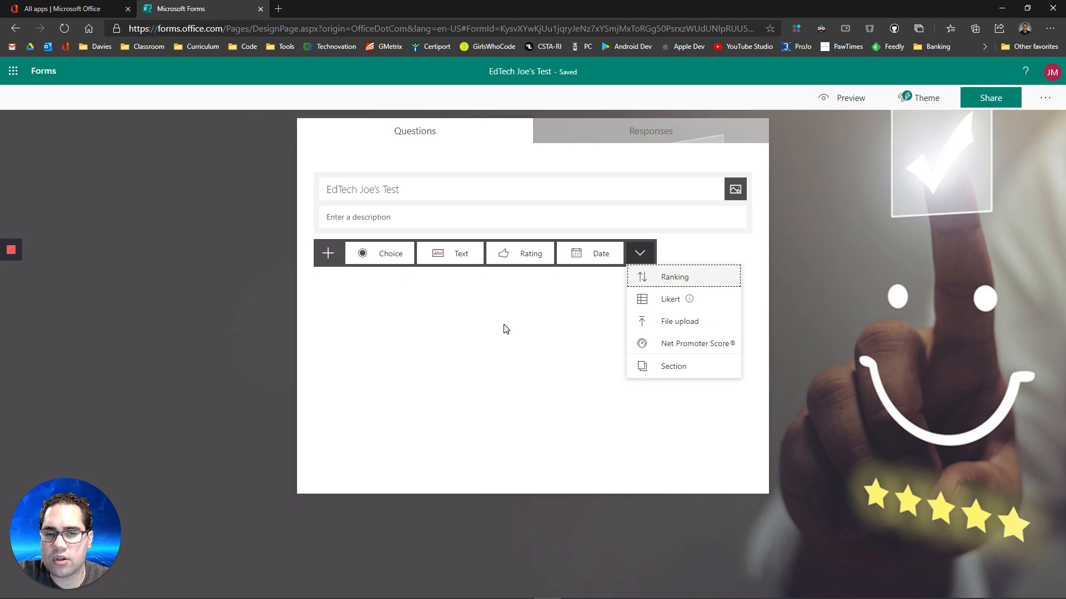
left_click(328, 253)
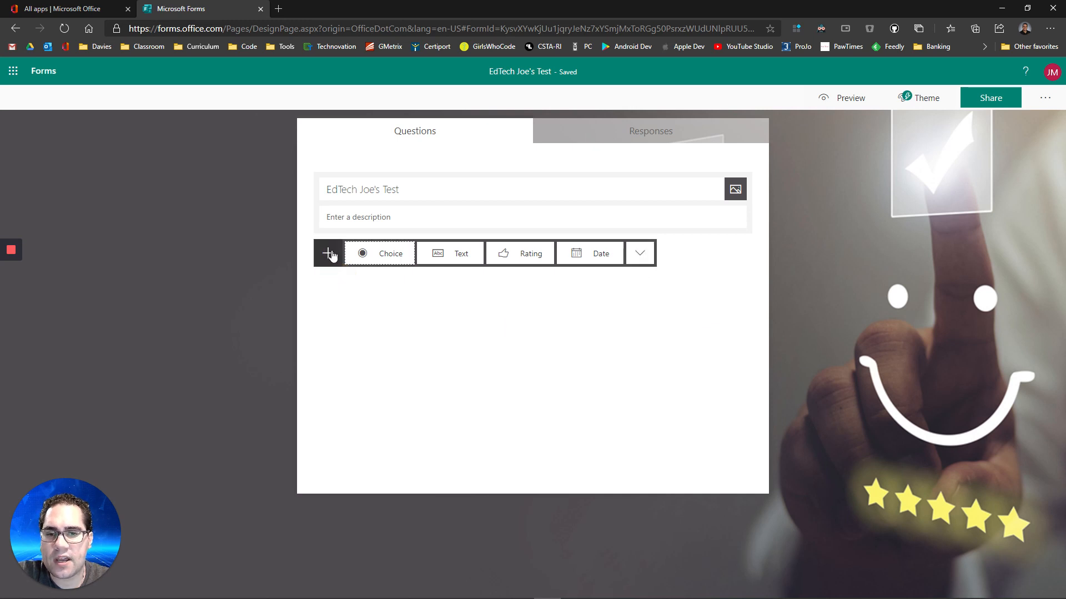
Step: Add choice question 'What is my name?' with options Joe, John and Larry
left_click(391, 253)
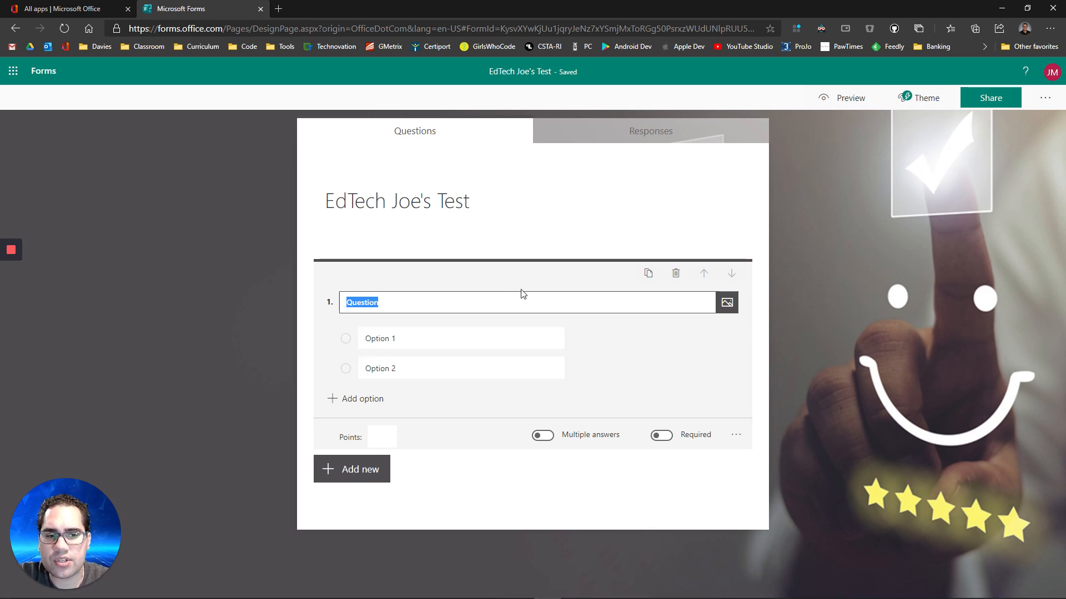
left_click(343, 303)
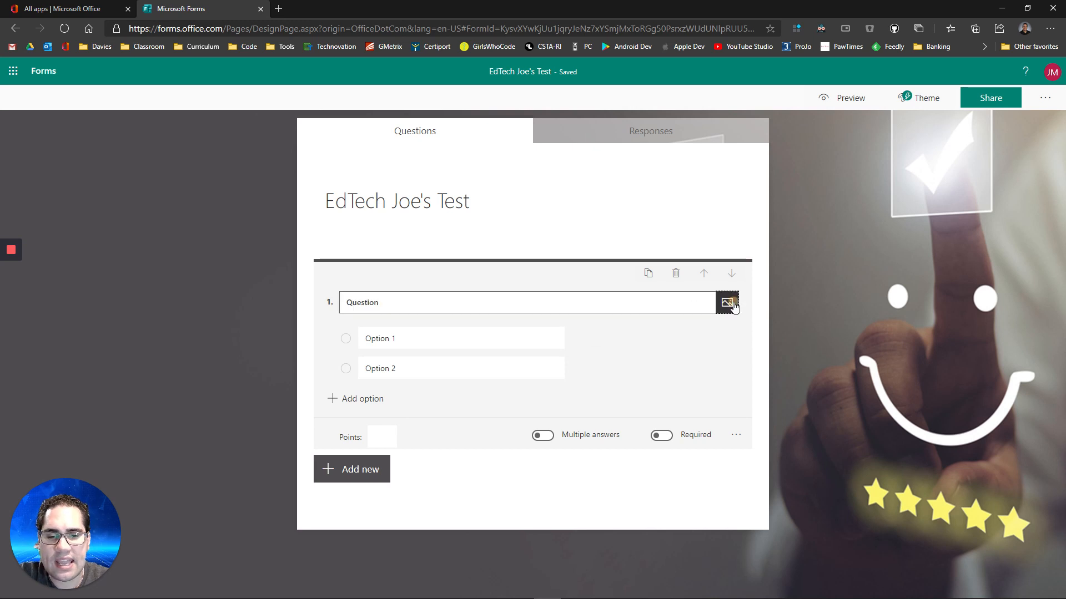
left_click(726, 302)
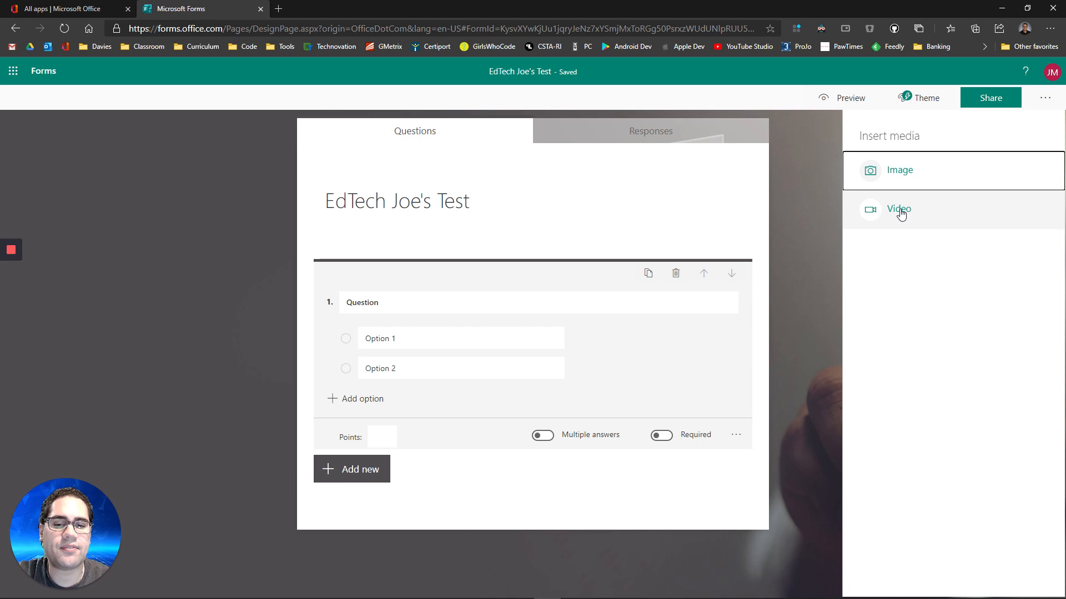
mouse_move(781, 384)
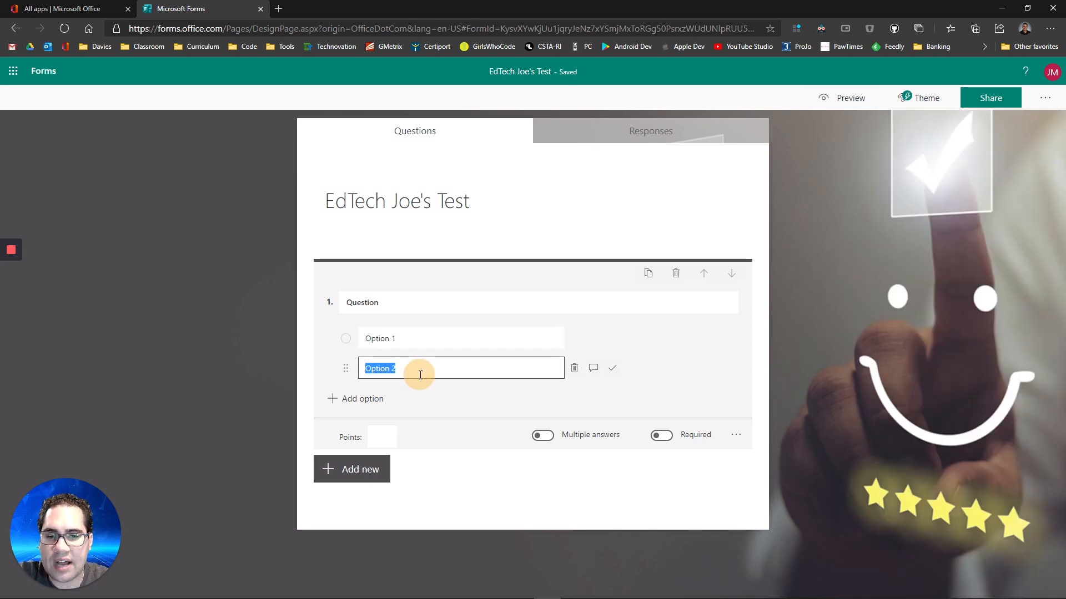
left_click(411, 302)
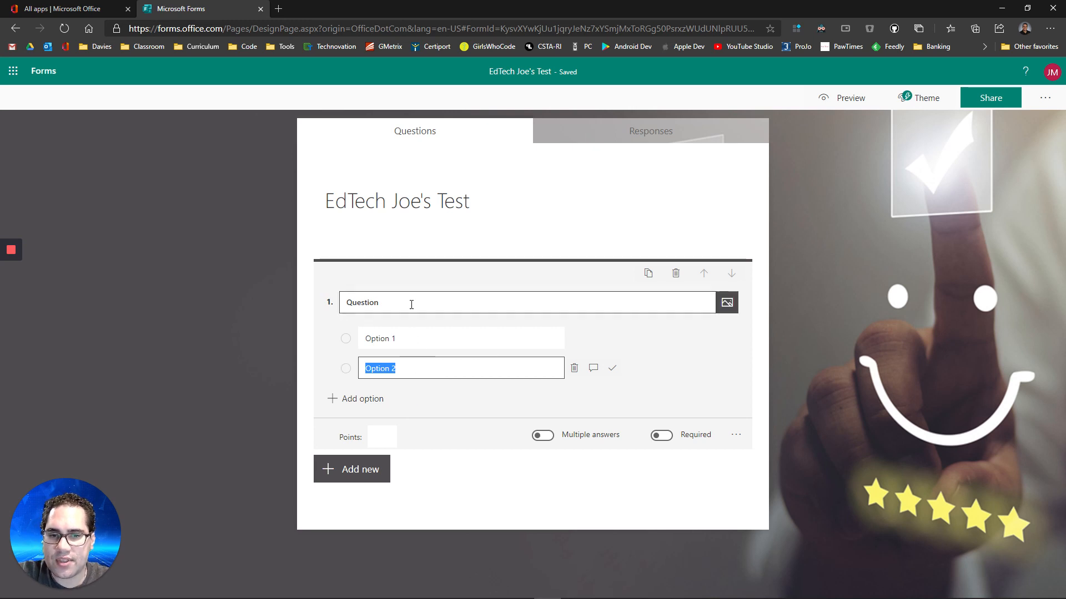
type("W")
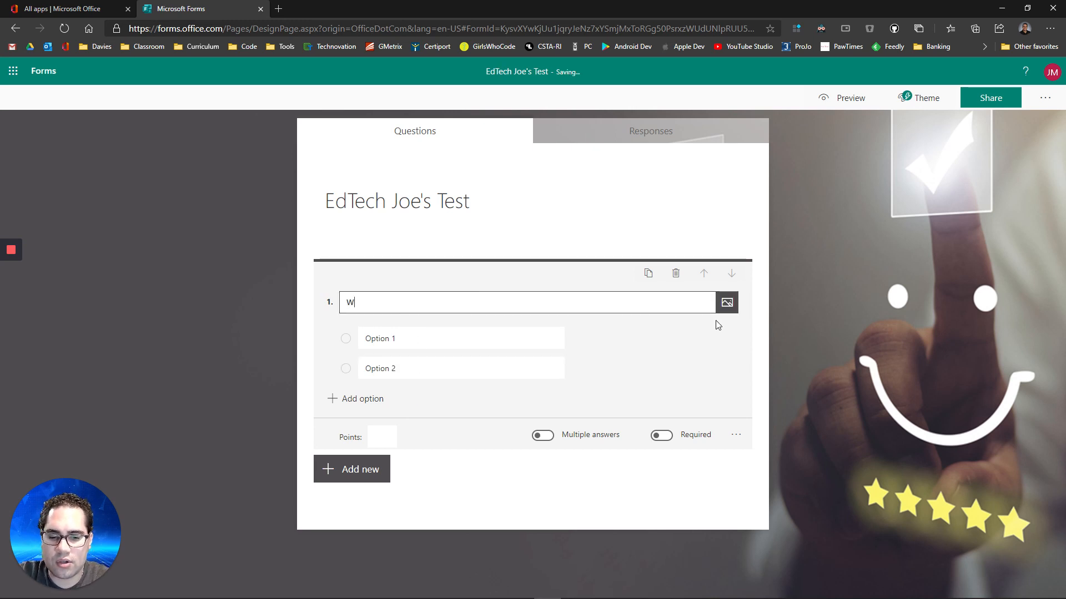
type("hat is my")
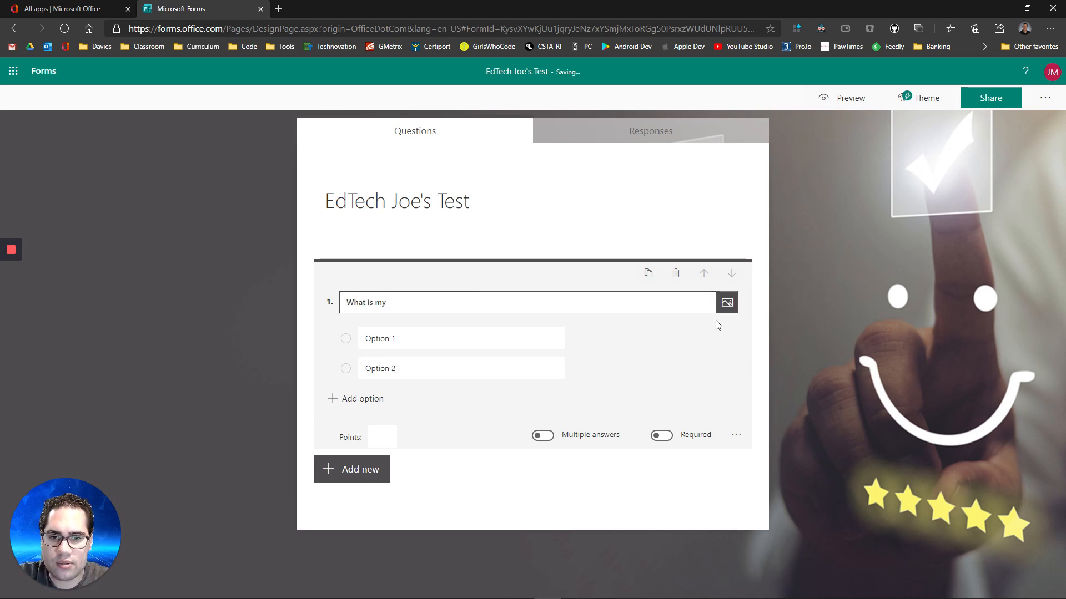
type("name?")
left_click(461, 367)
type("John")
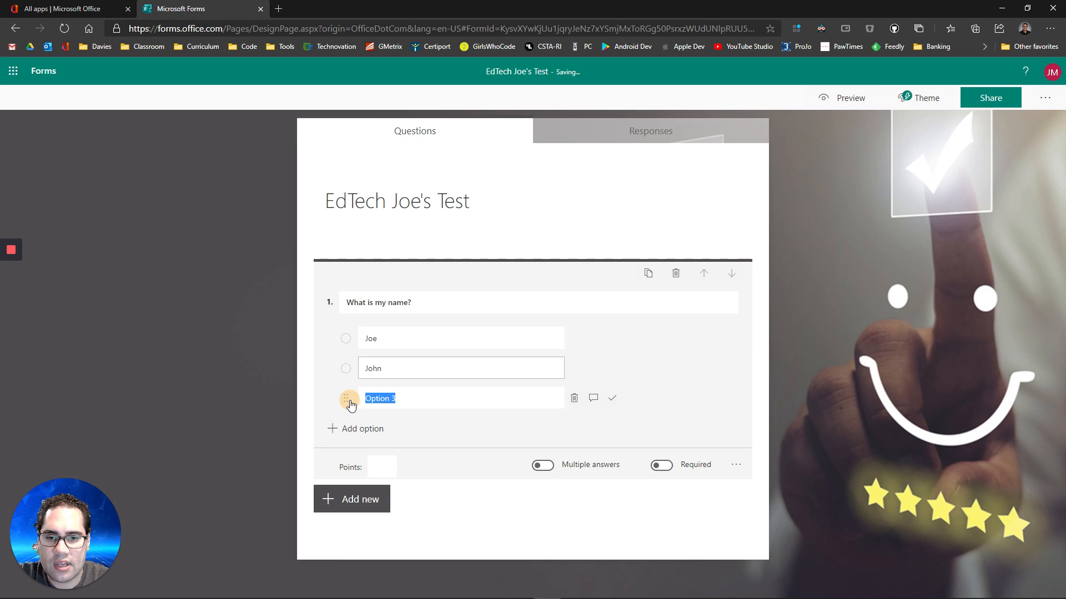
type("Larry")
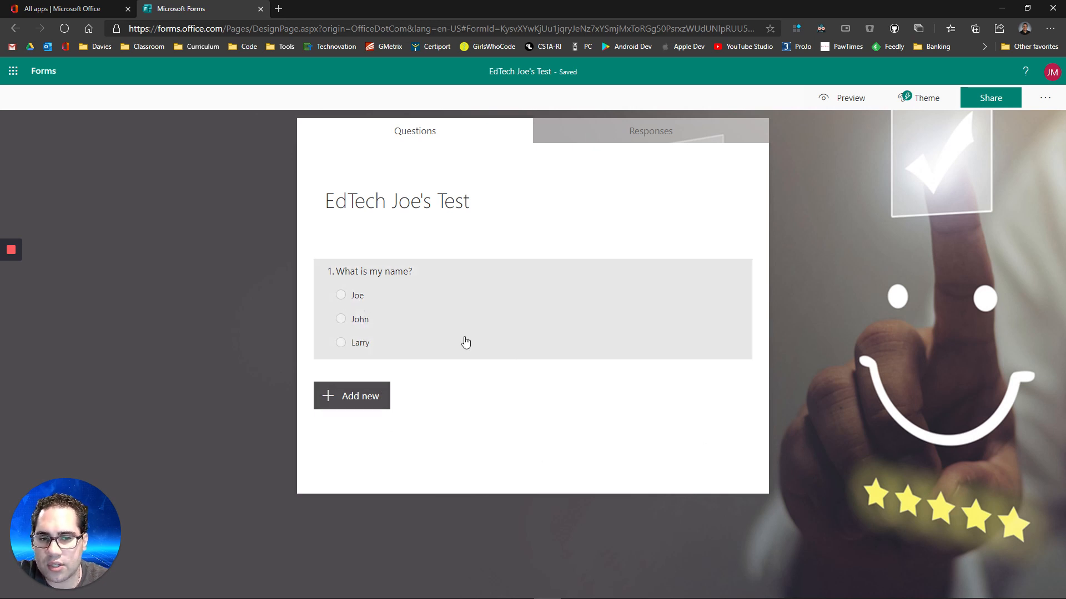
left_click(373, 271)
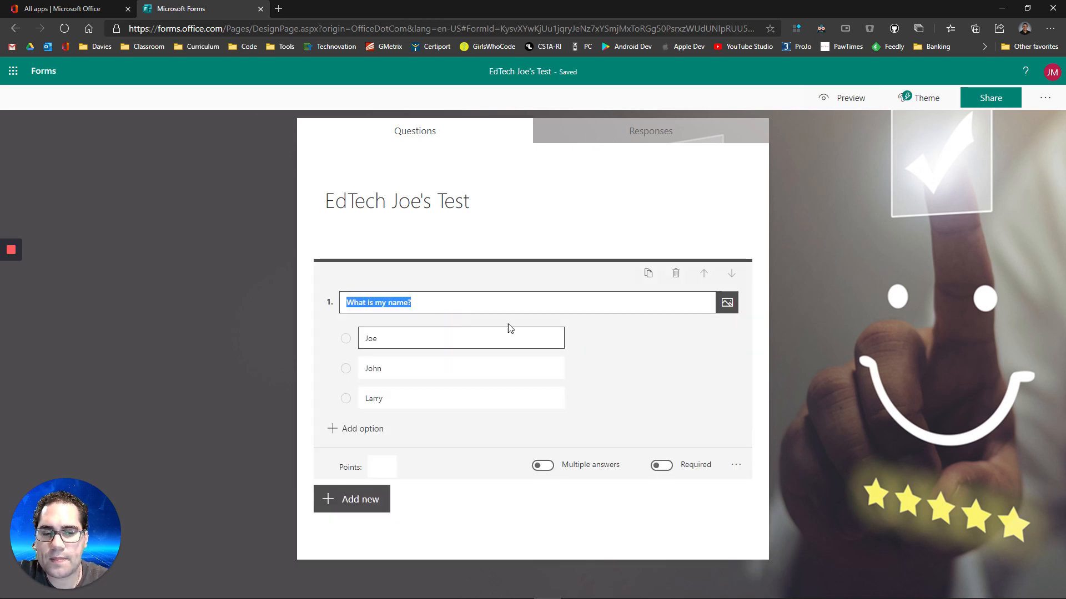
mouse_move(726, 301)
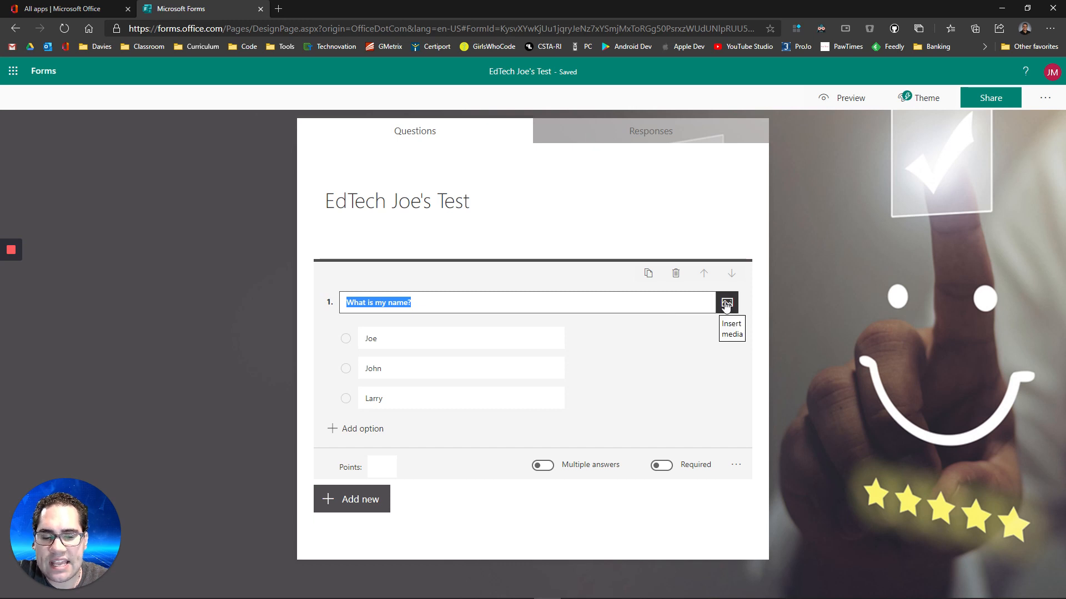
Step: Search Bing images for 'Jo' without the Creative Commons filter and insert the third portrait photo
left_click(726, 303)
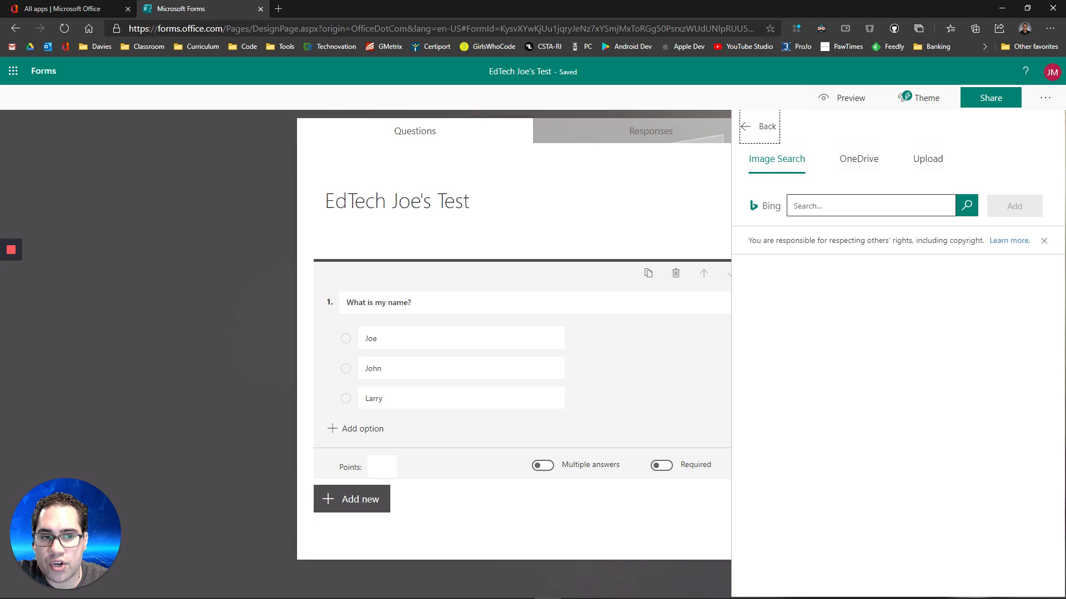
mouse_move(921, 169)
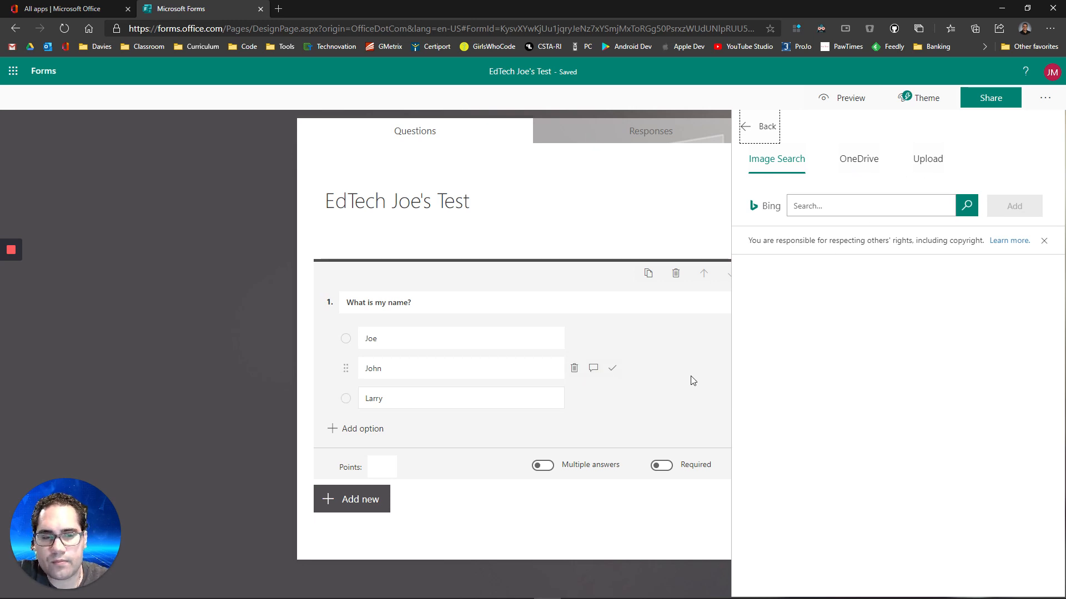
type("Joe Mazz")
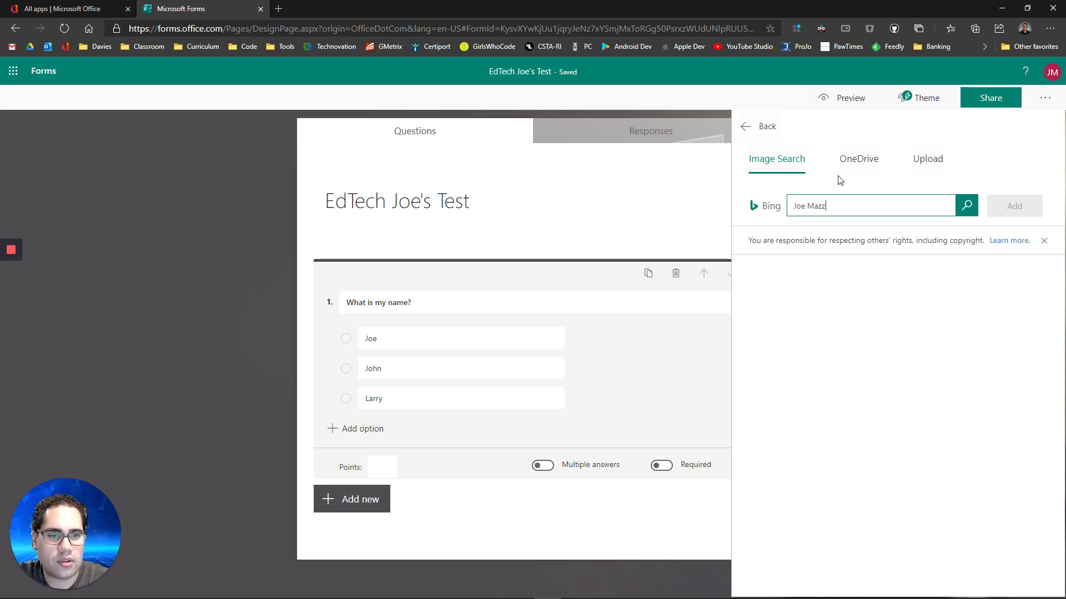
left_click(966, 206)
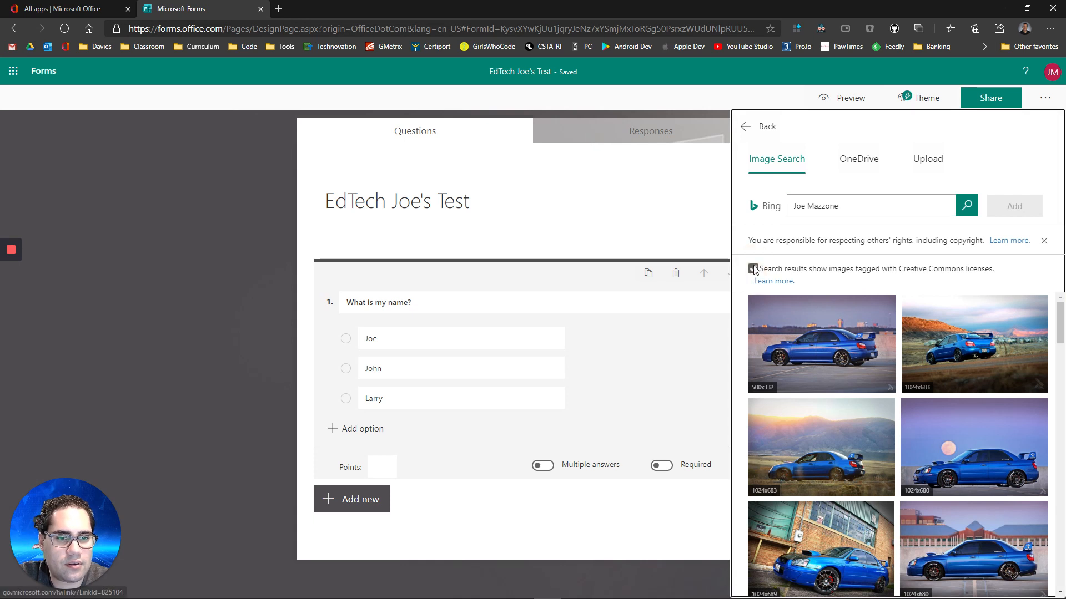
left_click(753, 268)
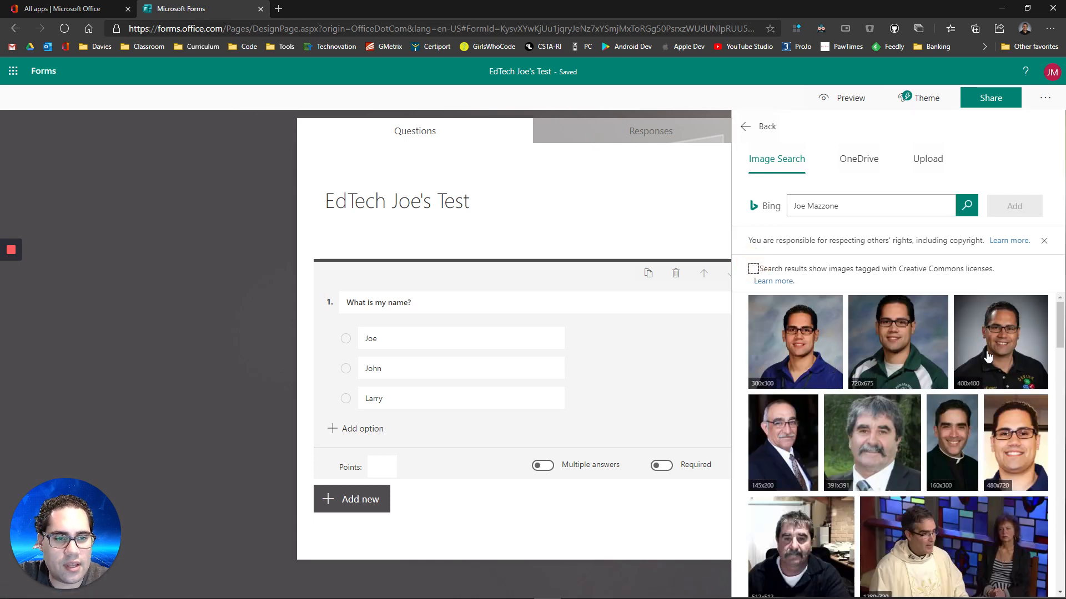
left_click(999, 341)
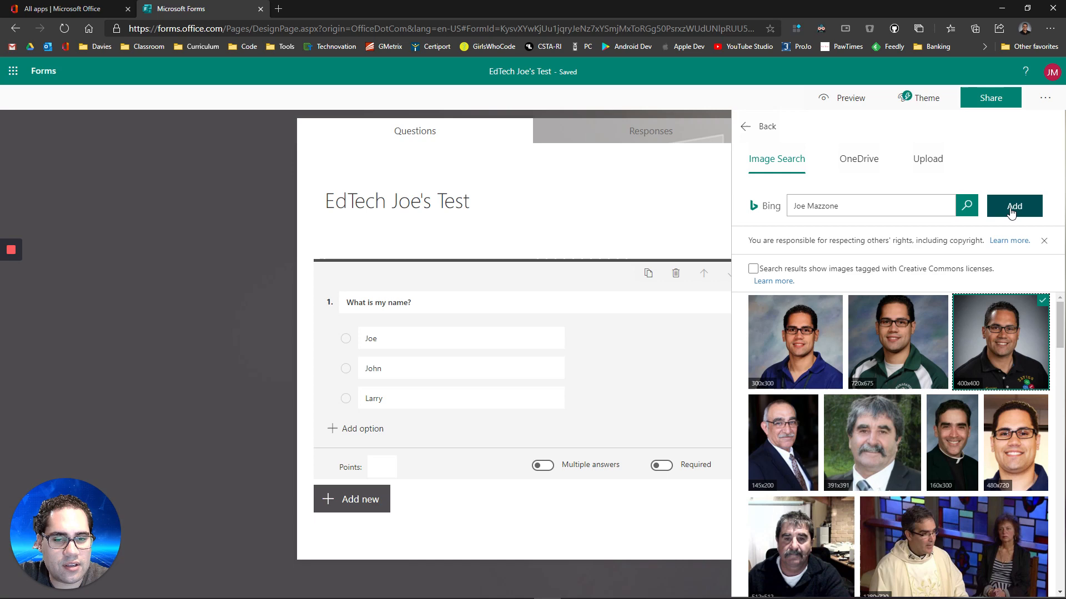
left_click(1014, 205)
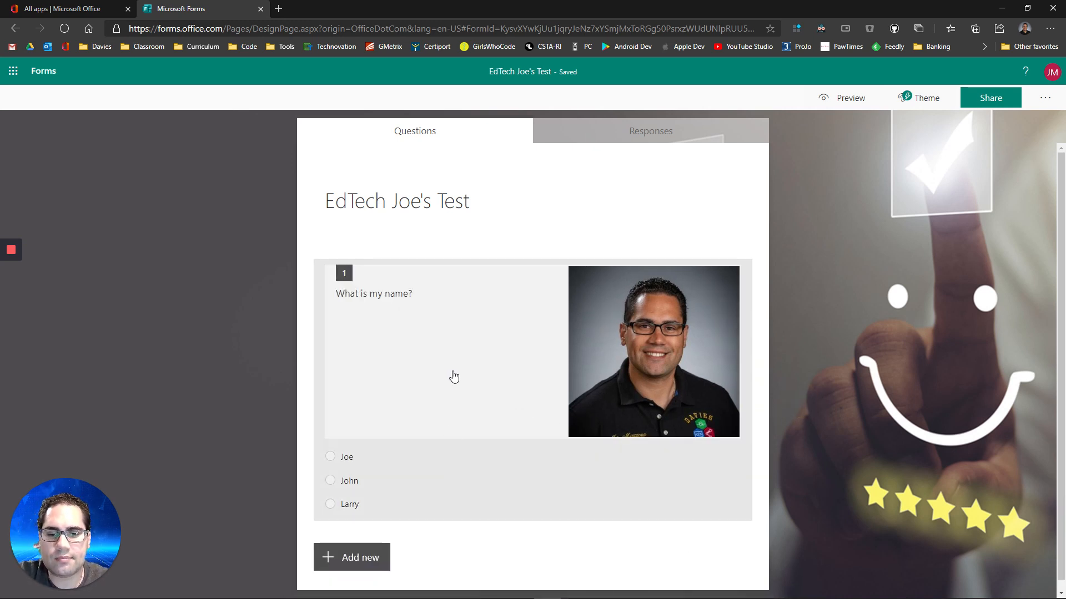
mouse_move(434, 493)
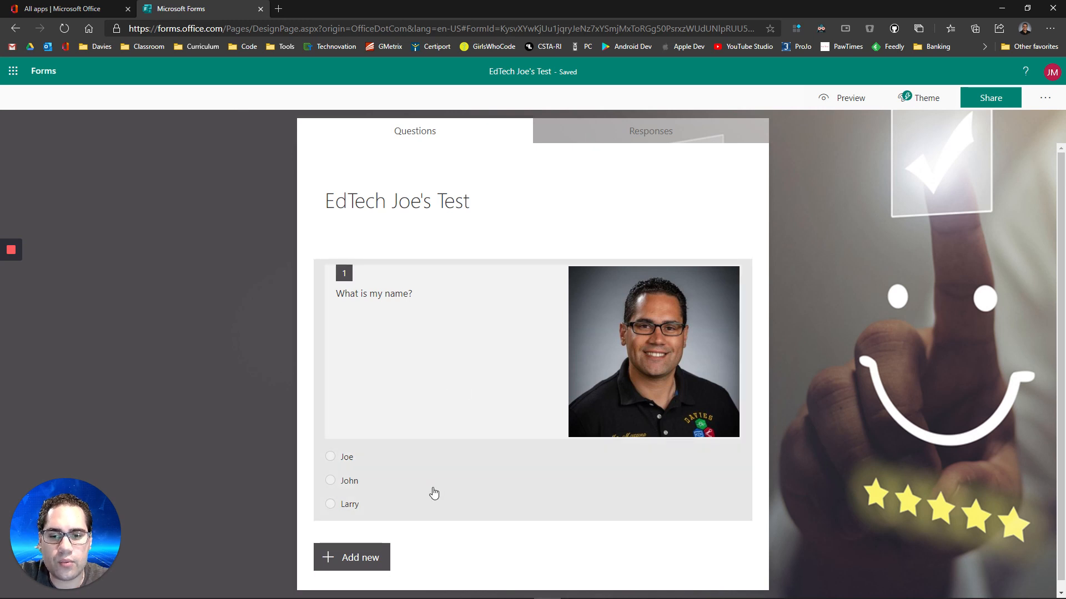
Step: Give question 1 a value of 1 point and mark it Required
left_click(373, 293)
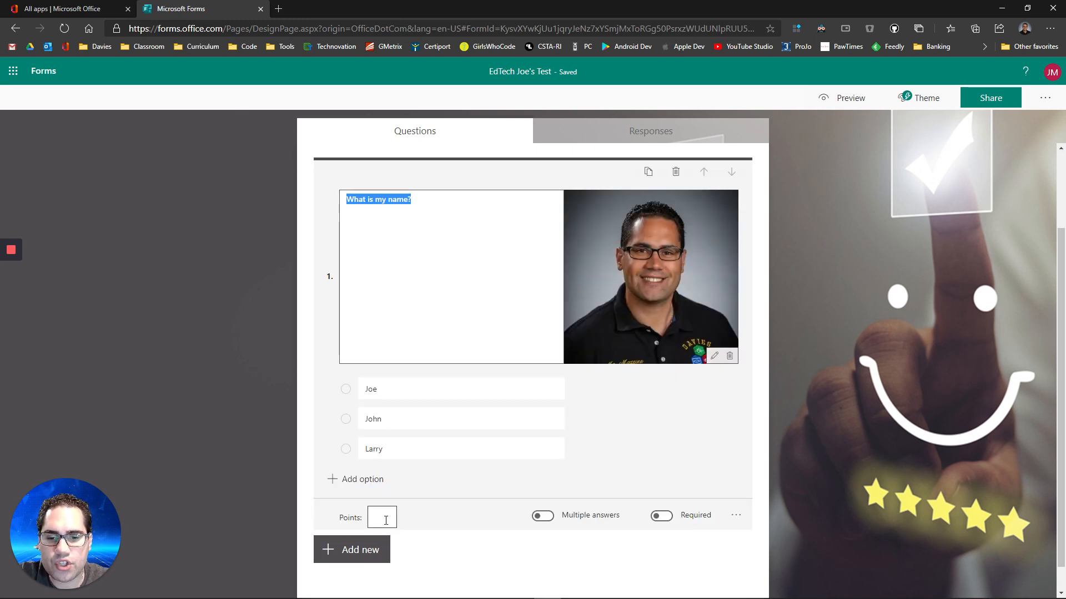
type("1")
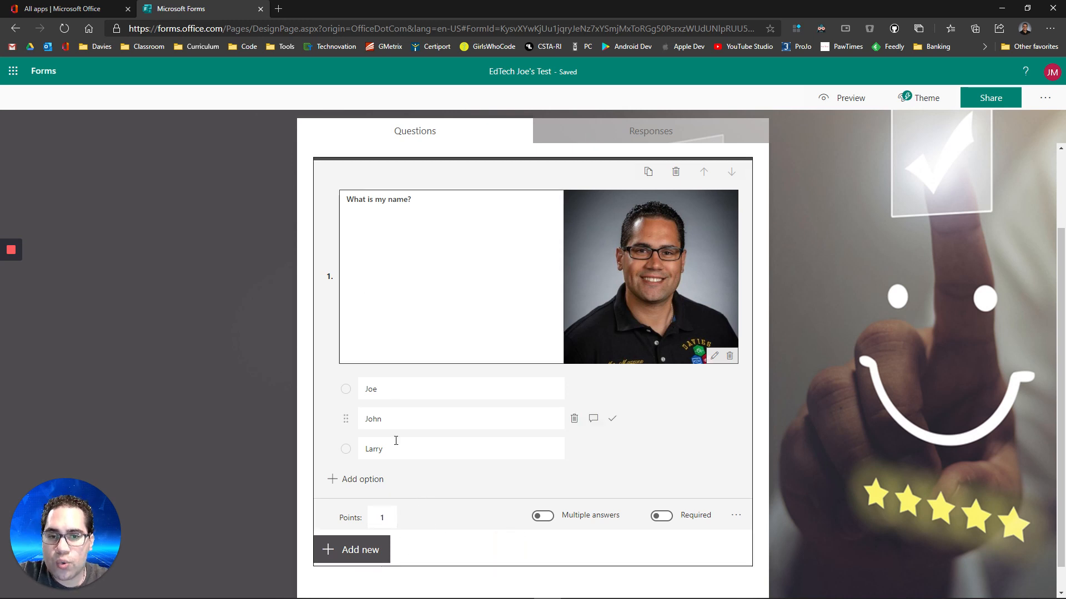
left_click(382, 518)
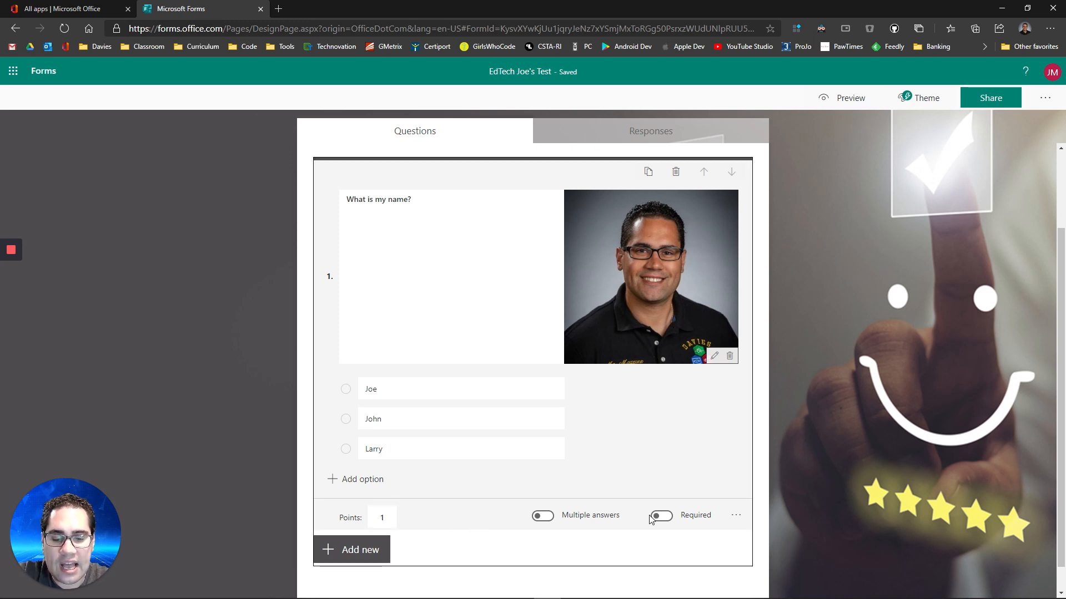
left_click(660, 515)
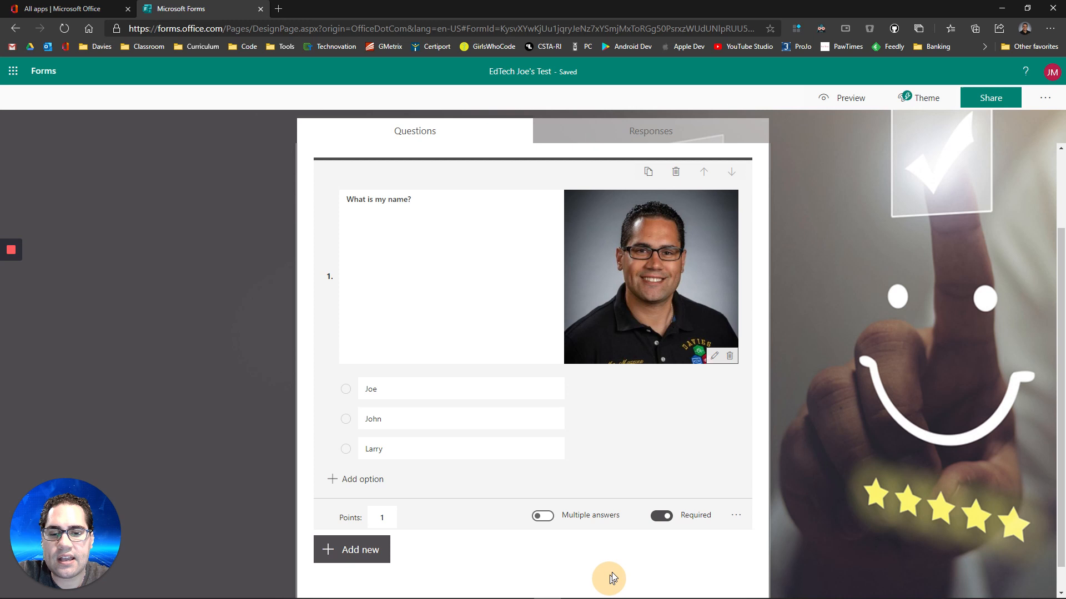
mouse_move(736, 515)
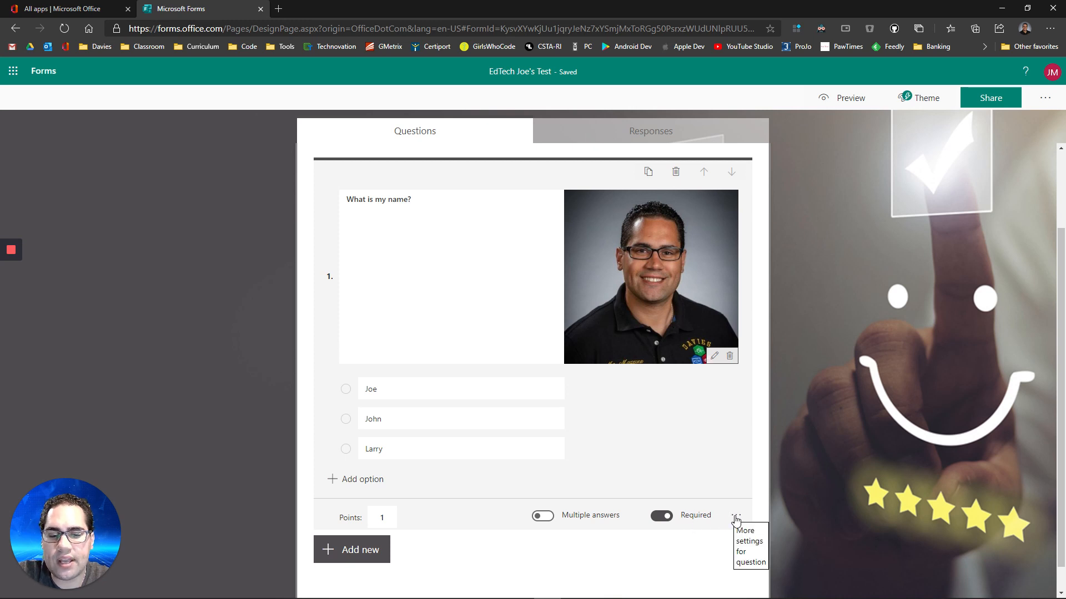
Step: In More settings, enable Shuffle options and add a Subtitle line instead of Math
left_click(734, 515)
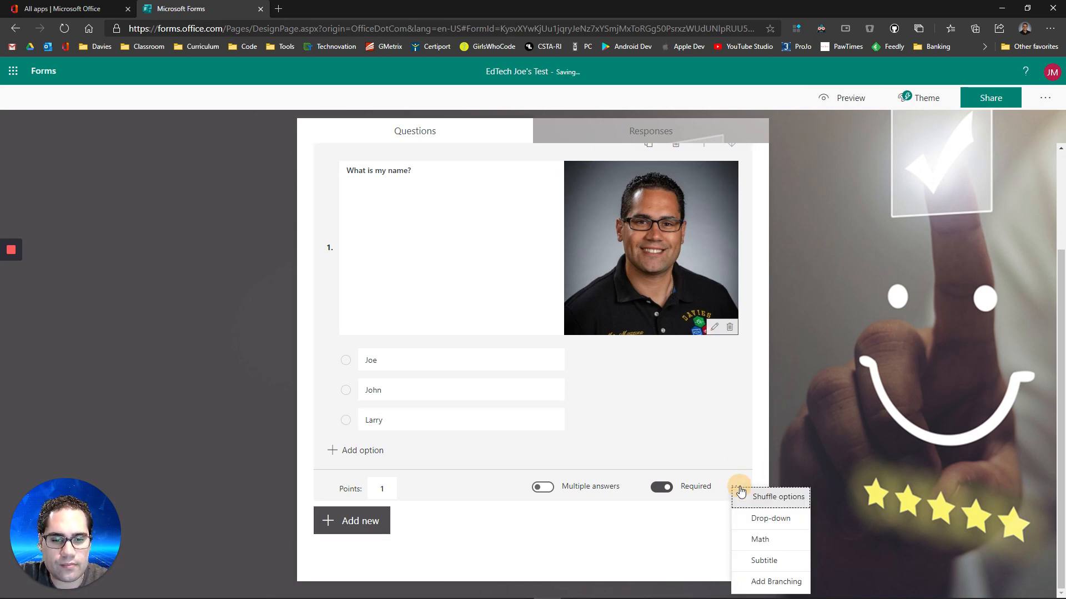
left_click(778, 496)
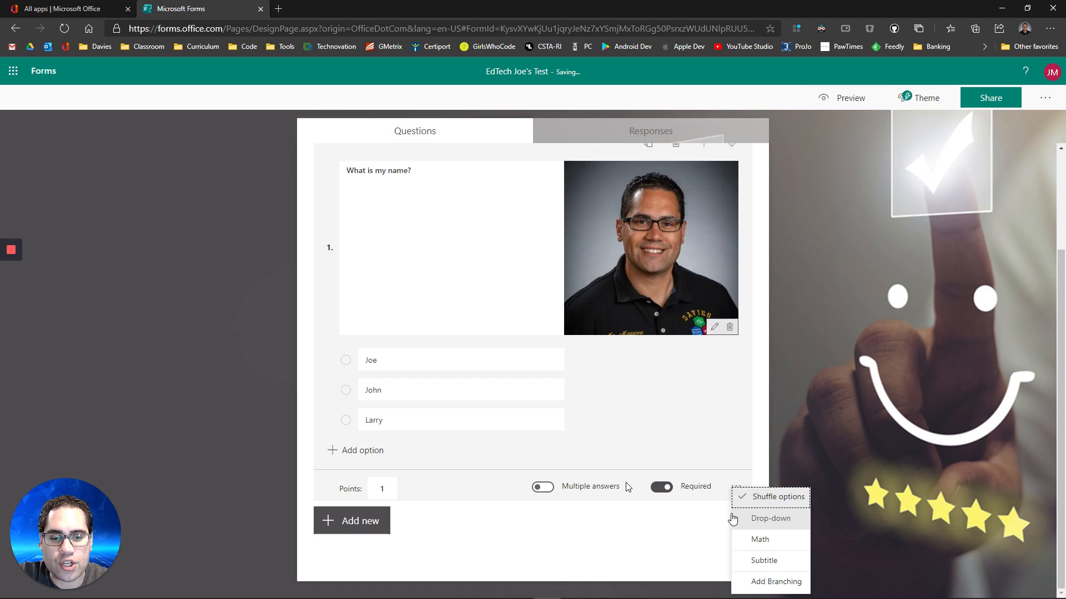
mouse_move(767, 544)
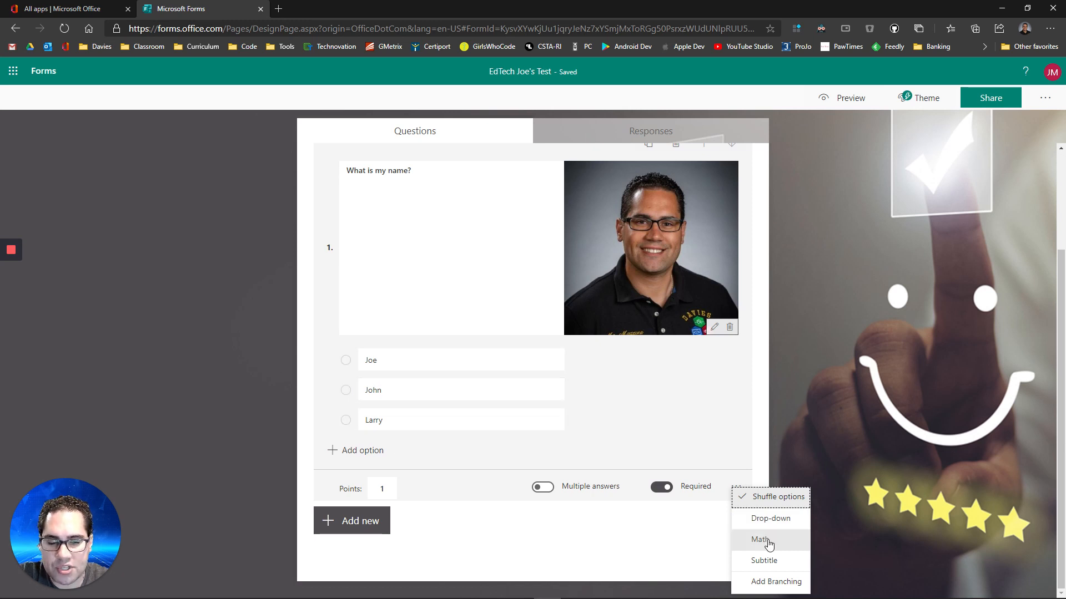
mouse_move(611, 550)
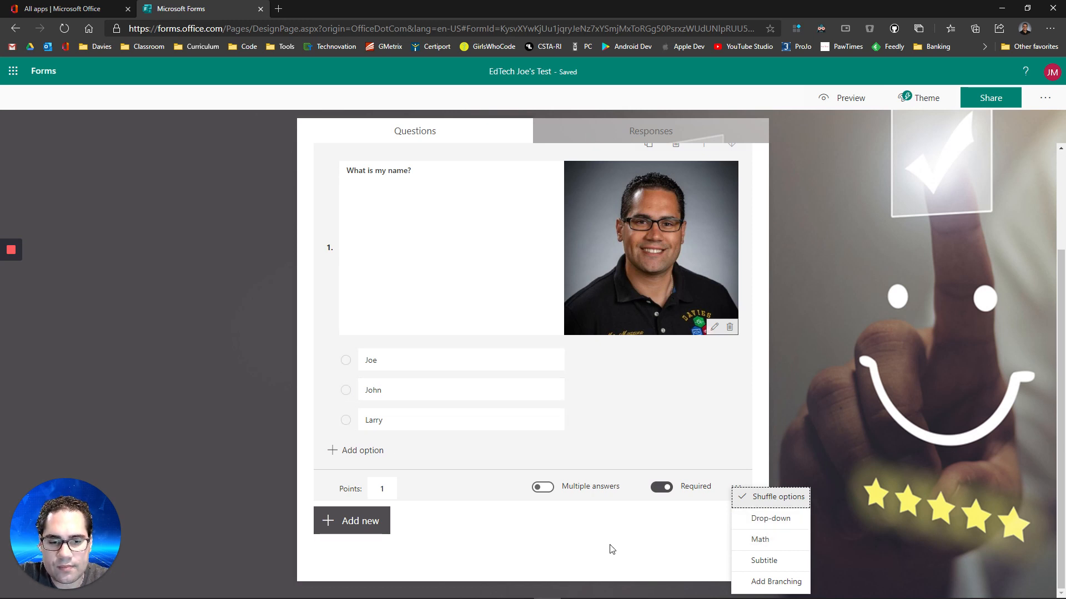
mouse_move(771, 540)
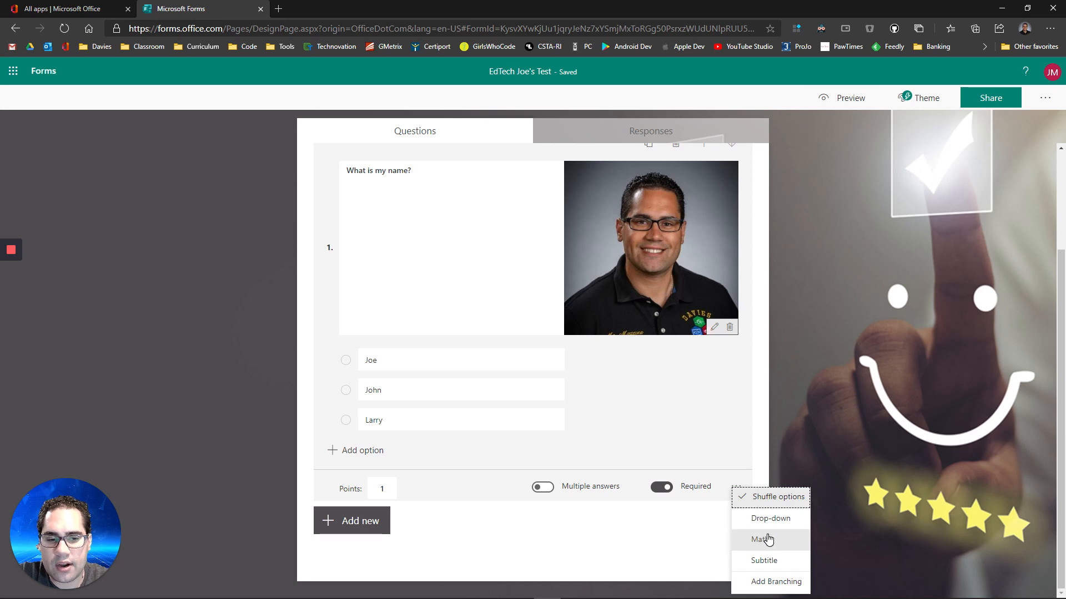
mouse_move(773, 540)
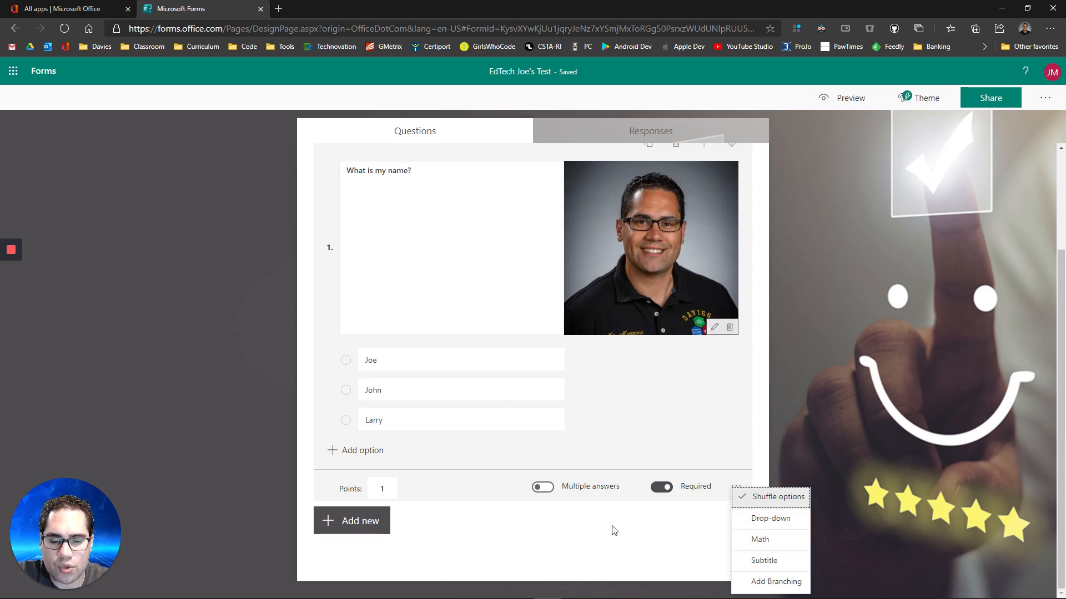
left_click(759, 539)
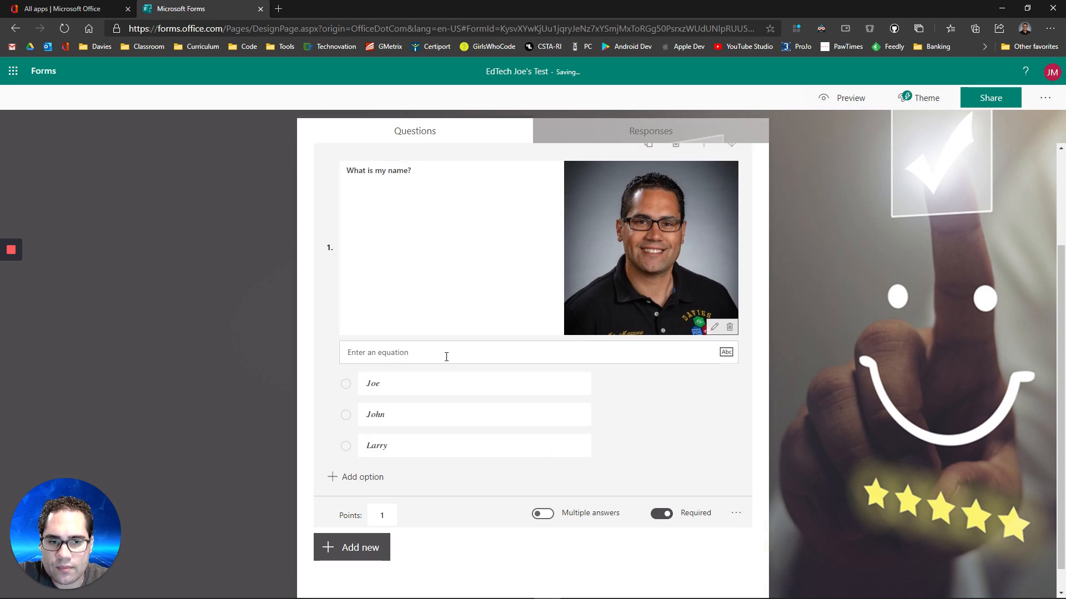
left_click(736, 513)
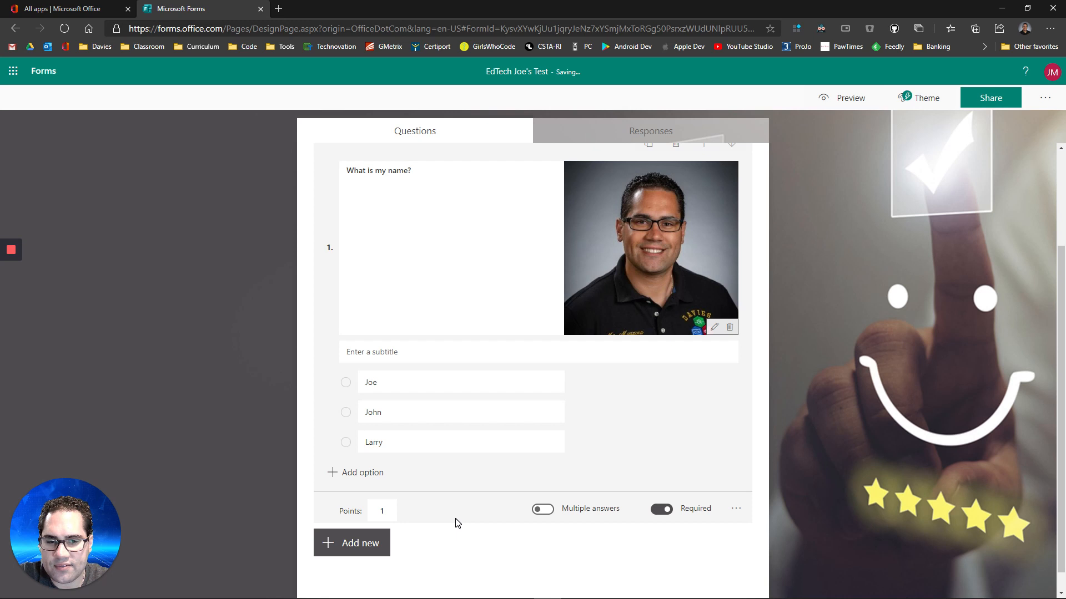
mouse_move(524, 538)
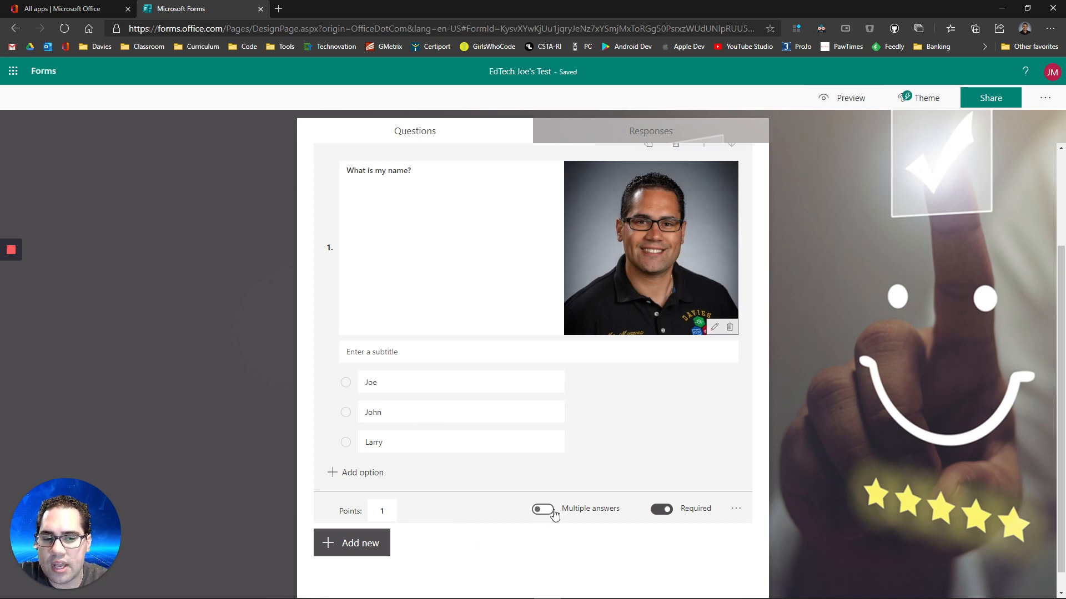
Step: Mark Joe as the correct answer, leaving Multiple answers switched off
left_click(542, 509)
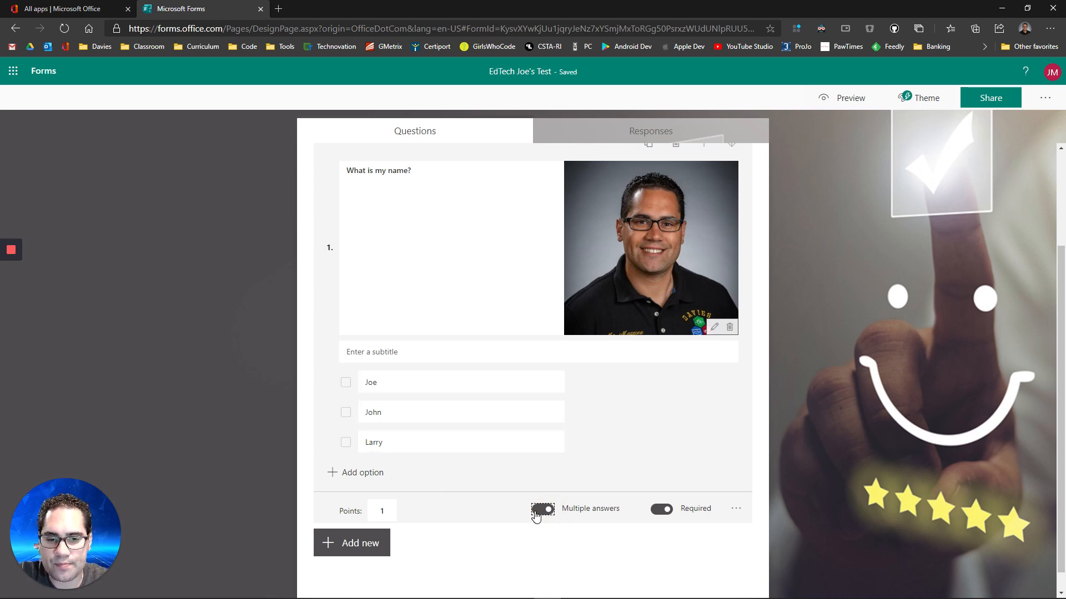
left_click(542, 508)
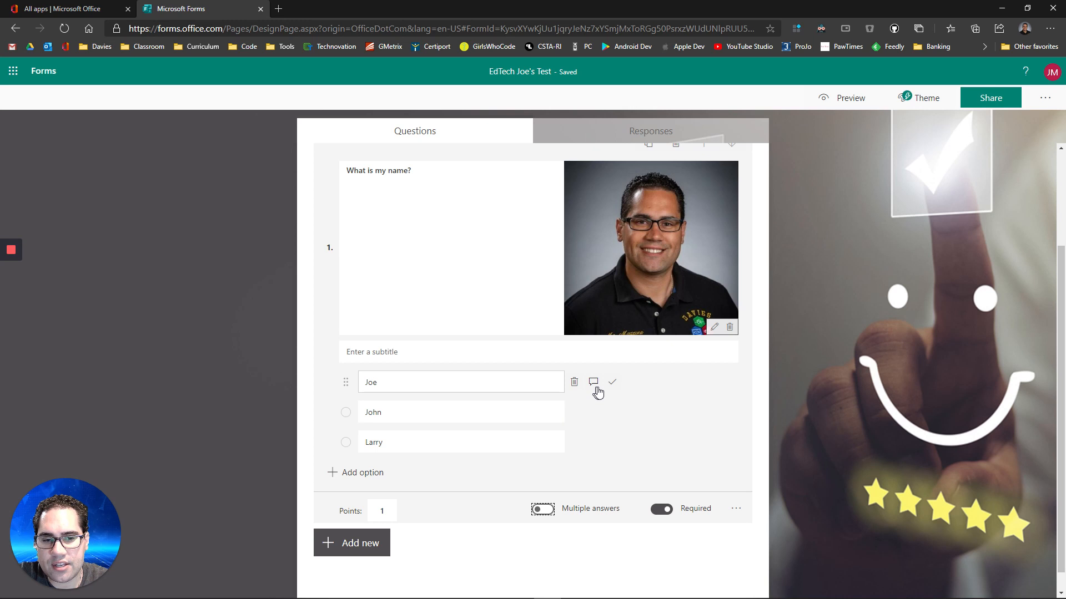
mouse_move(612, 390)
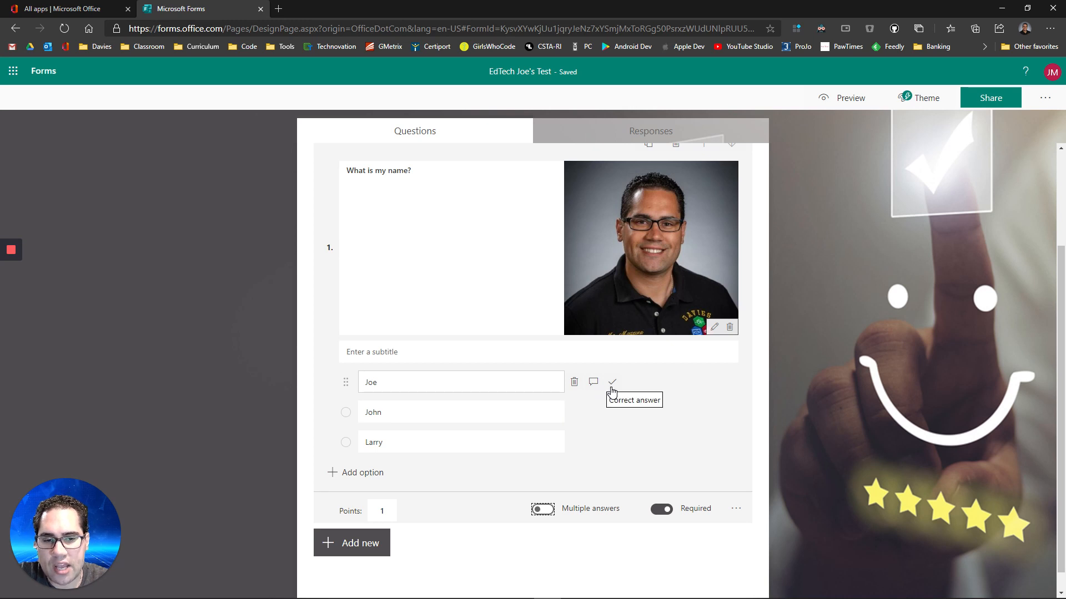
left_click(612, 382)
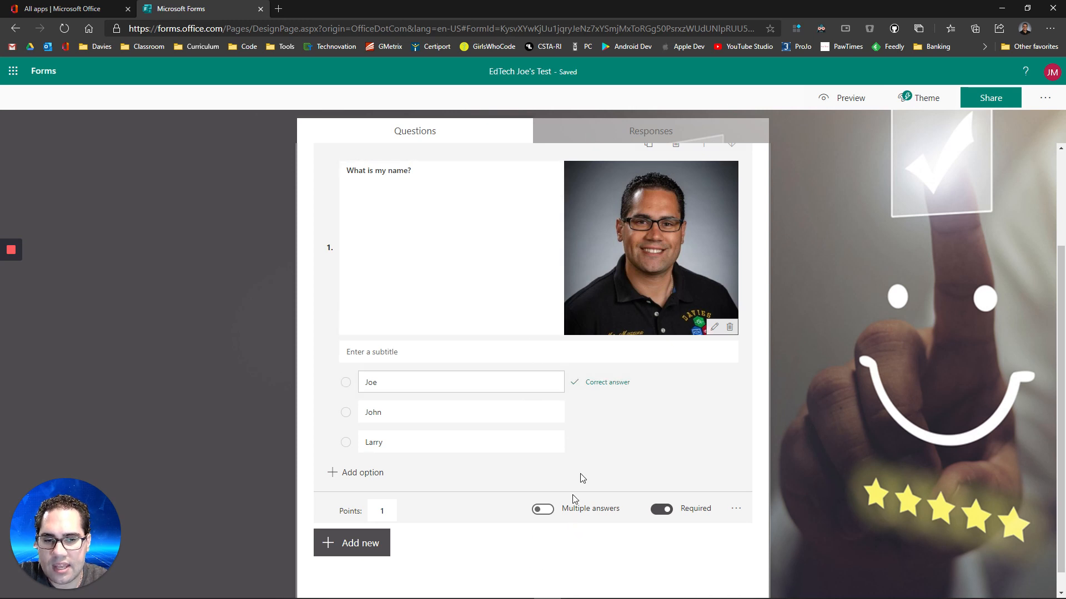
left_click(541, 508)
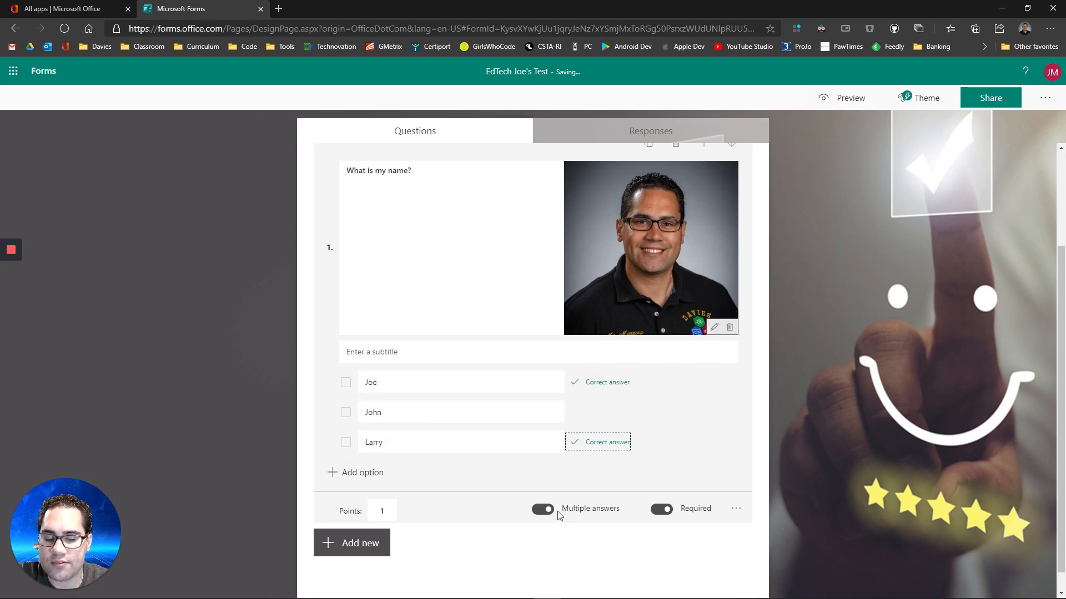
left_click(541, 509)
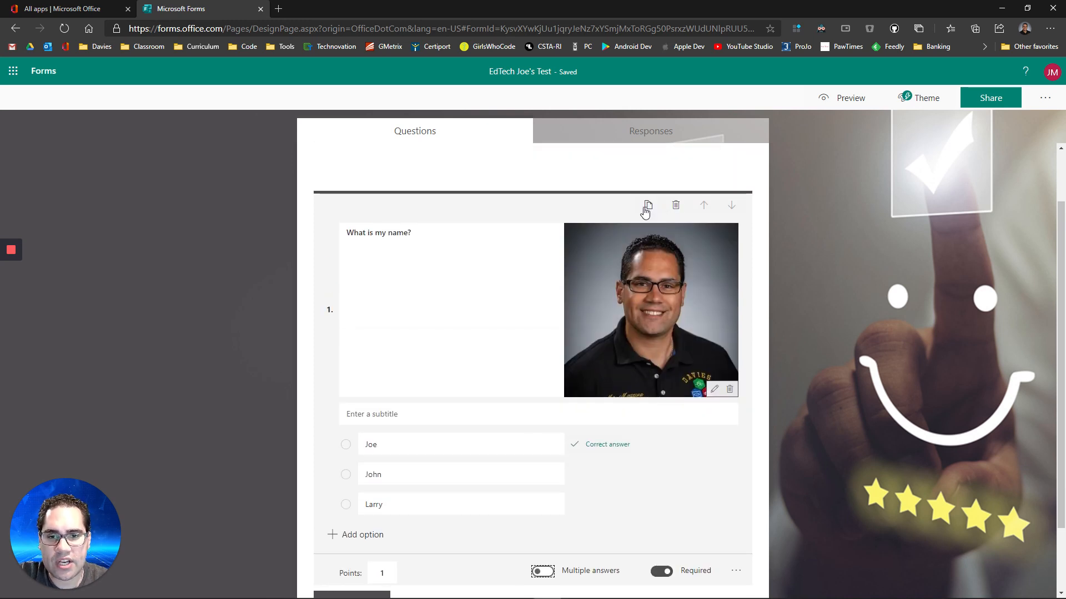
mouse_move(695, 195)
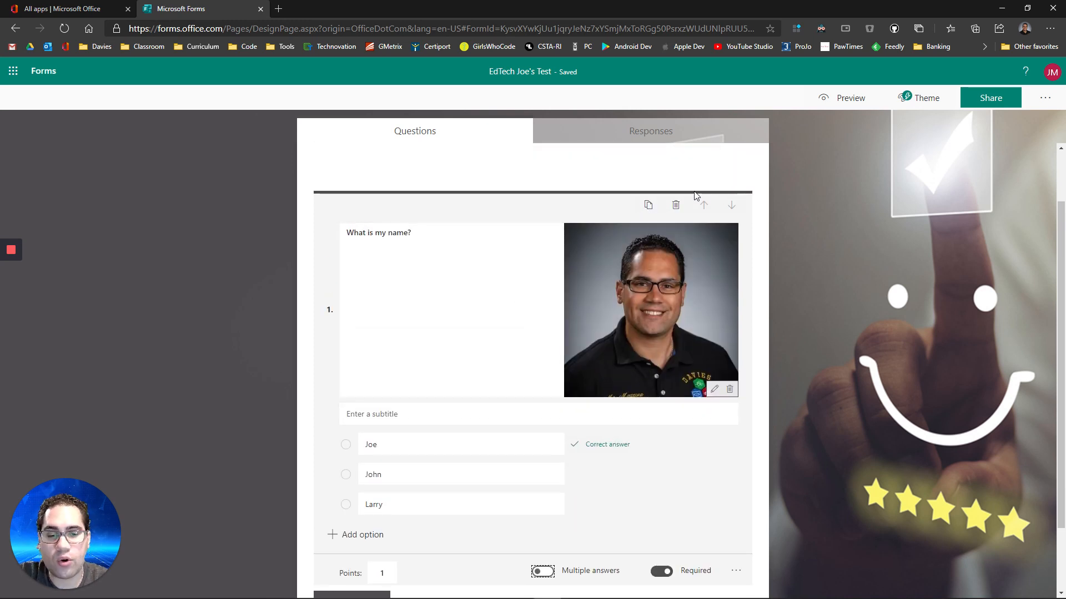
mouse_move(648, 215)
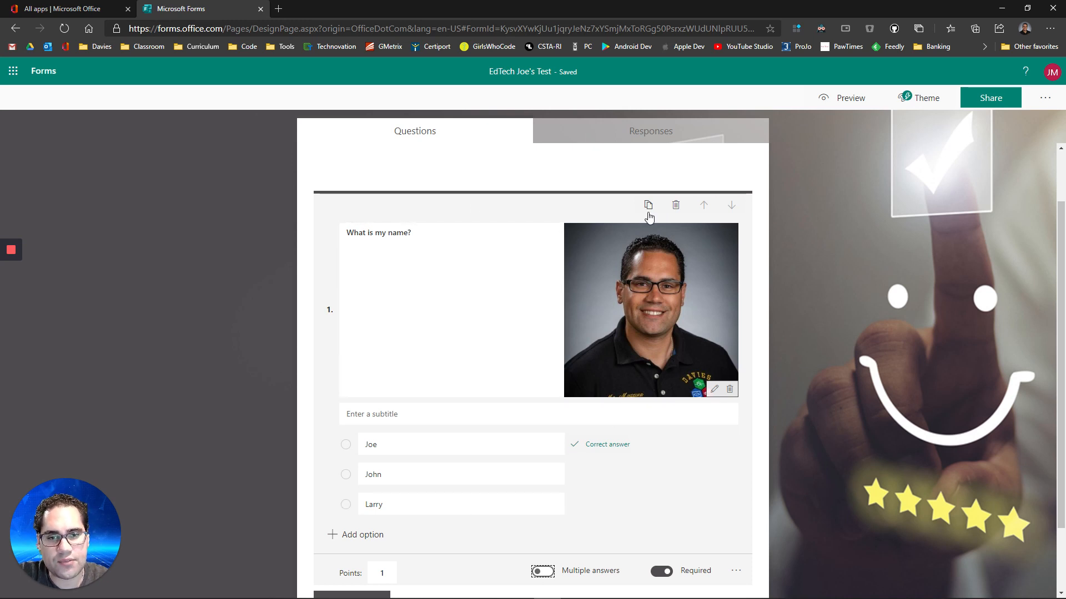
mouse_move(731, 206)
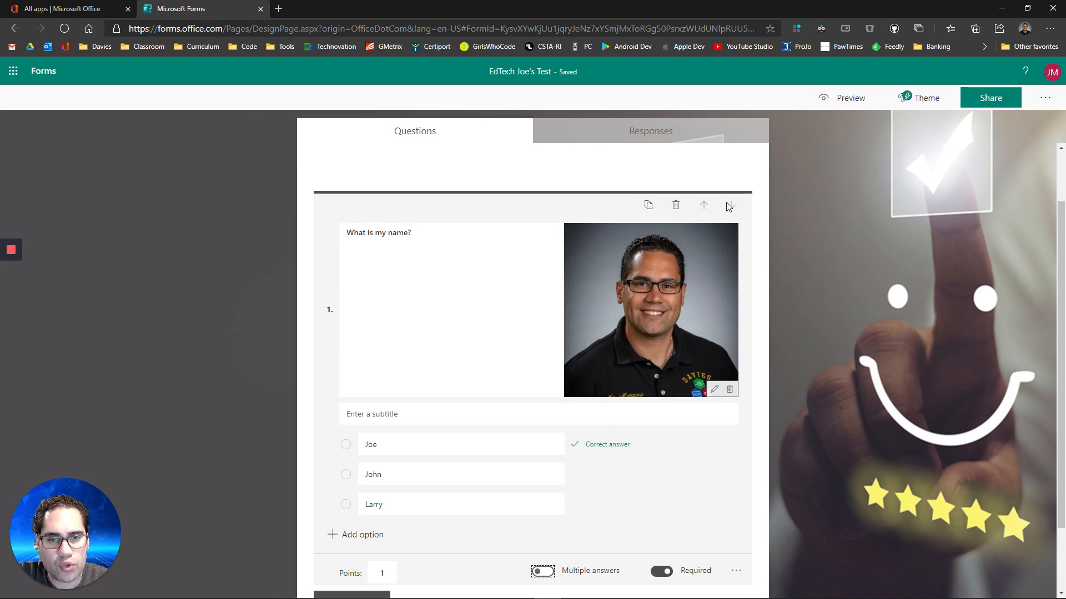
mouse_move(677, 208)
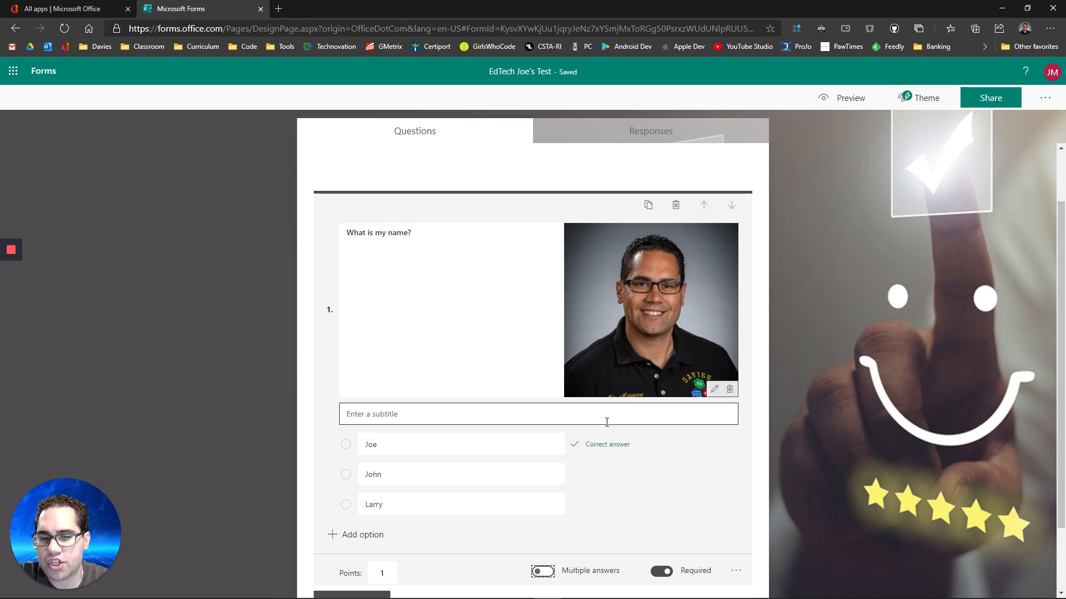
Step: Add a new text question reading 'What is my last name?' to the quiz
scroll("down", 3)
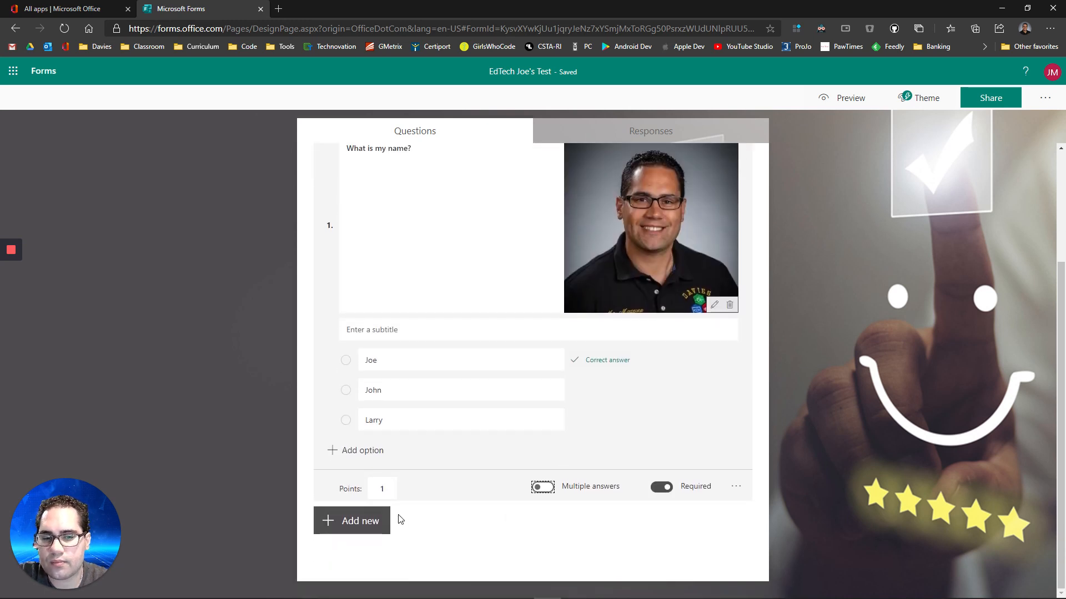
left_click(351, 520)
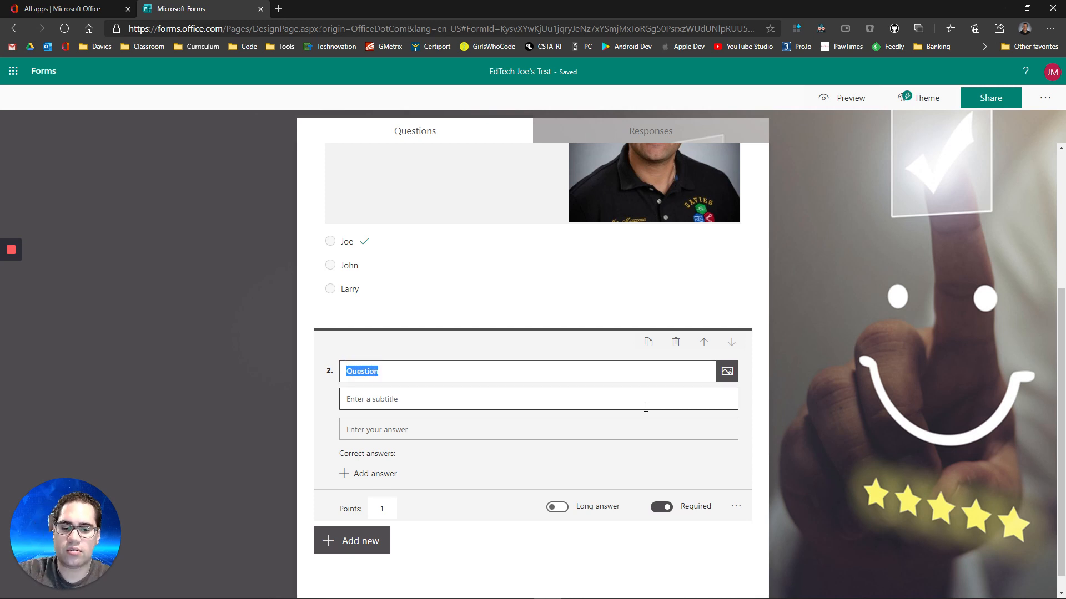
type("What is my")
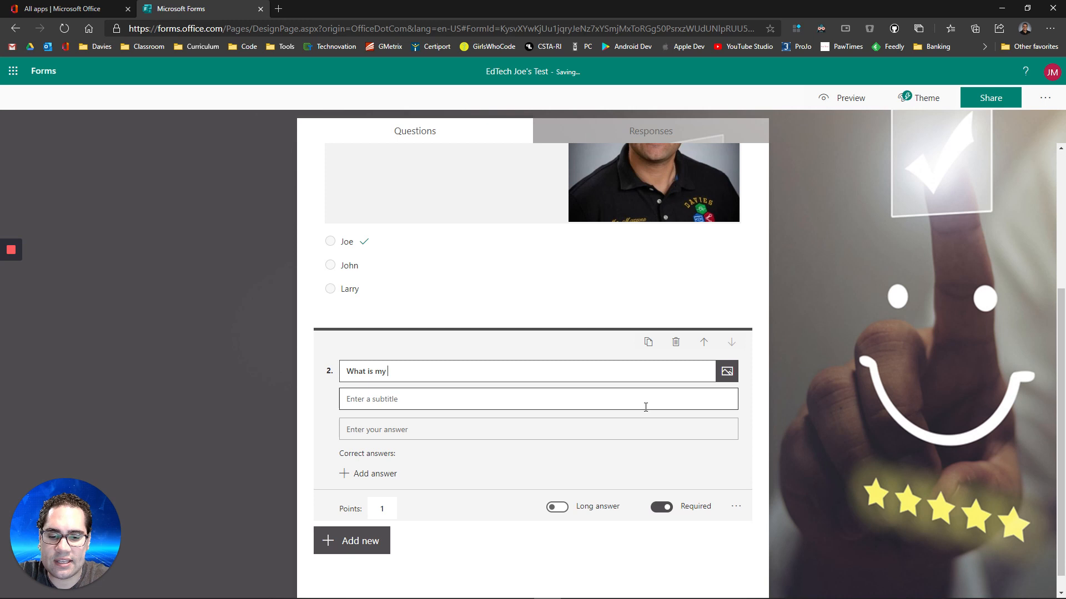
type("last name?")
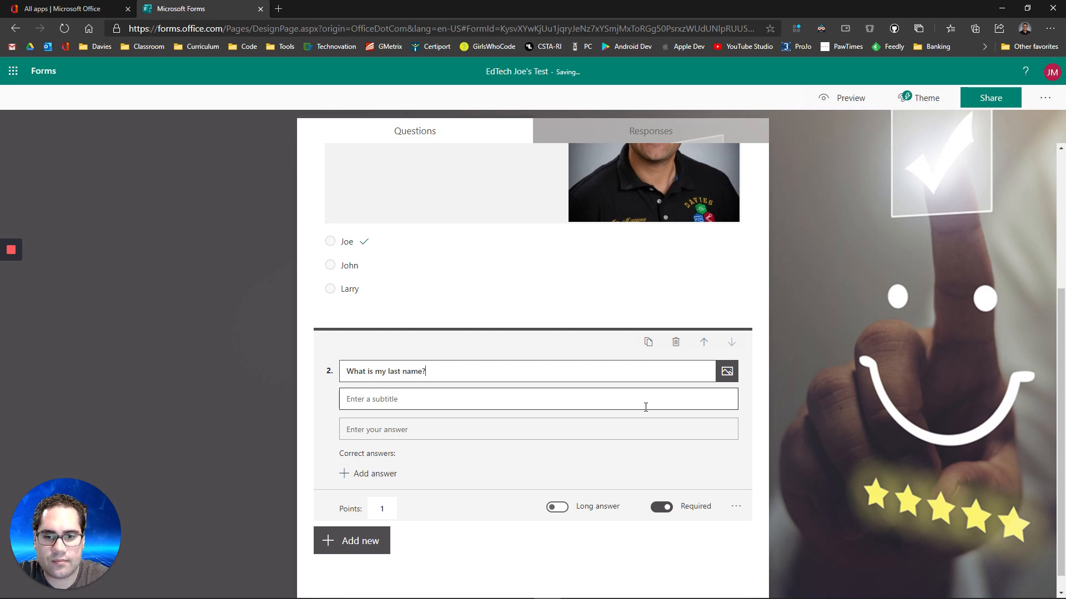
triple_click(385, 380)
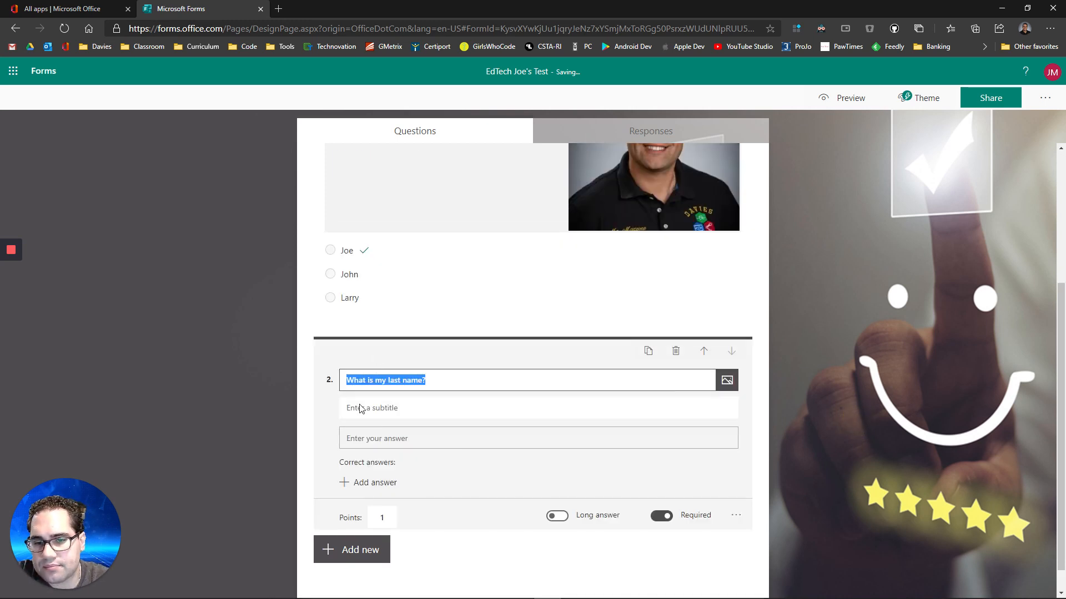
mouse_move(376, 487)
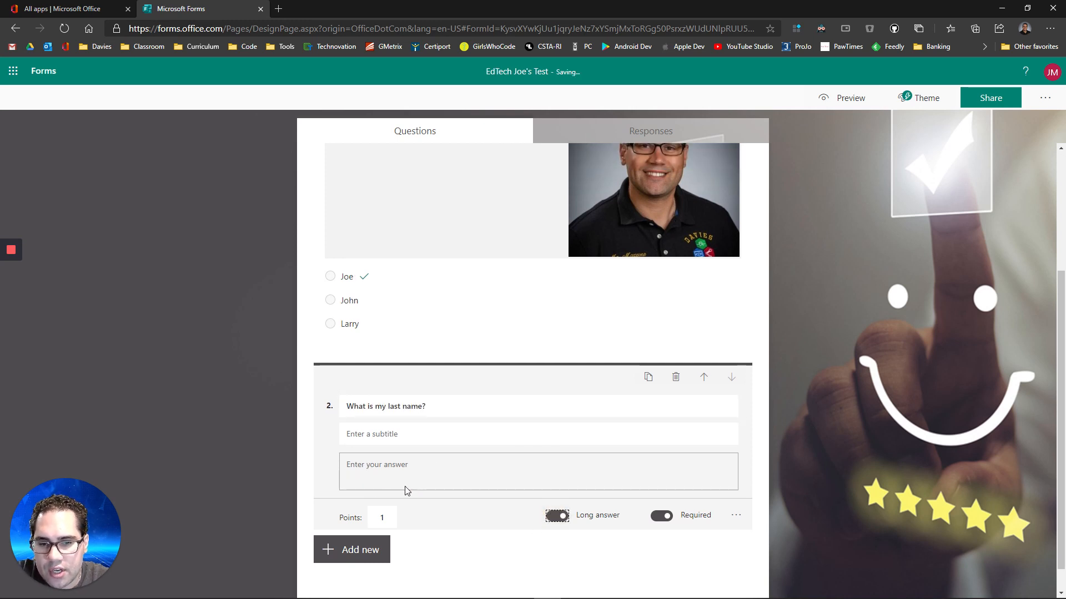
mouse_move(437, 482)
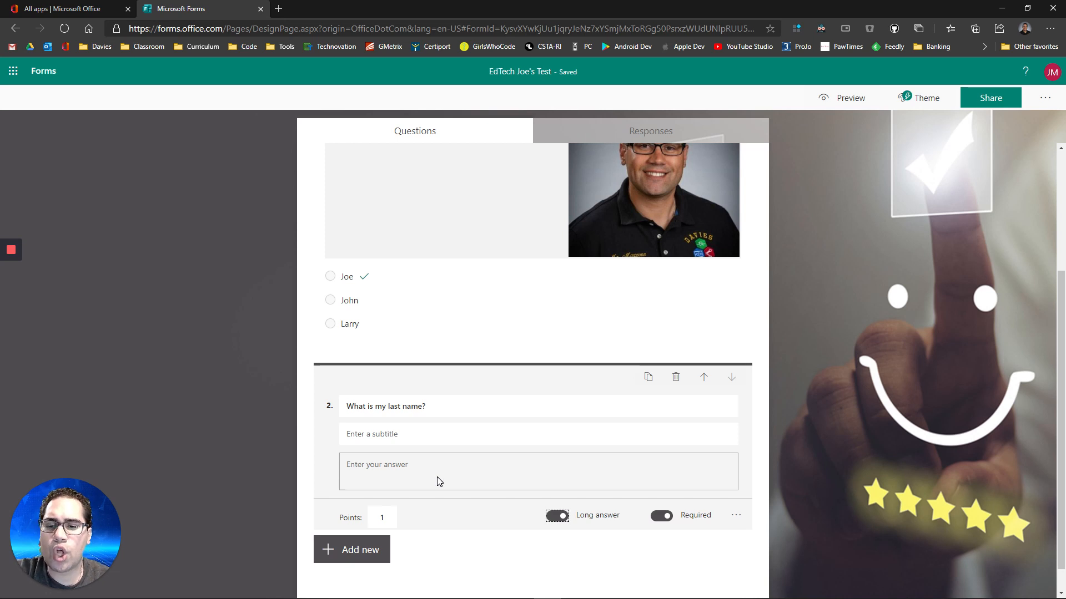
mouse_move(424, 473)
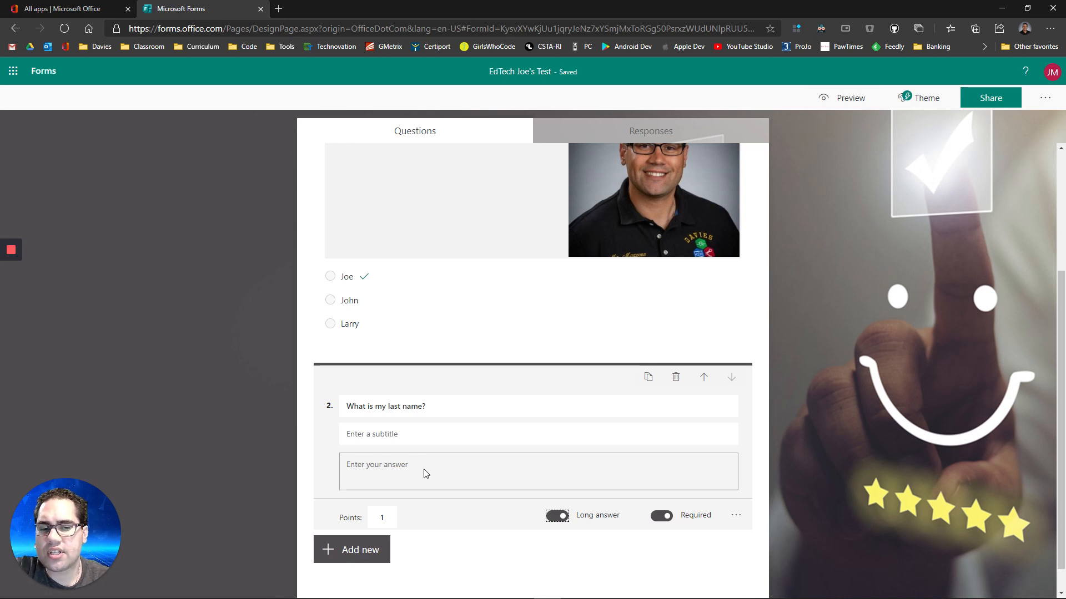
Step: Keep question 2 as a short answer and enter Mazzone as its correct answer
left_click(382, 517)
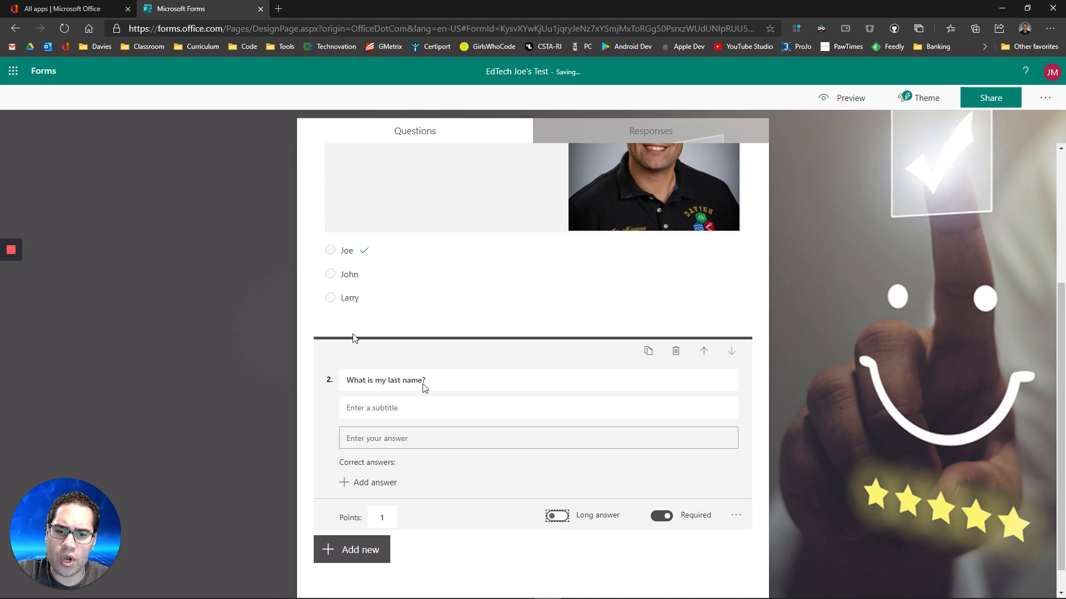
mouse_move(384, 493)
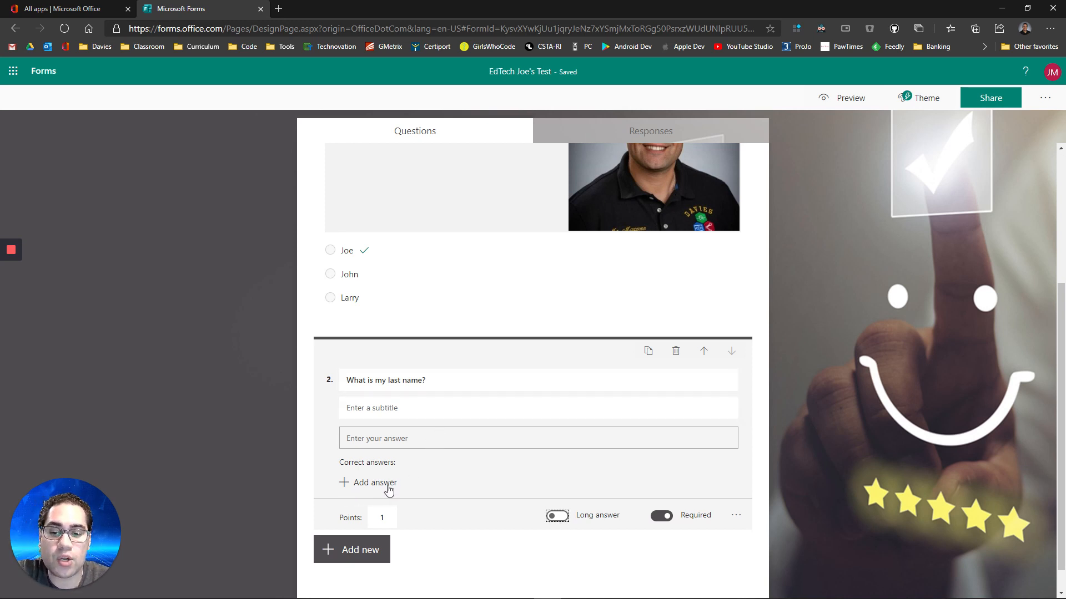
left_click(367, 483)
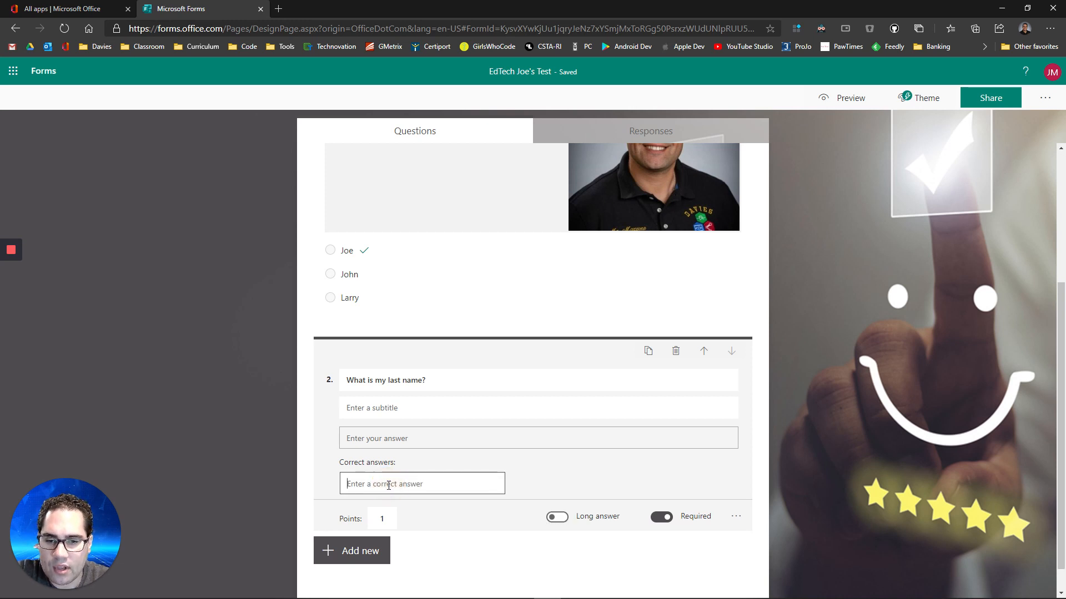
type("Mazzone")
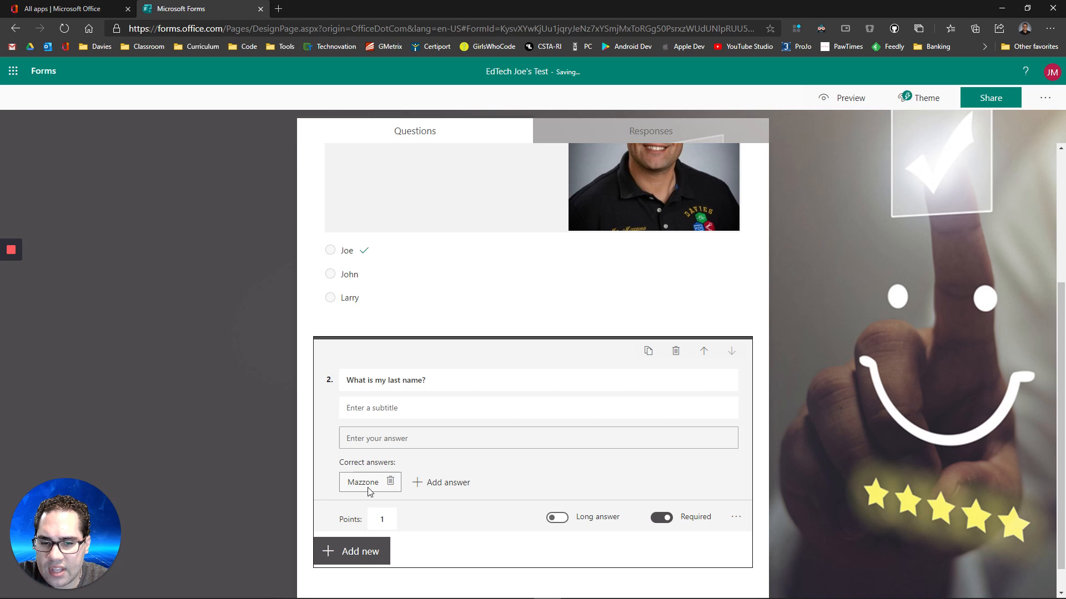
mouse_move(354, 509)
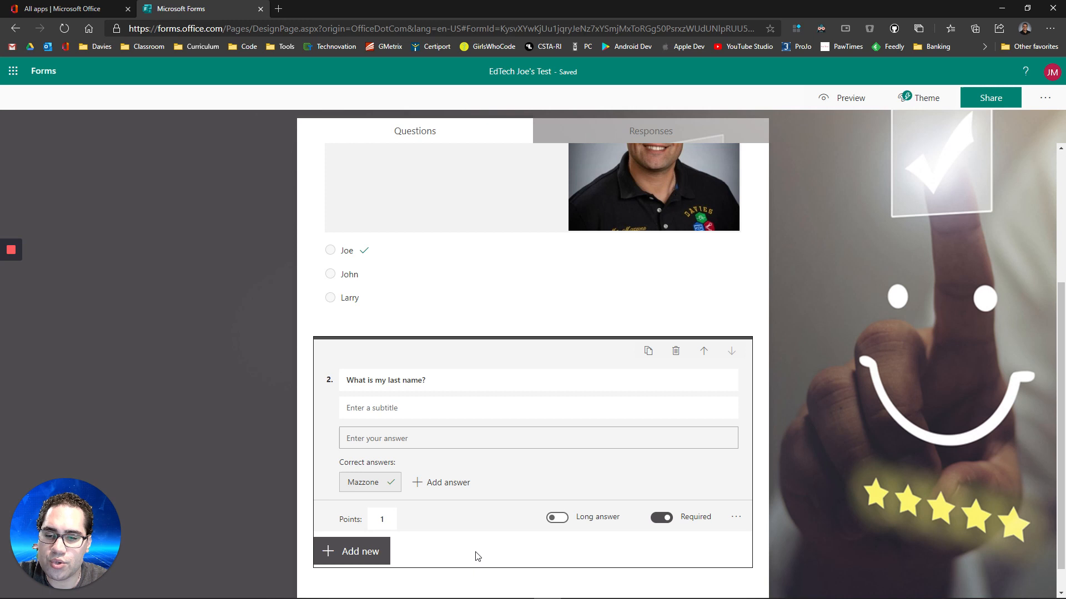
mouse_move(476, 542)
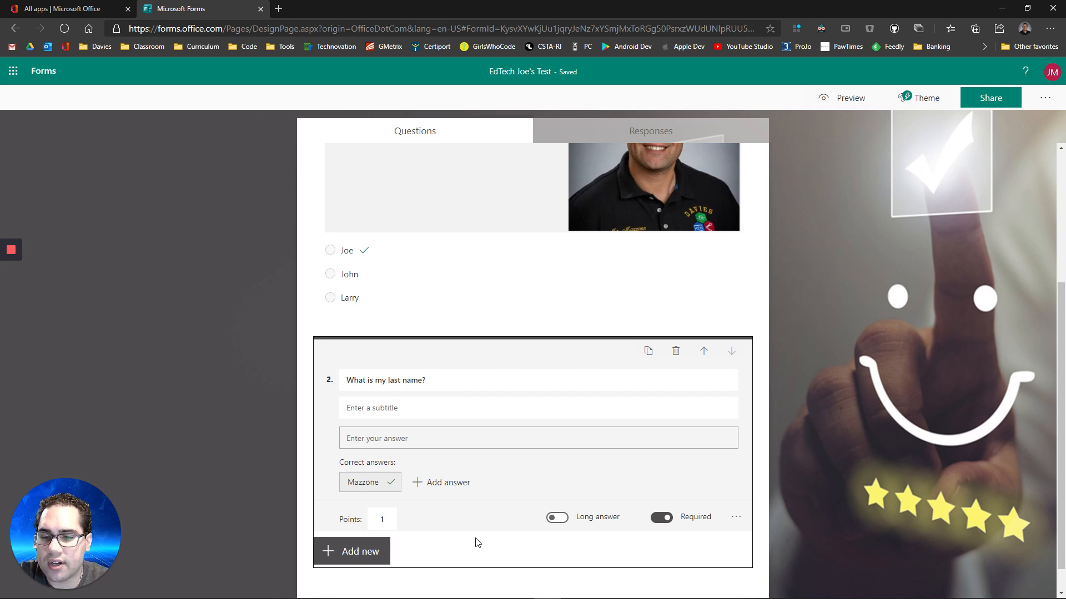
mouse_move(423, 499)
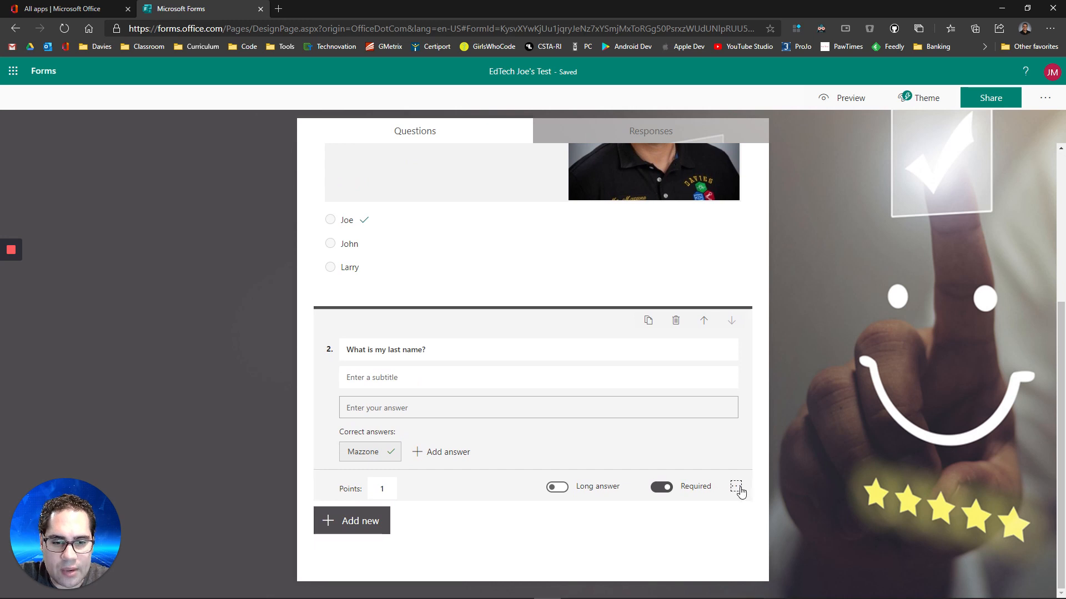
Step: Add a Number restriction to the last-name question and show the restriction types list
left_click(735, 488)
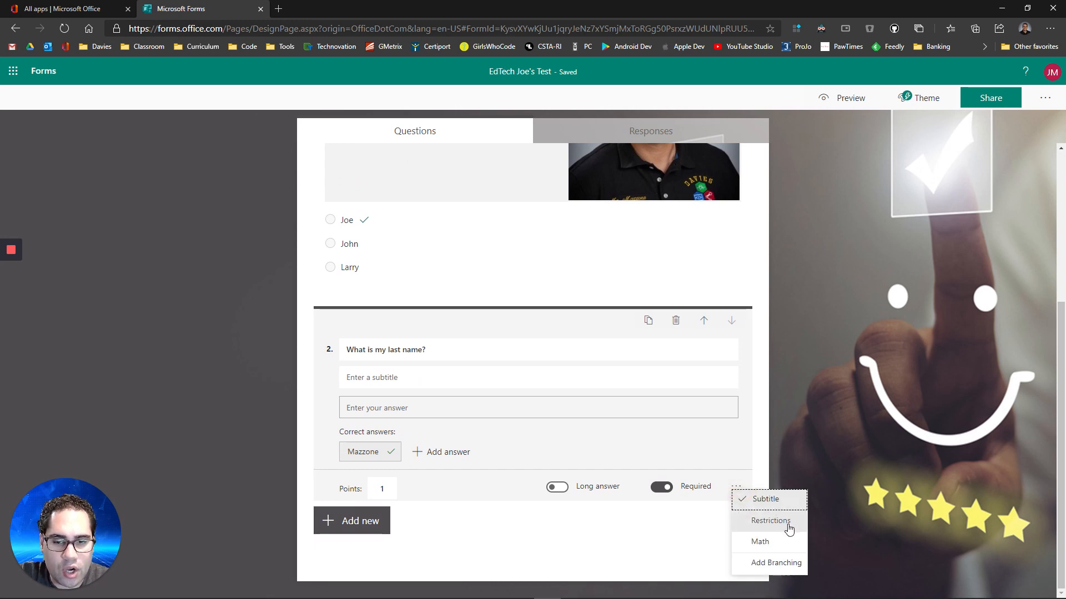
left_click(770, 522)
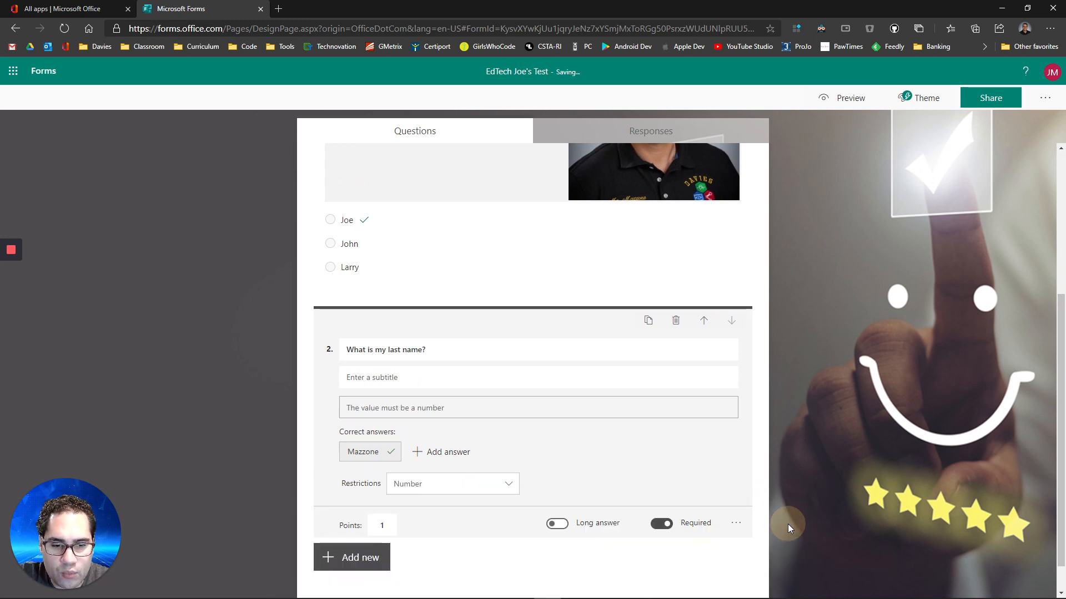
scroll("down", 3)
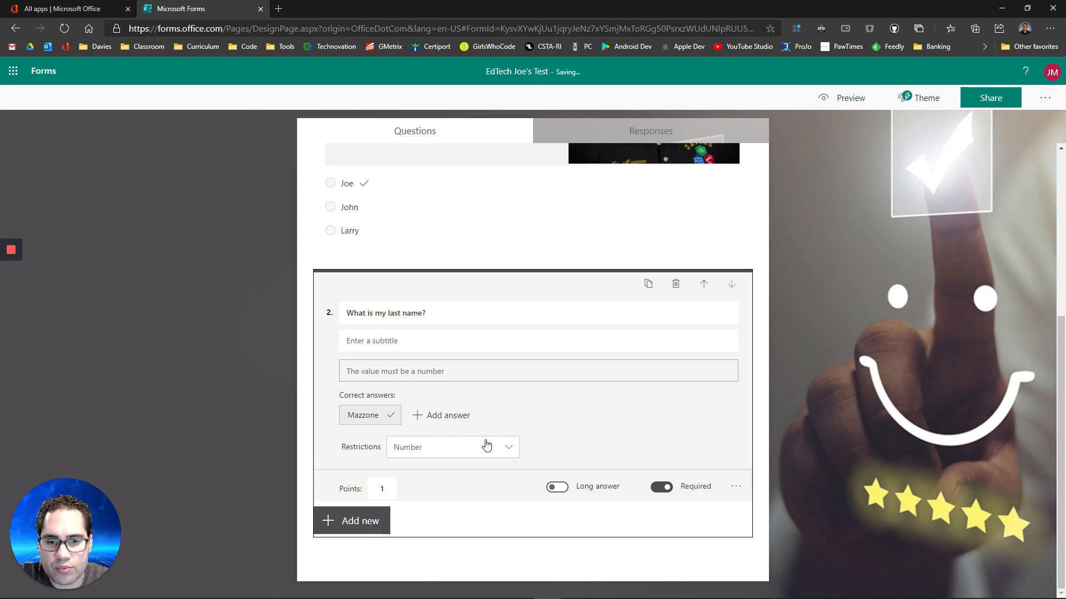
left_click(453, 447)
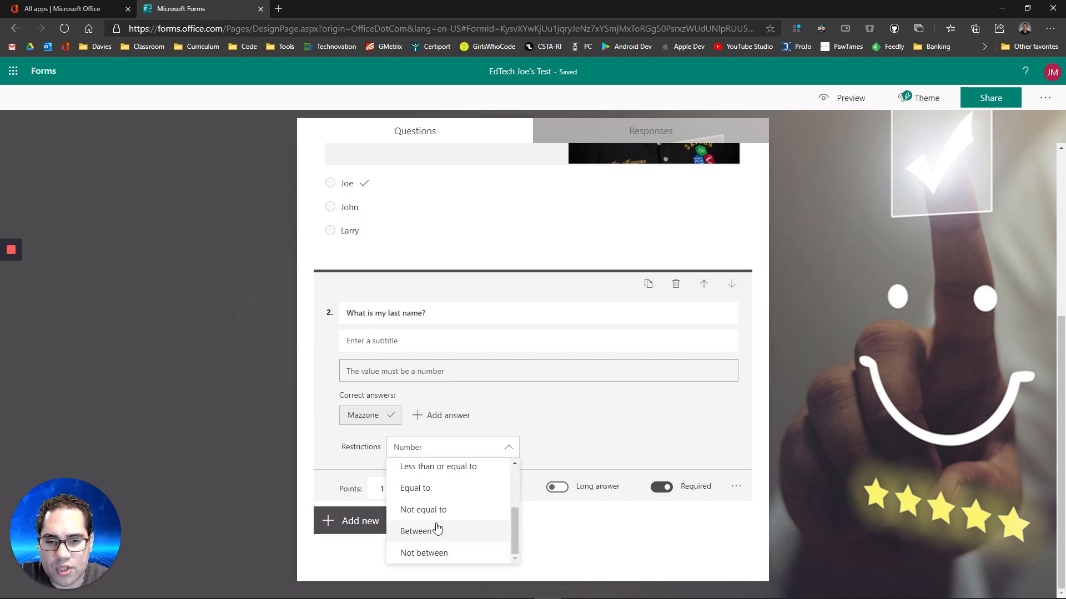
mouse_move(530, 528)
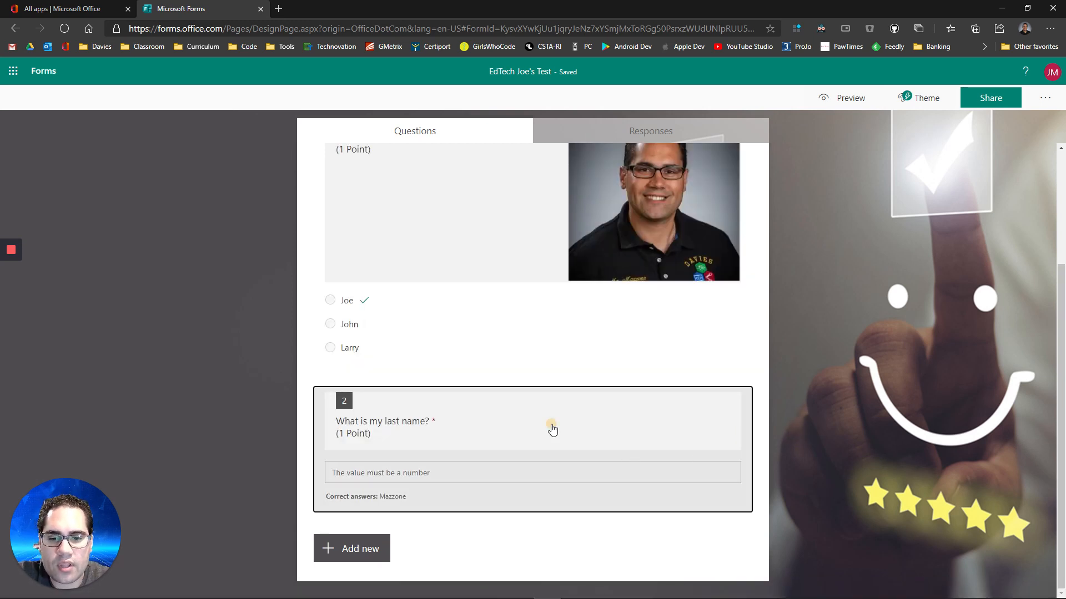
Step: Close the questions and show the form-wide options (Settings, Feedback, Terms)
left_click(551, 429)
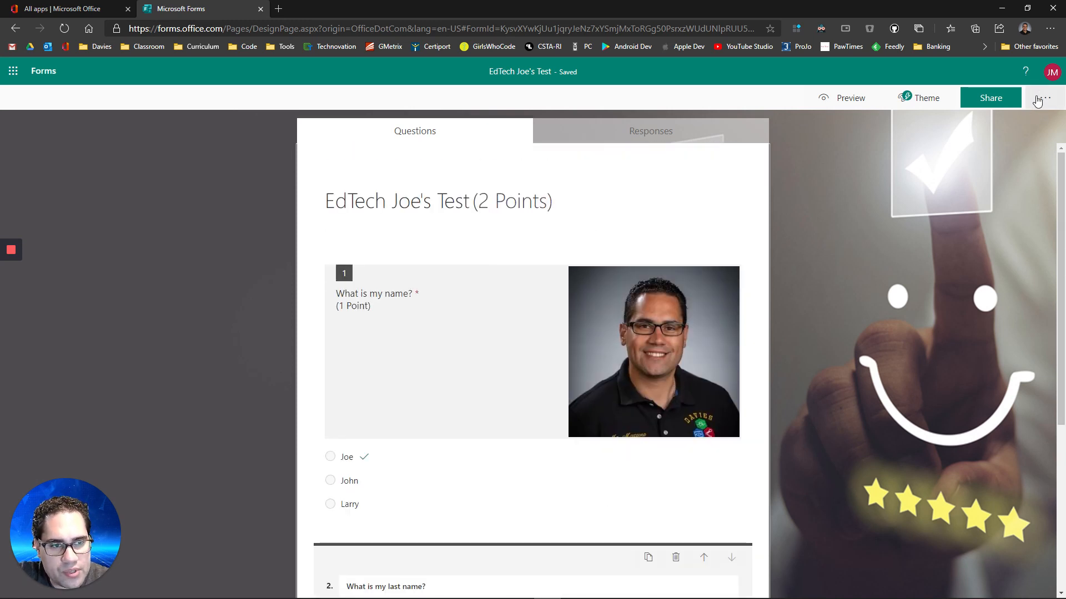
left_click(1048, 98)
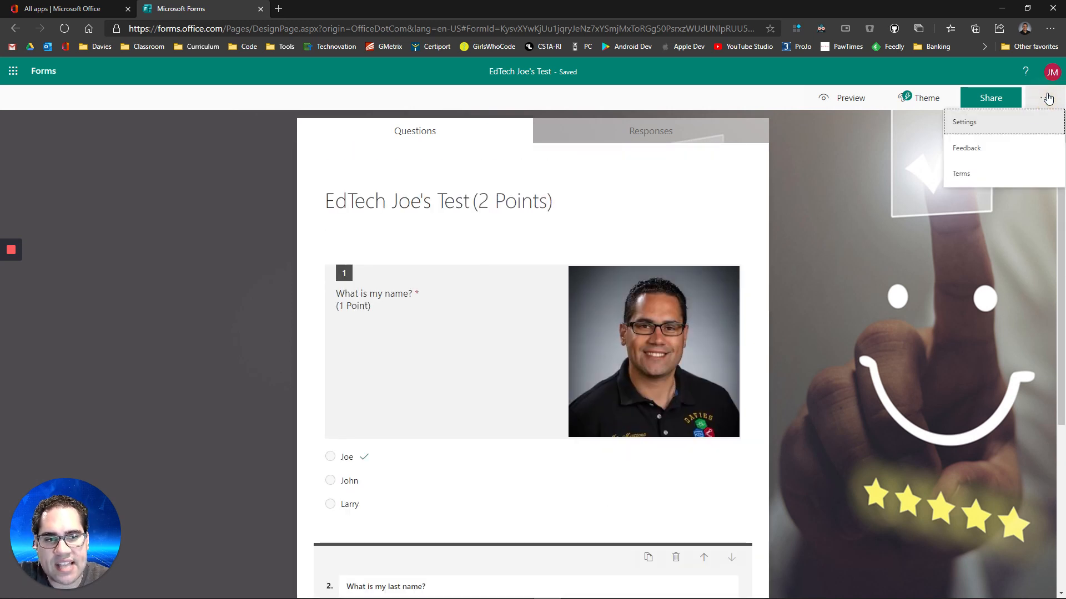
mouse_move(978, 128)
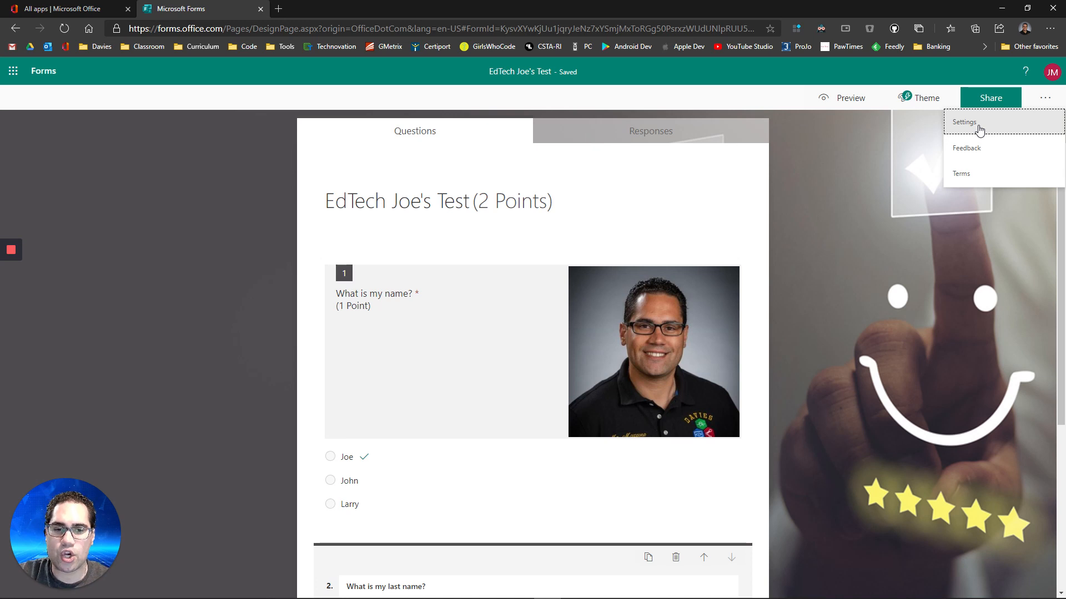
Step: In the quiz Settings, enable Shuffle questions for all questions
left_click(963, 122)
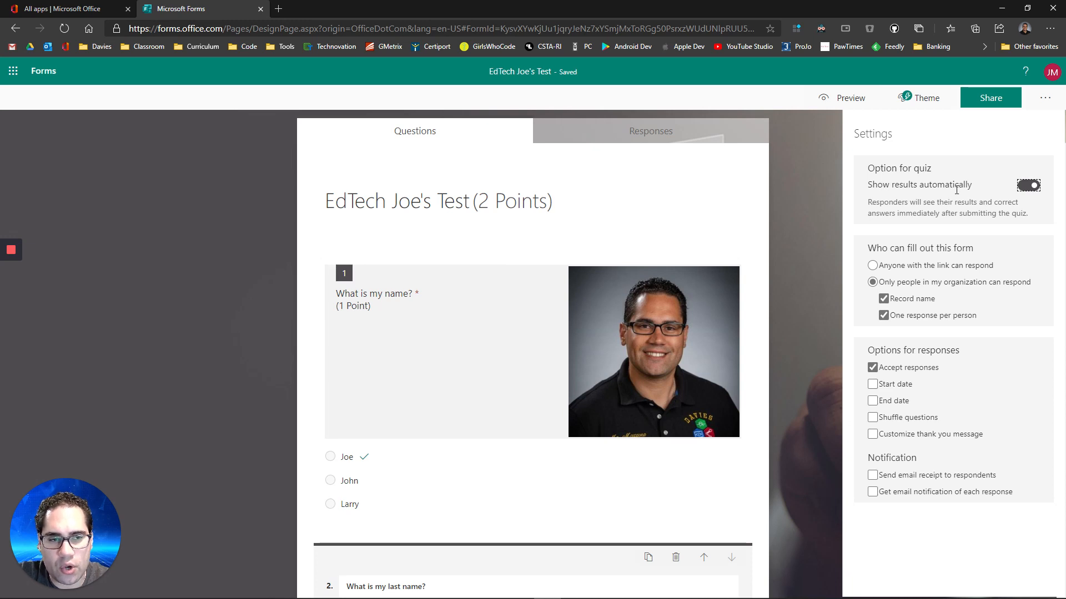
mouse_move(1024, 191)
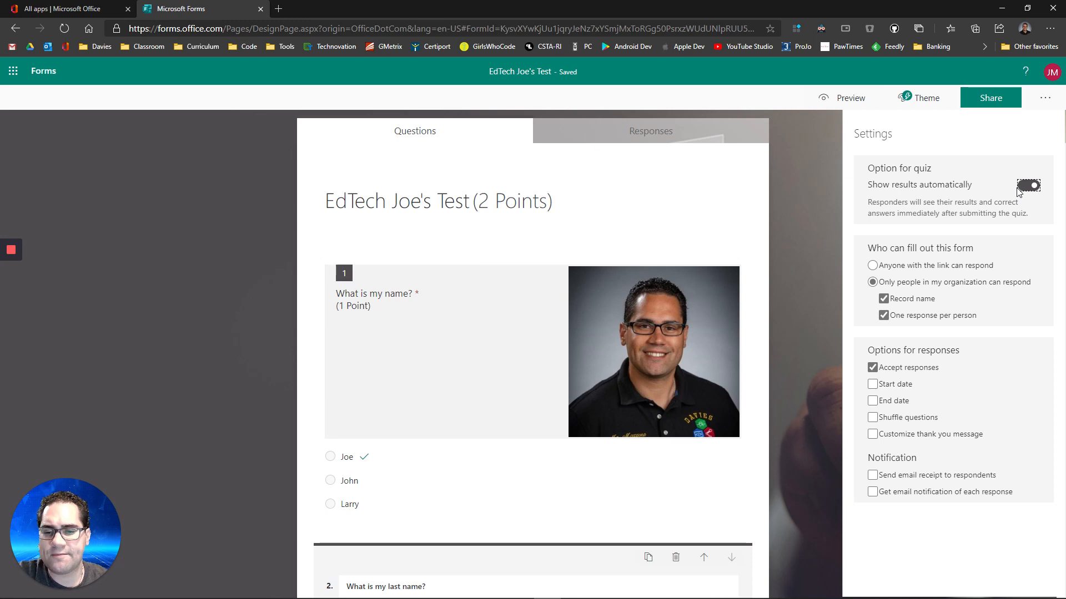
mouse_move(1026, 168)
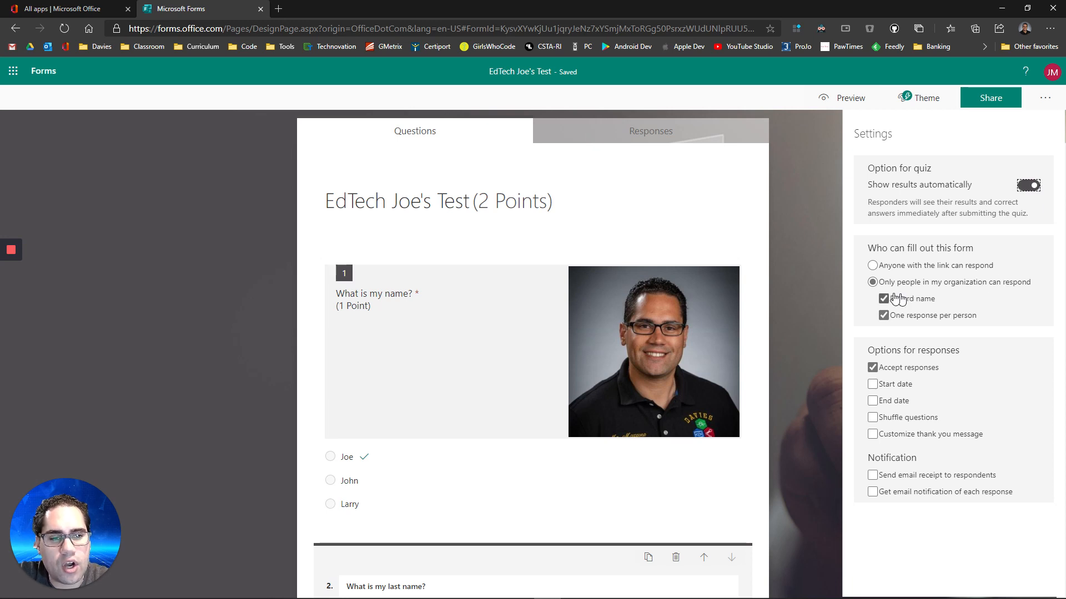
mouse_move(935, 324)
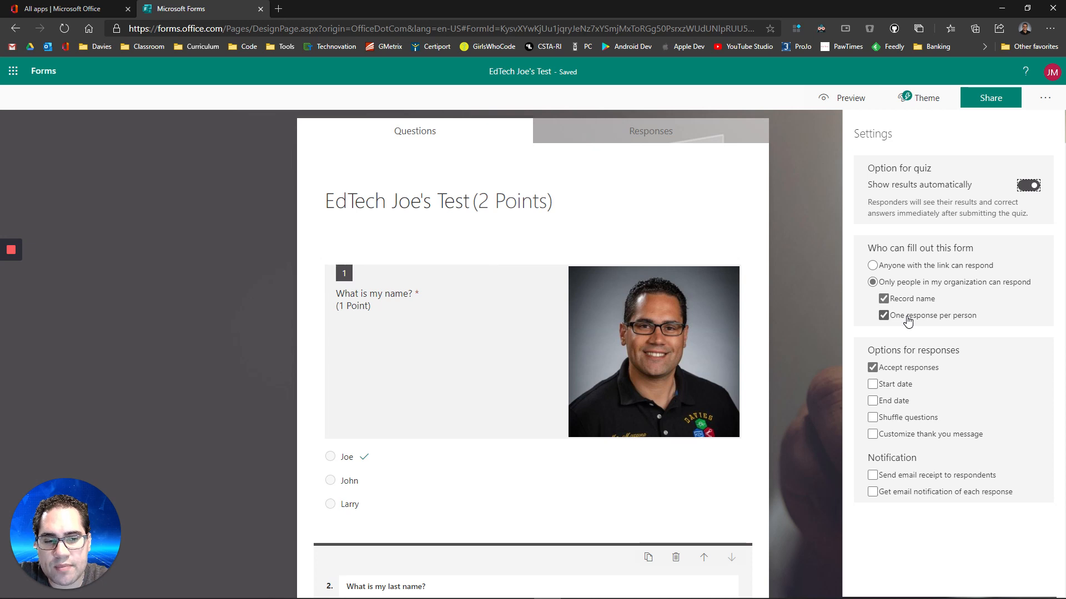
mouse_move(841, 266)
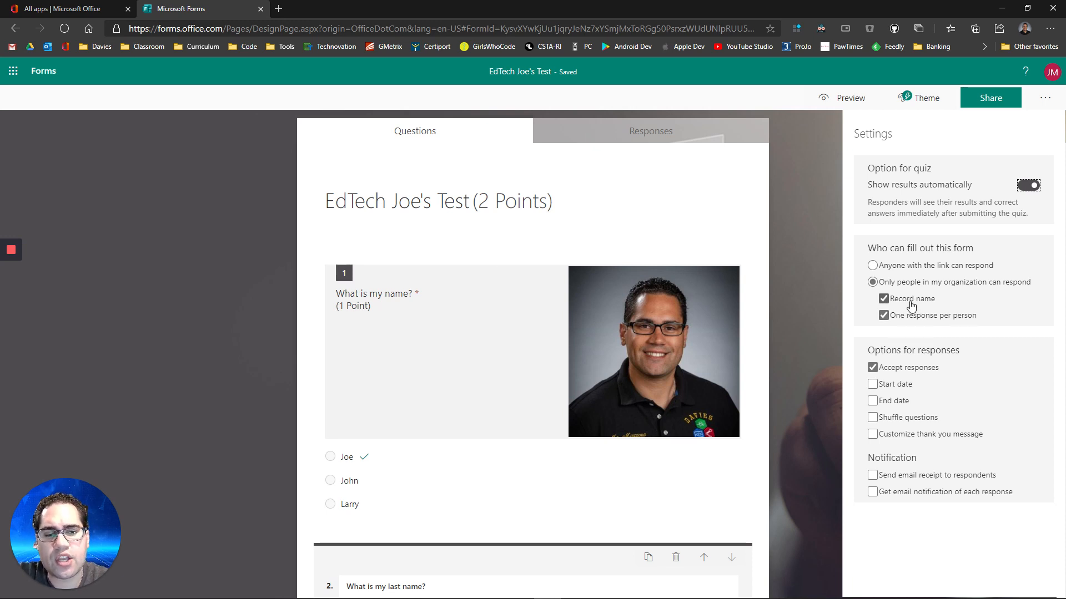
mouse_move(979, 292)
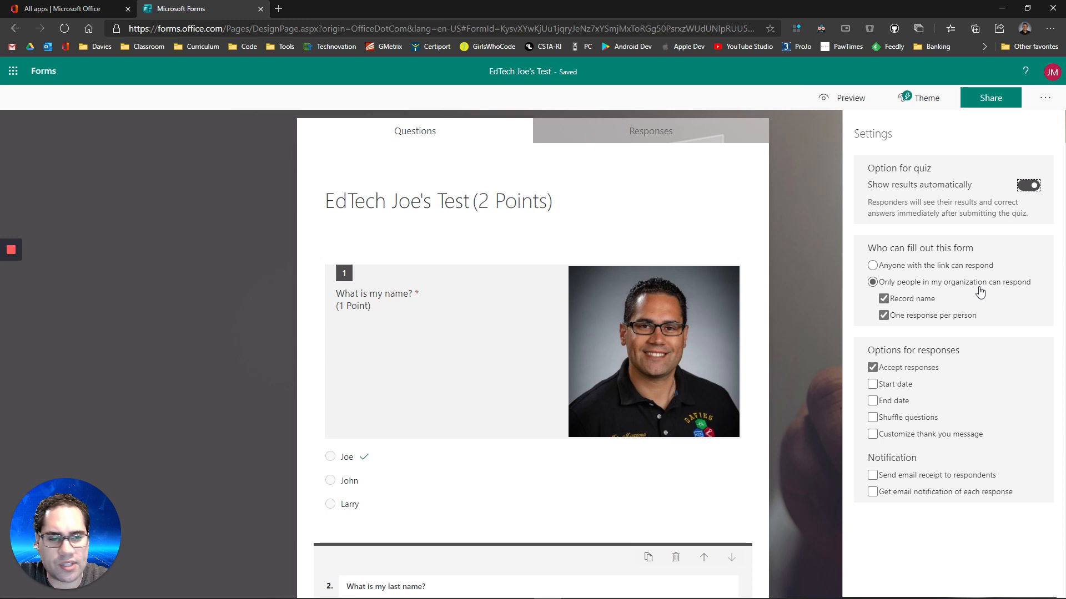
mouse_move(961, 412)
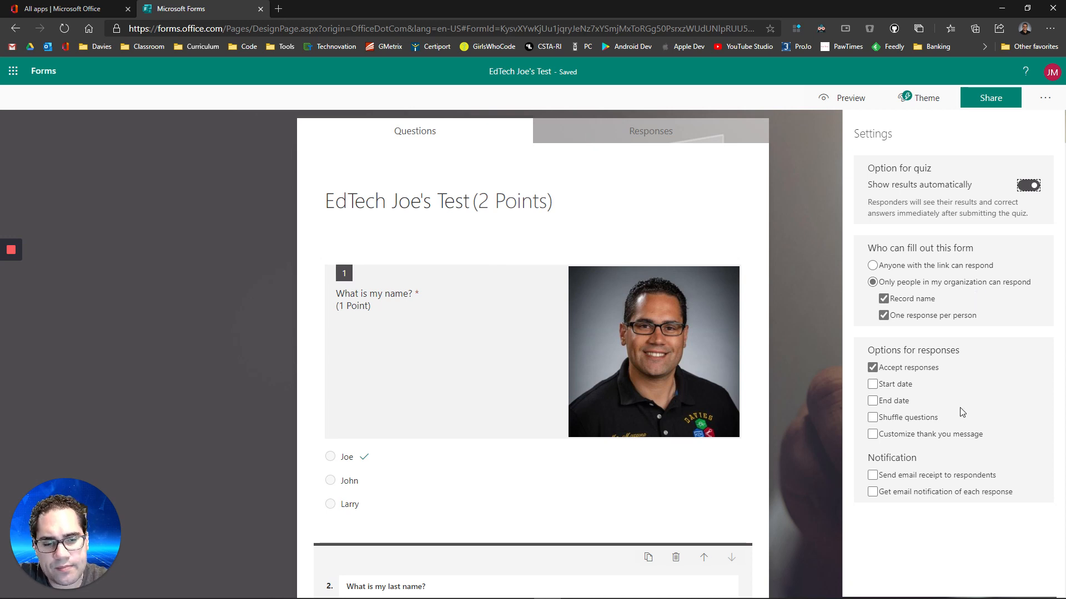
mouse_move(888, 417)
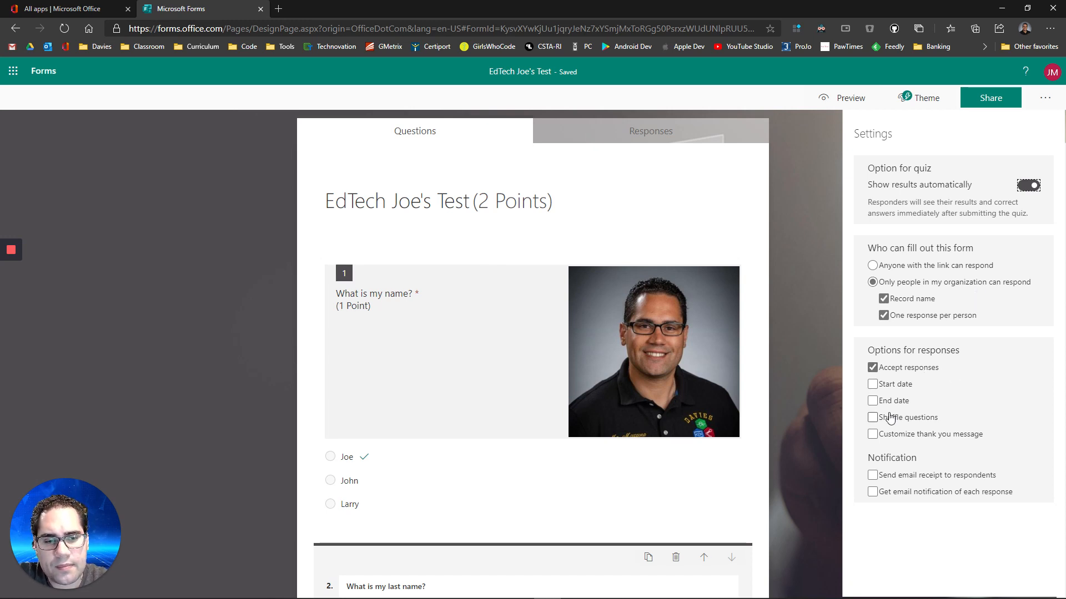
mouse_move(891, 424)
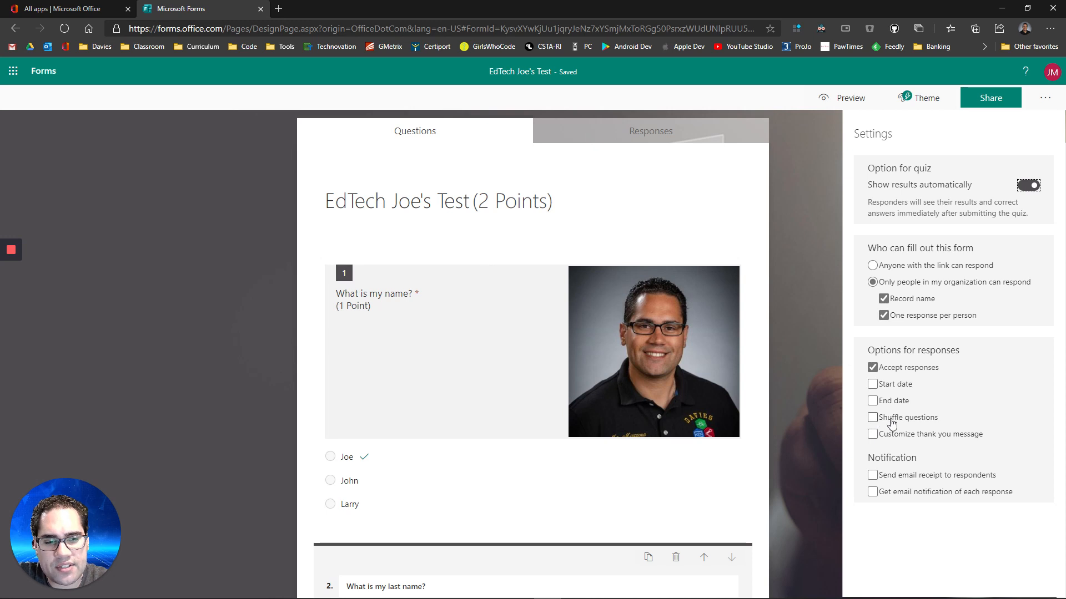
left_click(872, 418)
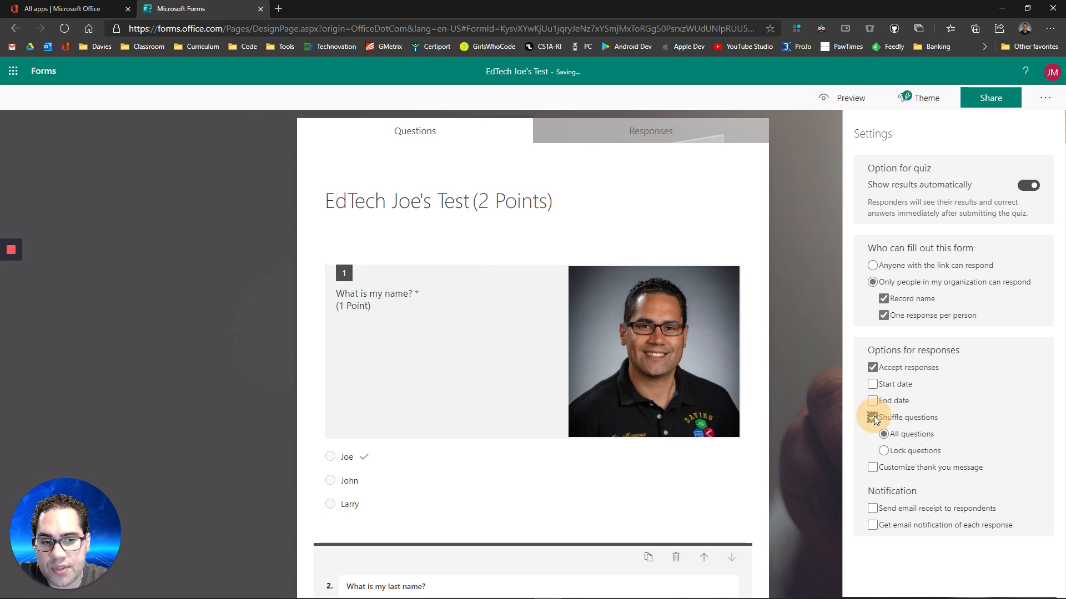
left_click(873, 417)
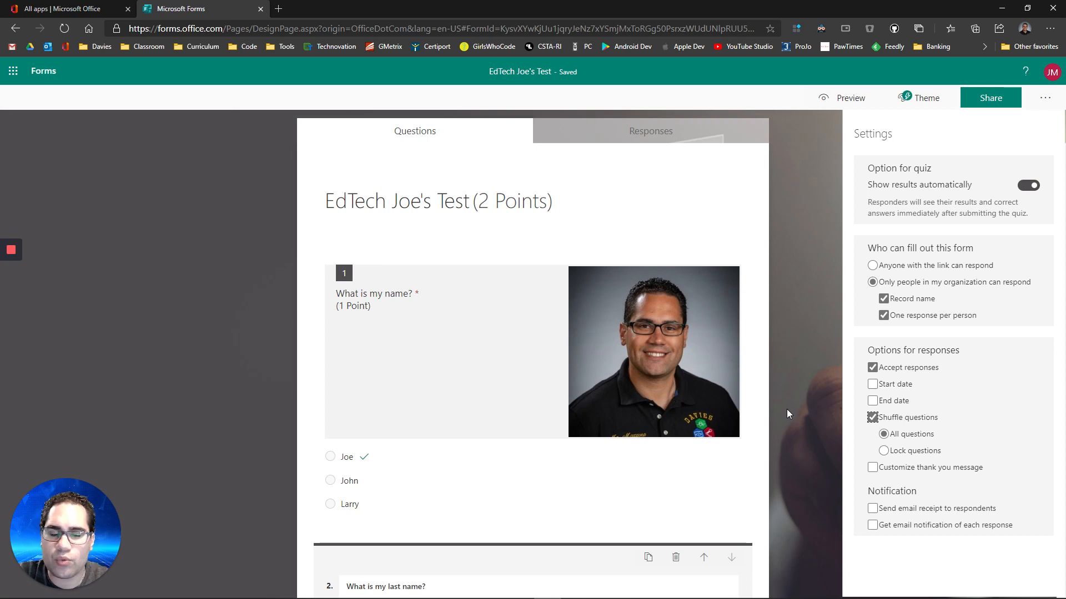
mouse_move(793, 321)
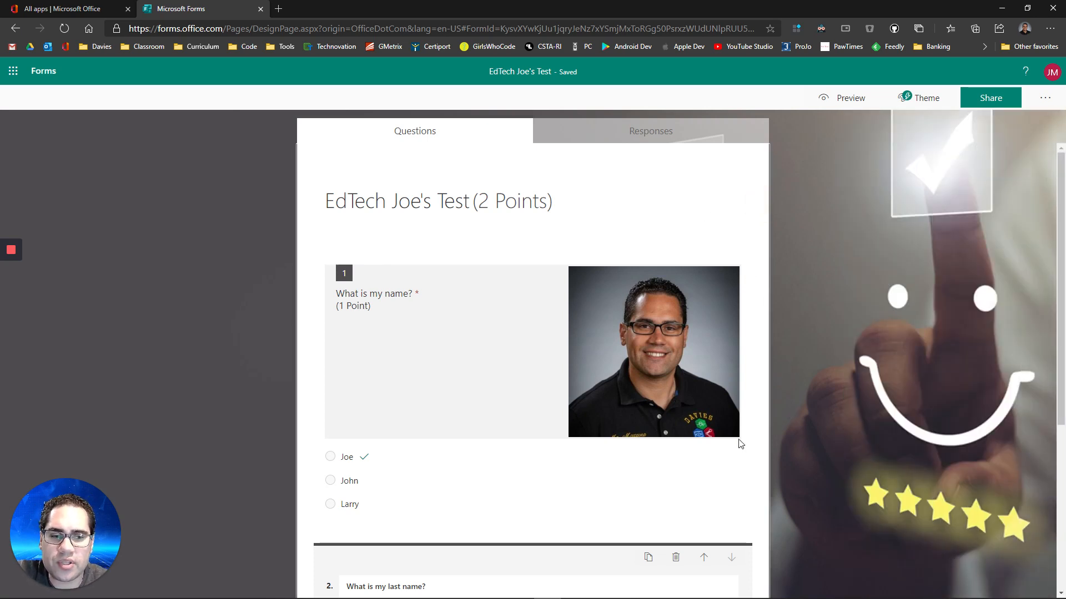
mouse_move(533, 209)
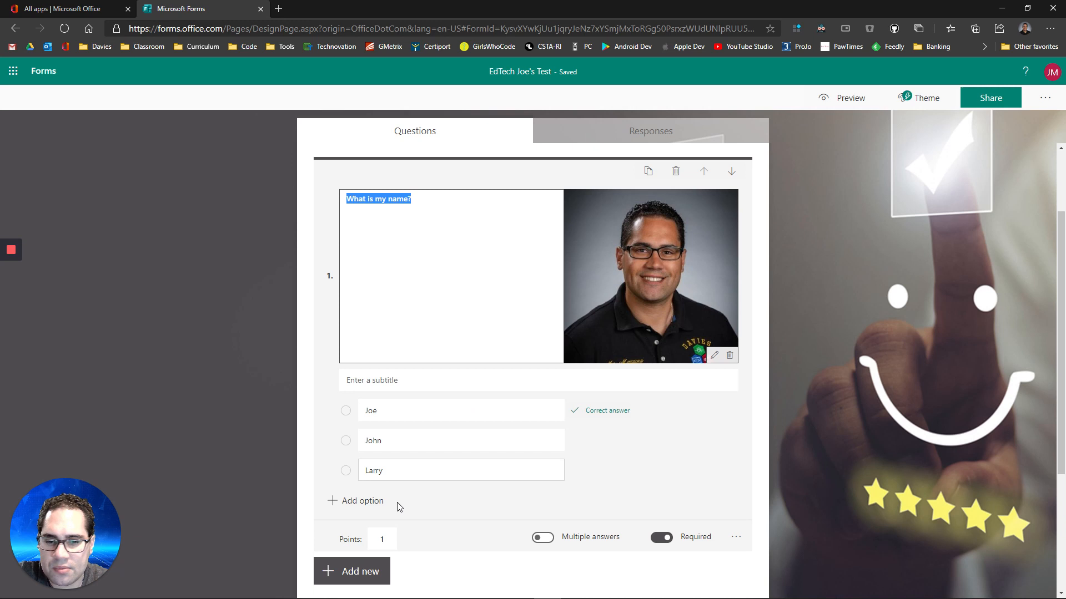
Step: Edit the questions so each is worth 5 points, totaling 10 points
left_click(381, 539)
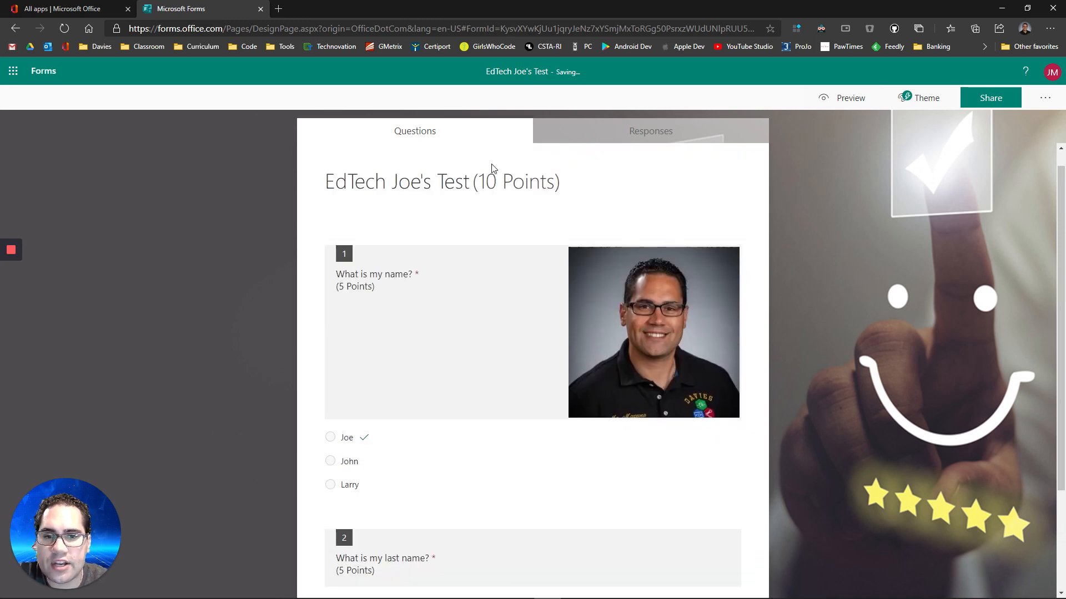
mouse_move(538, 186)
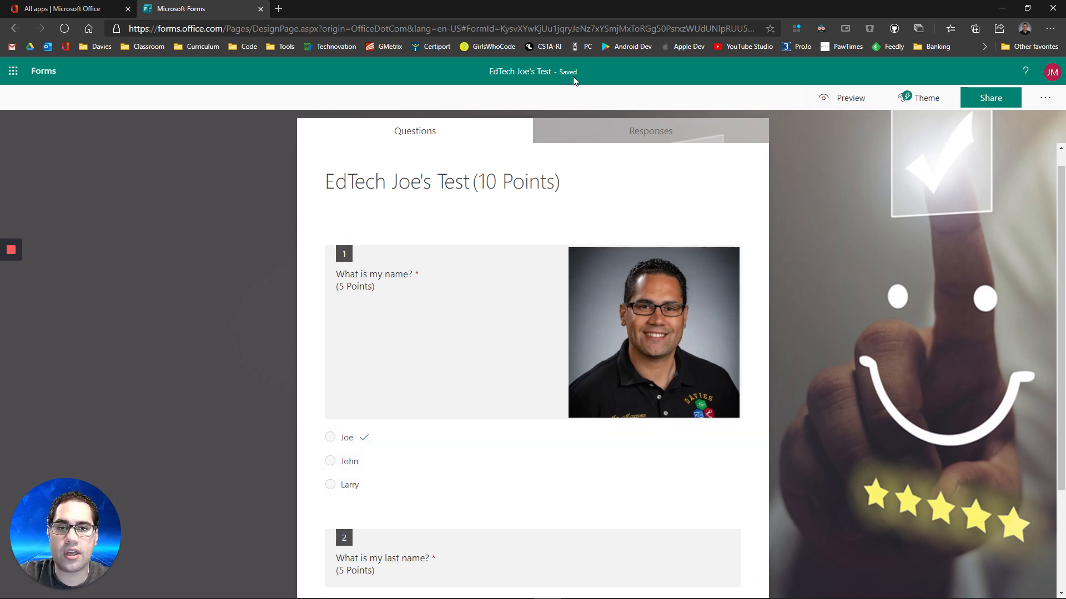
mouse_move(743, 115)
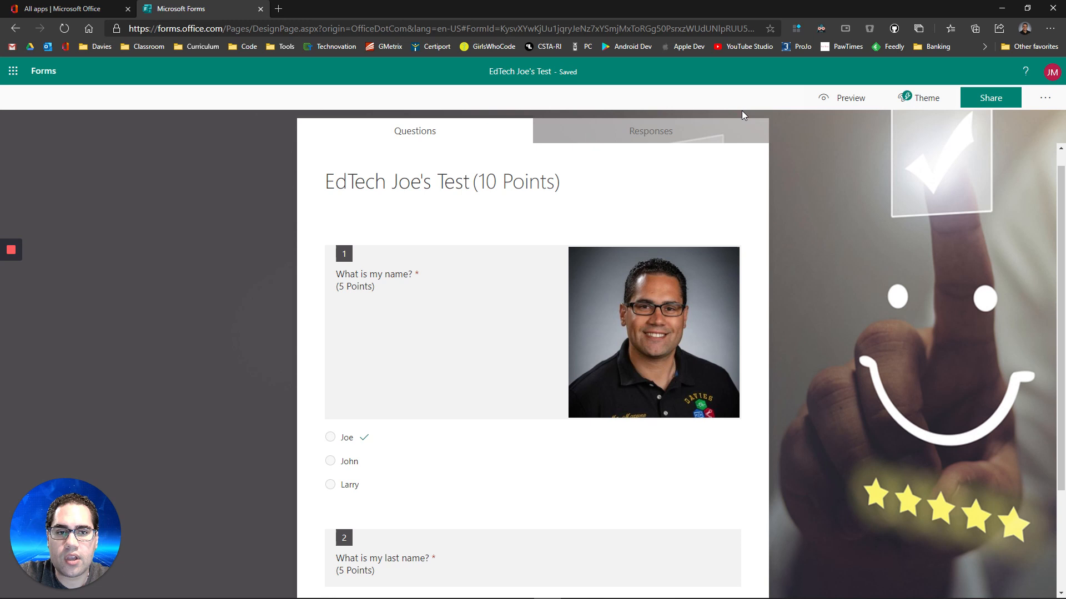
mouse_move(842, 105)
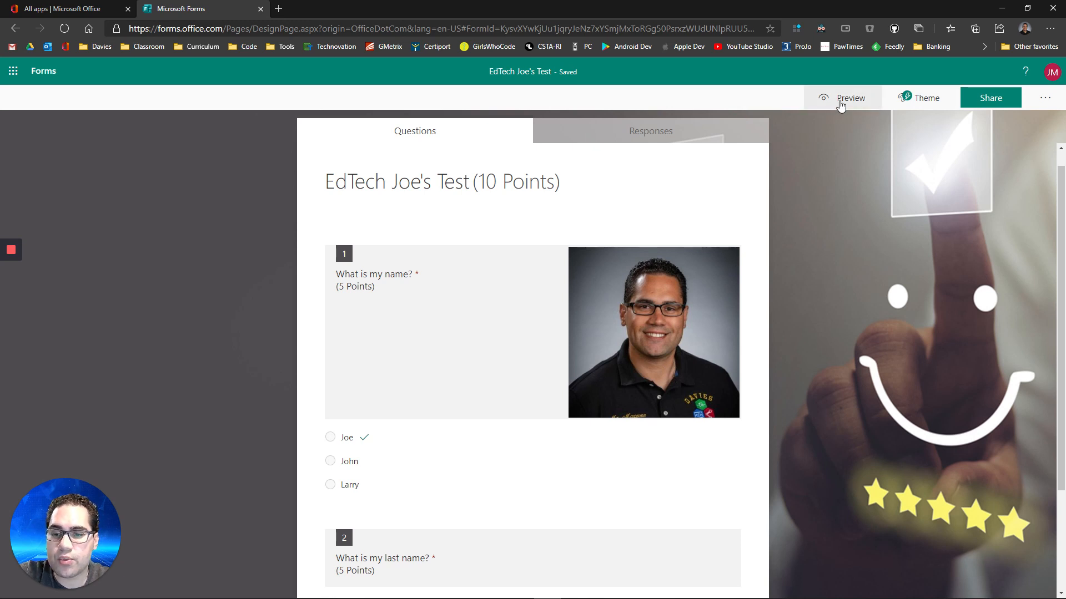
Step: Preview the quiz as a respondent and show question 1 in Immersive Reader
left_click(850, 97)
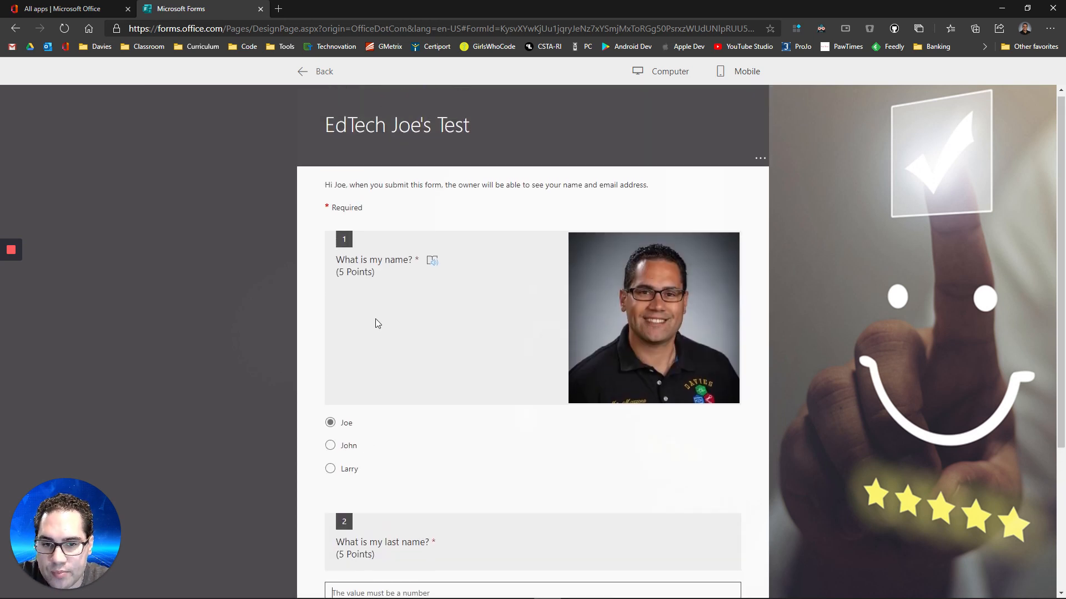
left_click(316, 71)
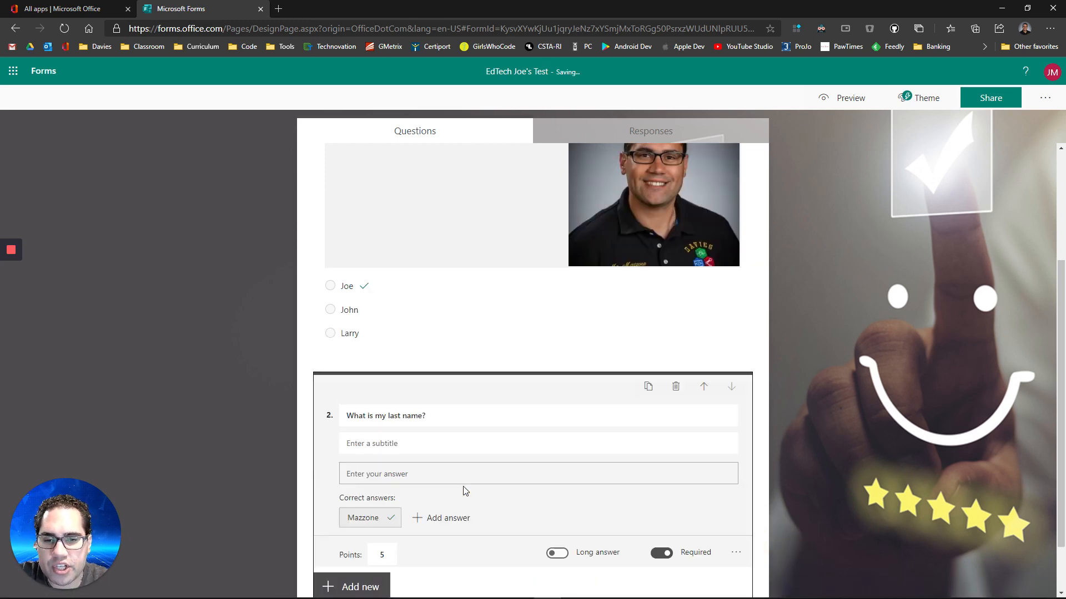
left_click(842, 98)
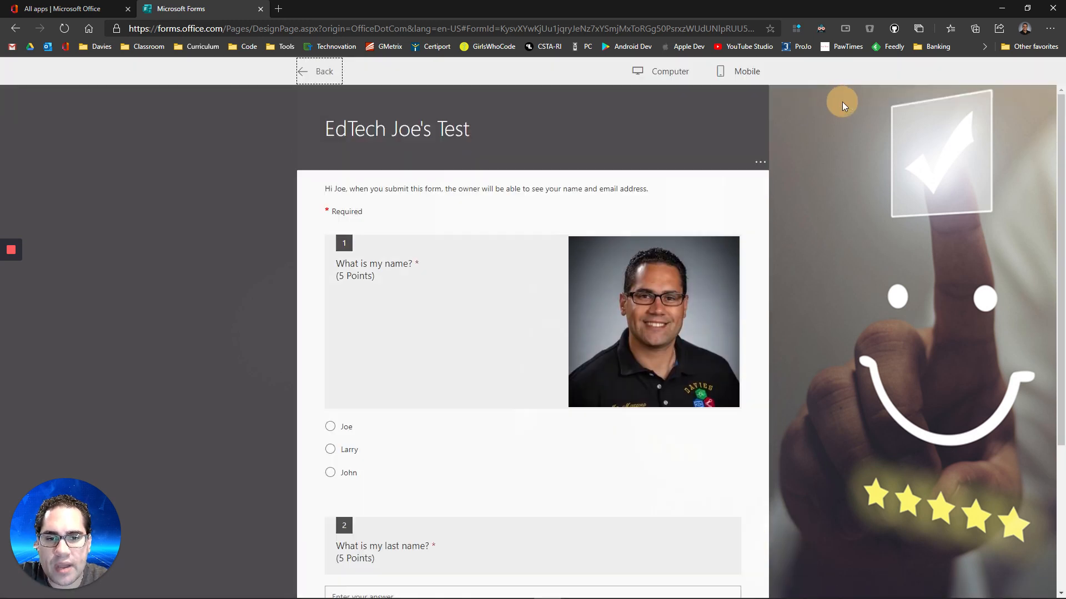
scroll("down", 3)
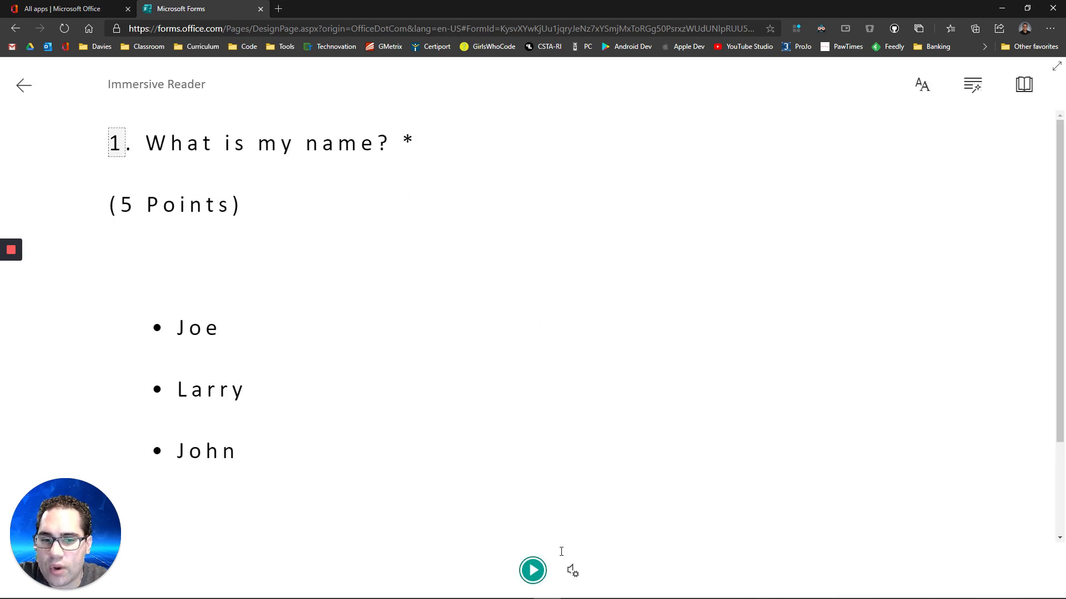
Step: Play and pause the read-aloud of question 1, exit Immersive Reader and leave the preview
left_click(533, 585)
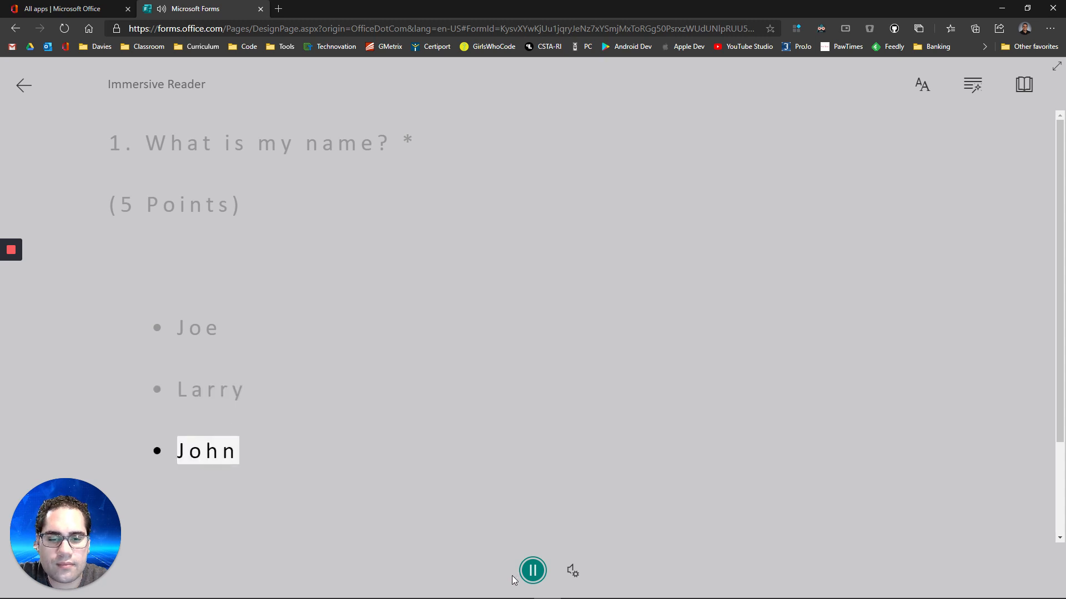
left_click(532, 570)
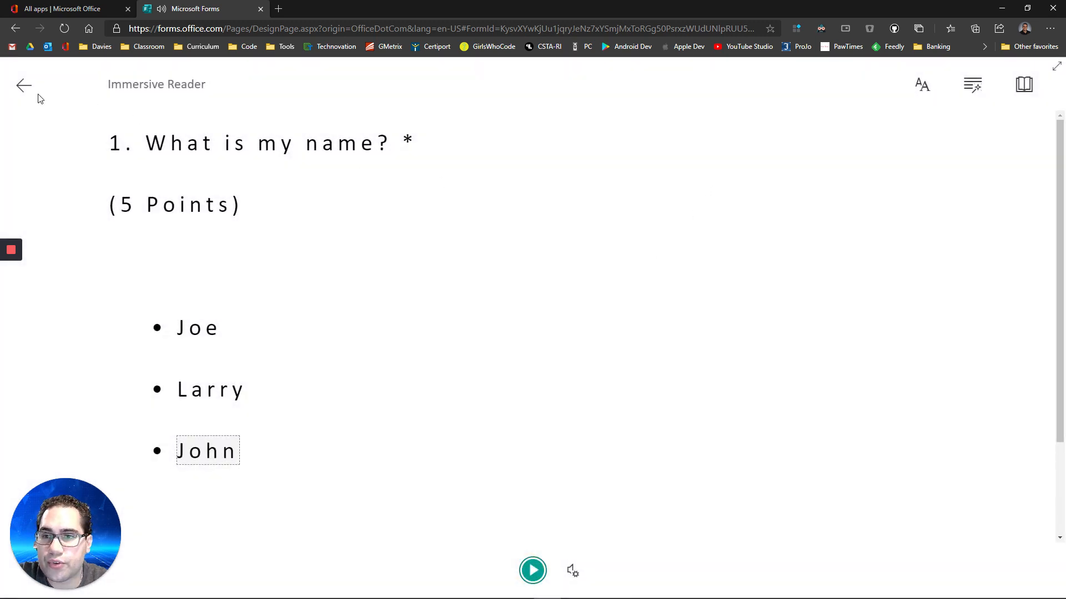
left_click(24, 84)
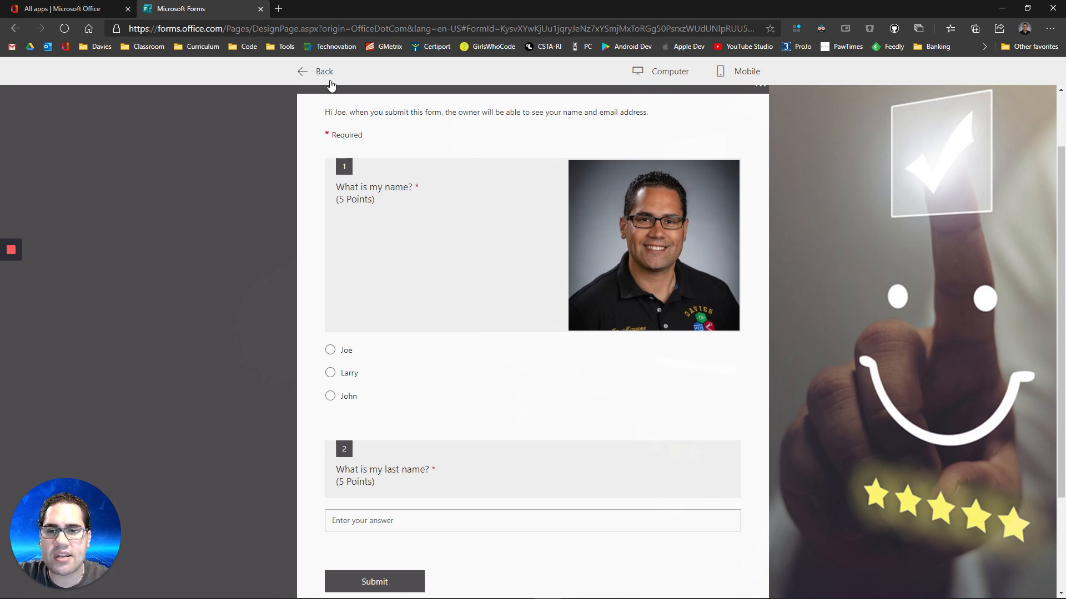
left_click(314, 71)
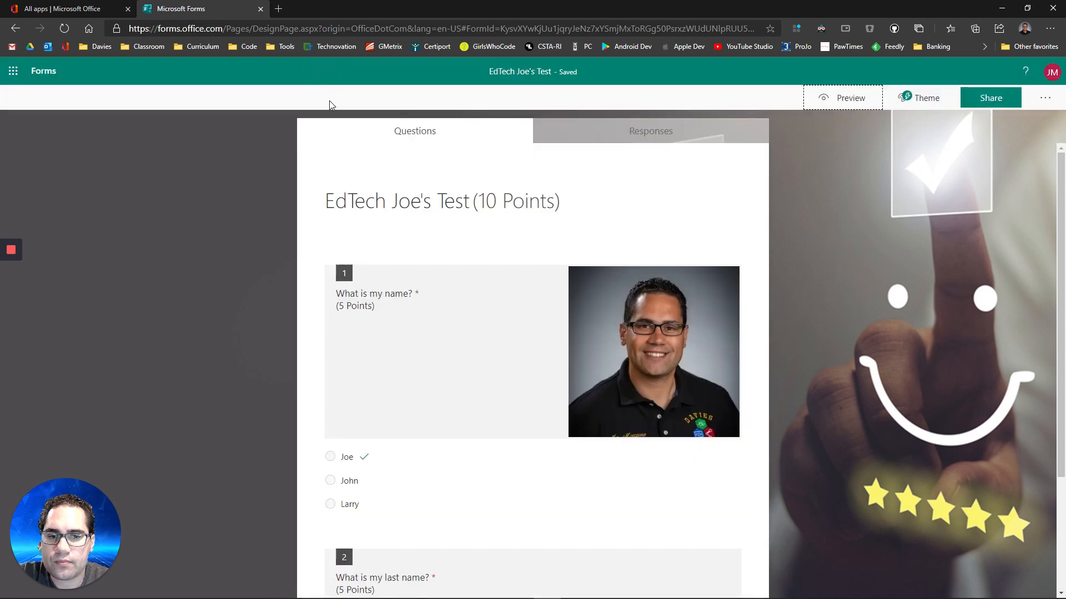
mouse_move(236, 195)
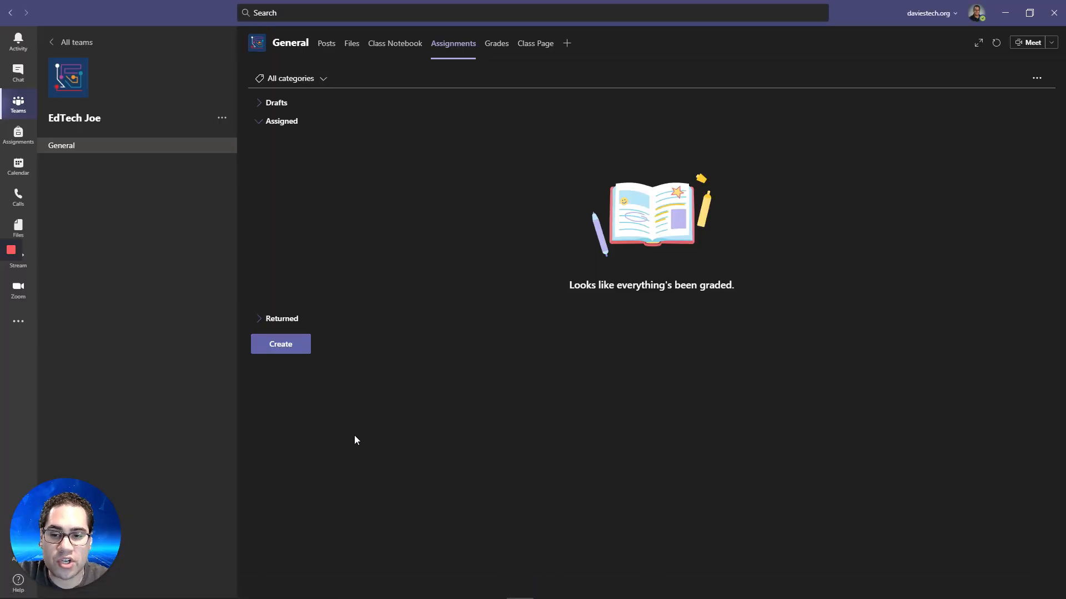
Step: Create a Quiz assignment using EdTech Joe's Test from the Forms list
left_click(281, 344)
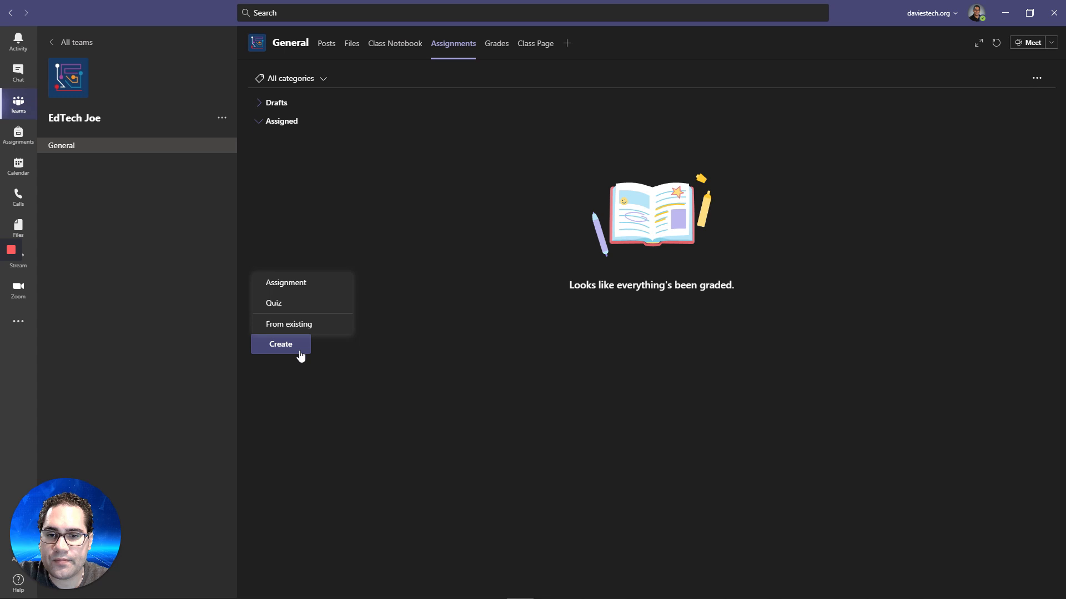
mouse_move(332, 306)
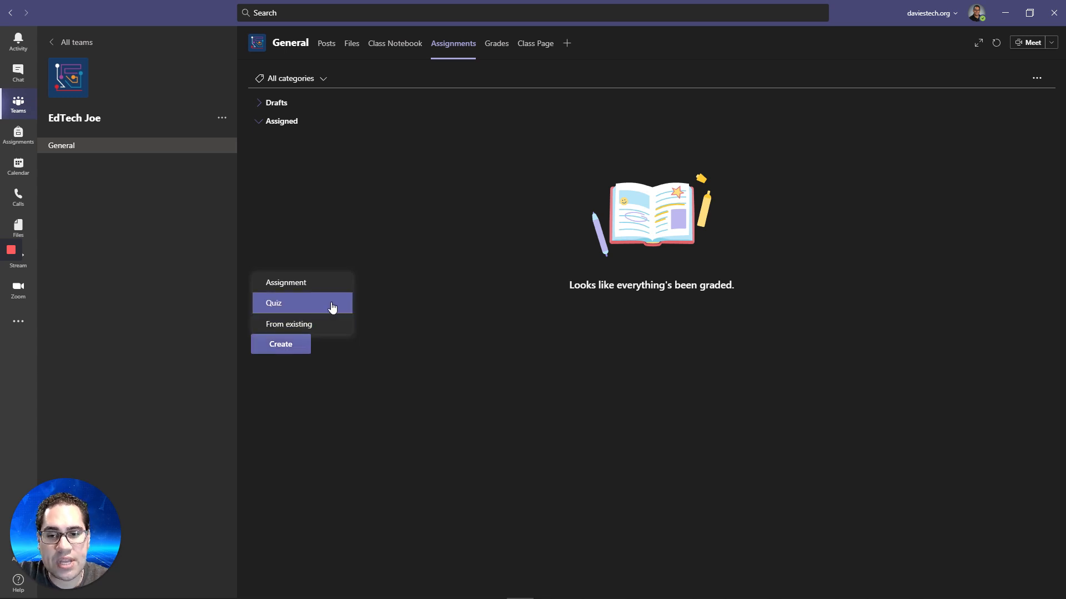
left_click(273, 303)
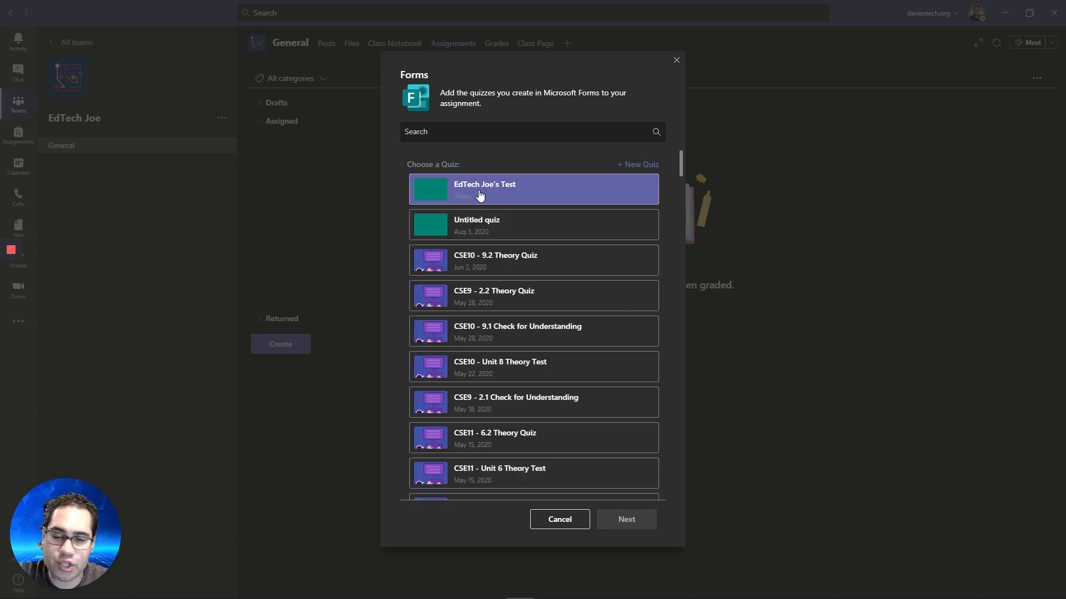
mouse_move(484, 135)
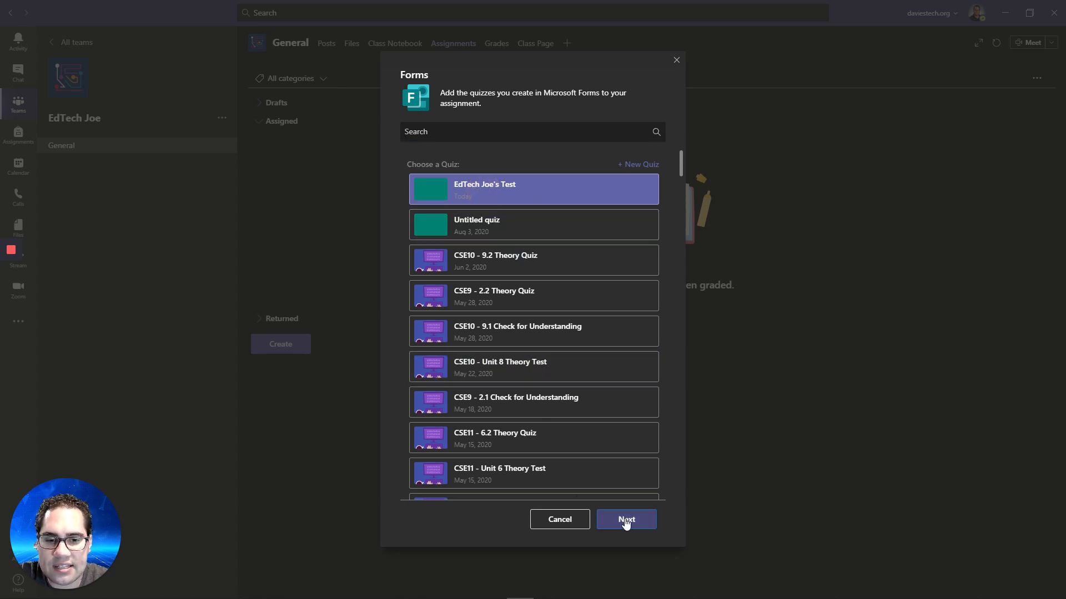
left_click(626, 520)
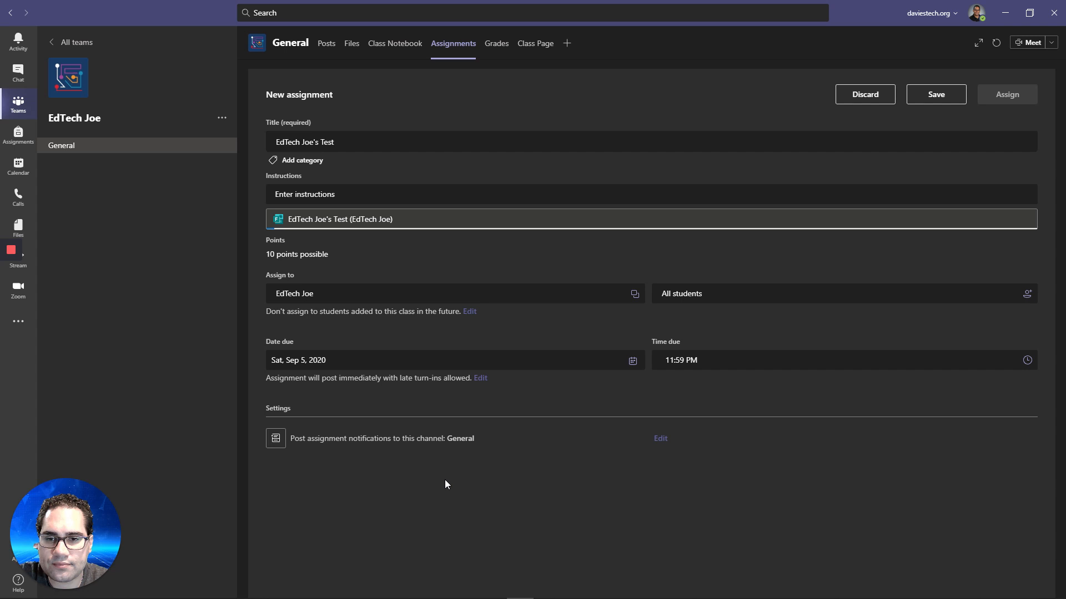
mouse_move(395, 287)
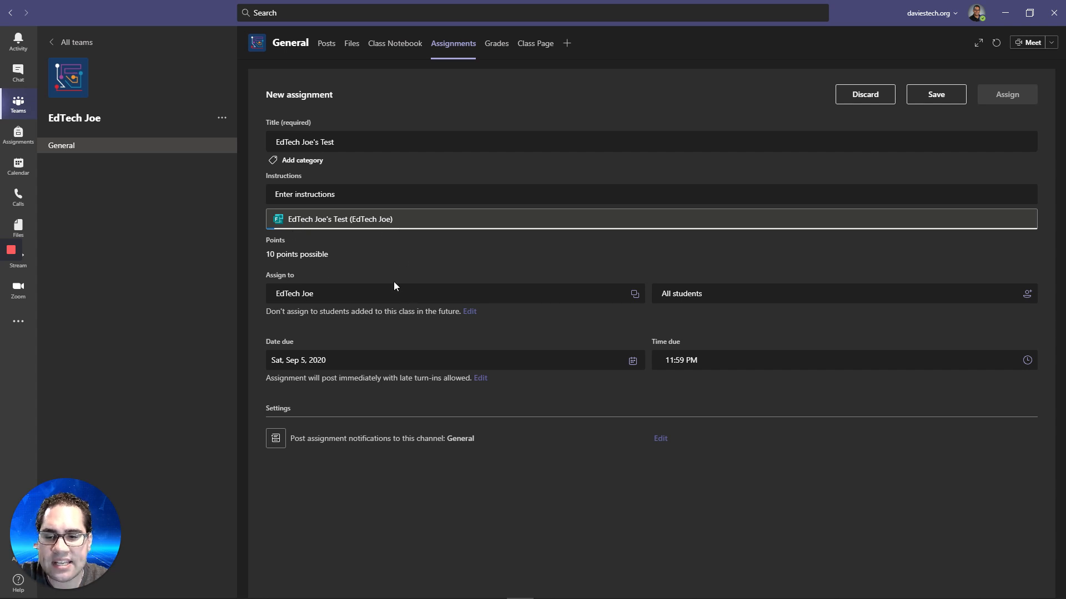
mouse_move(388, 284)
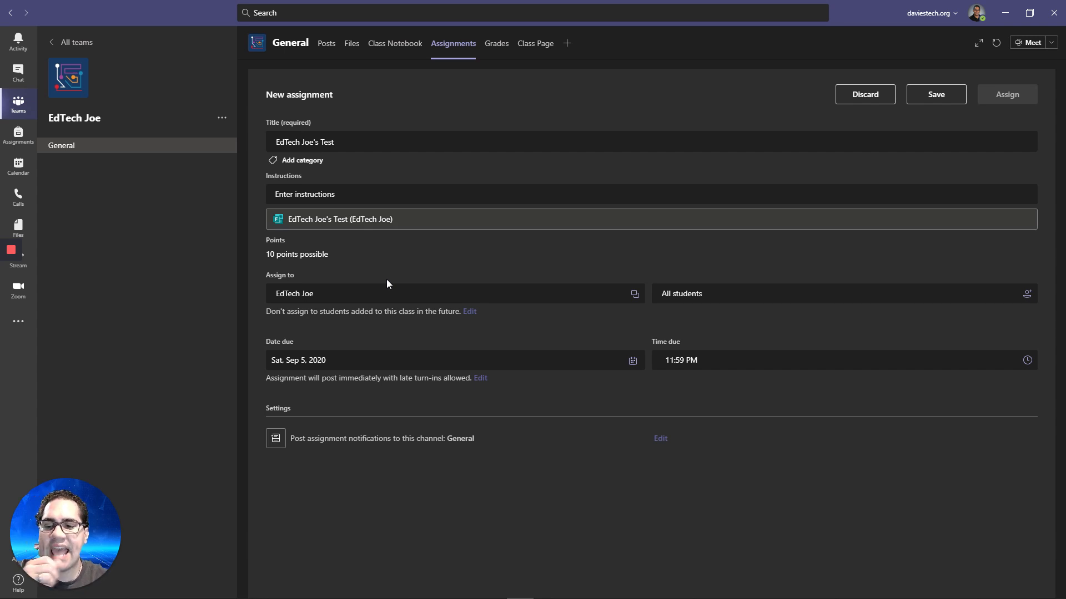
Step: Let the New assignment draft auto-save so Assign becomes available, due Sep 5
left_click(936, 93)
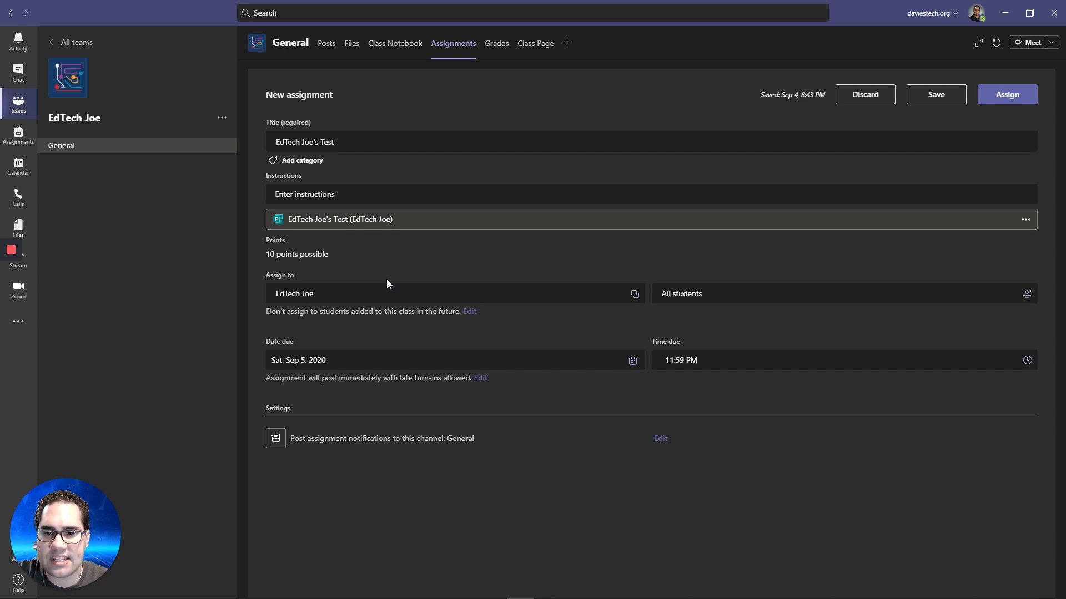
mouse_move(283, 364)
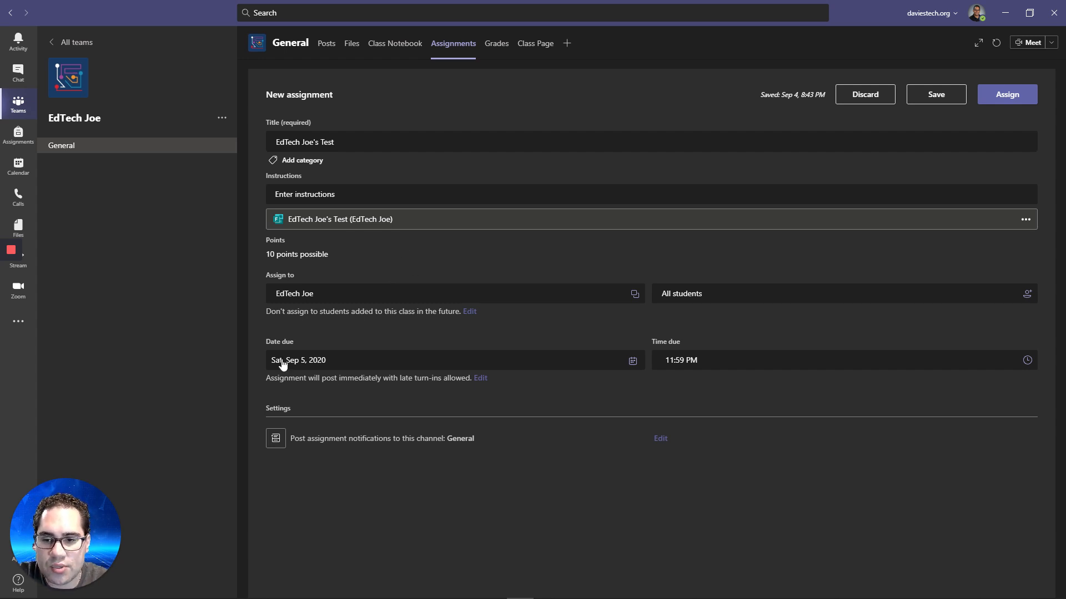
mouse_move(560, 395)
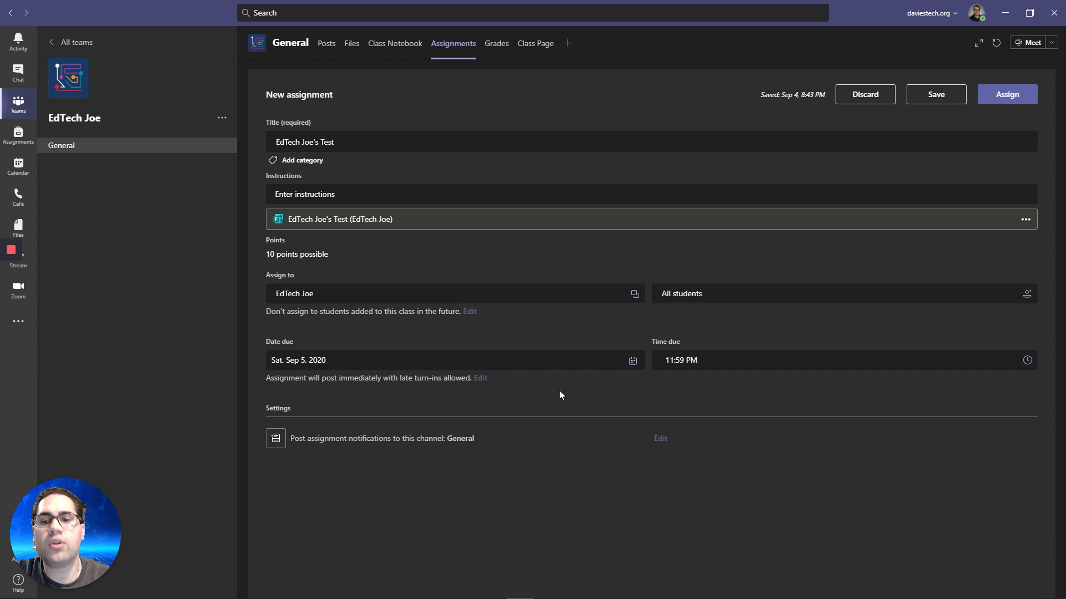
mouse_move(517, 395)
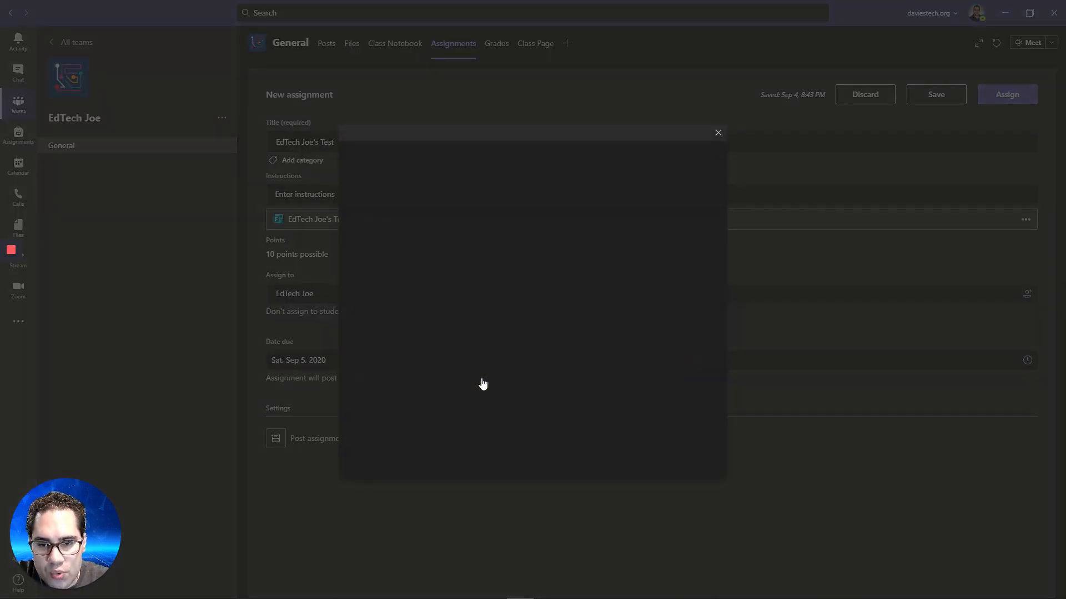
left_click(717, 132)
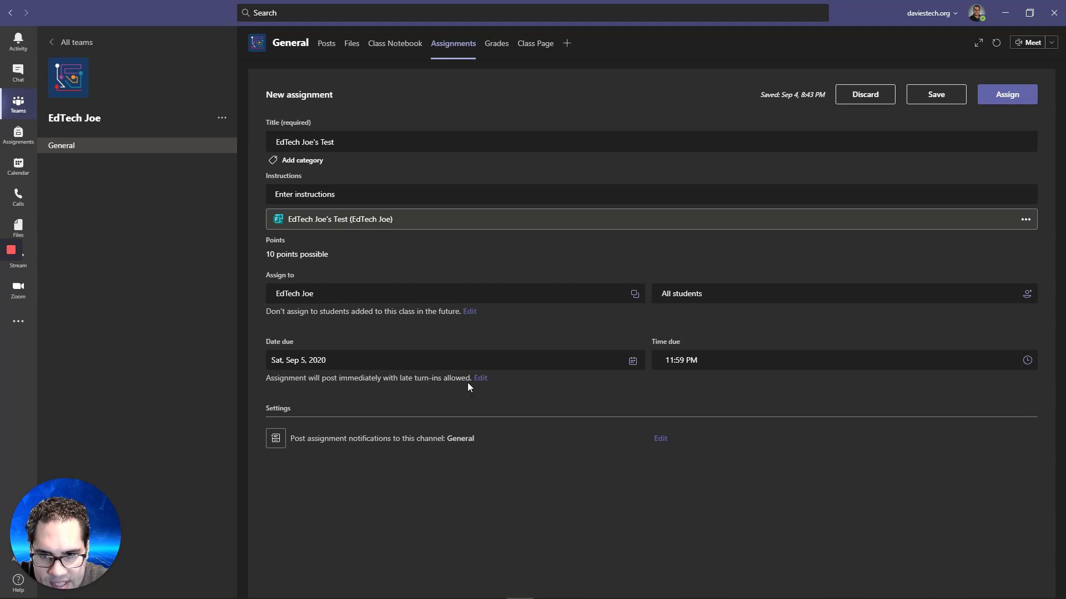
mouse_move(303, 303)
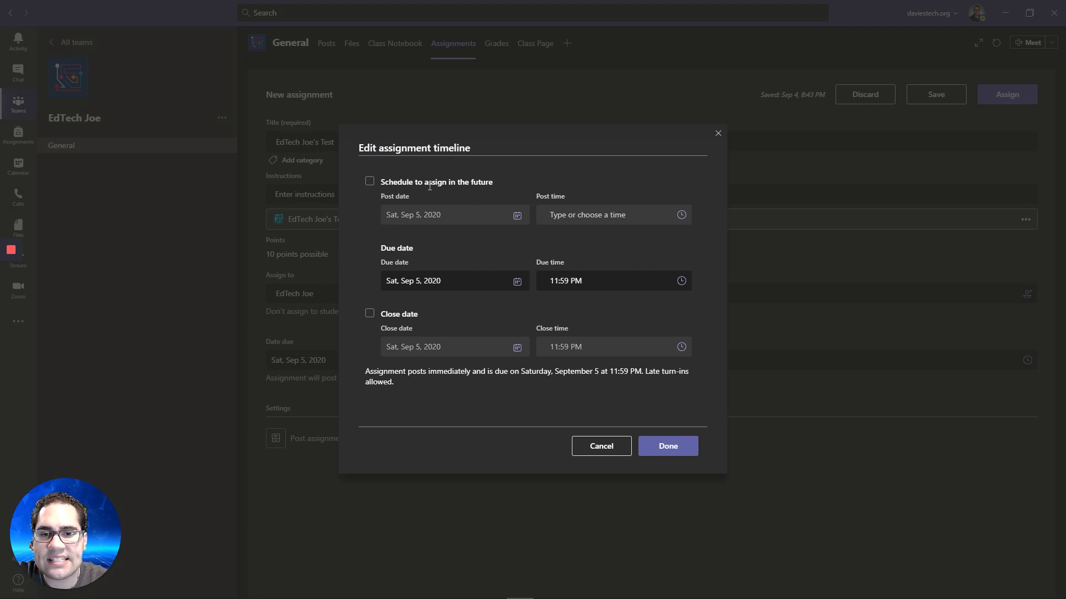
mouse_move(446, 211)
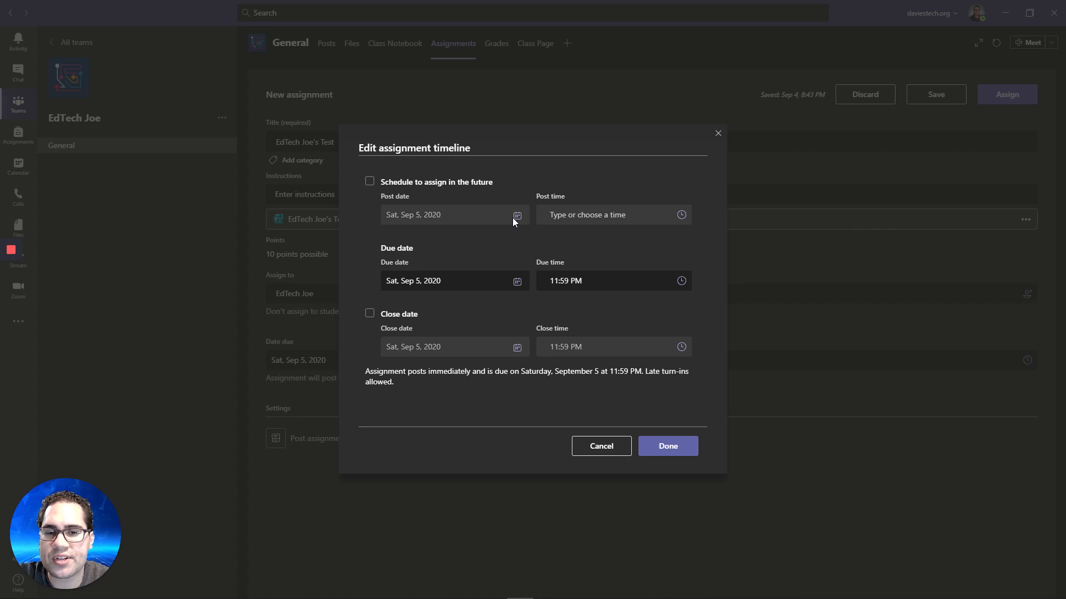
mouse_move(301, 198)
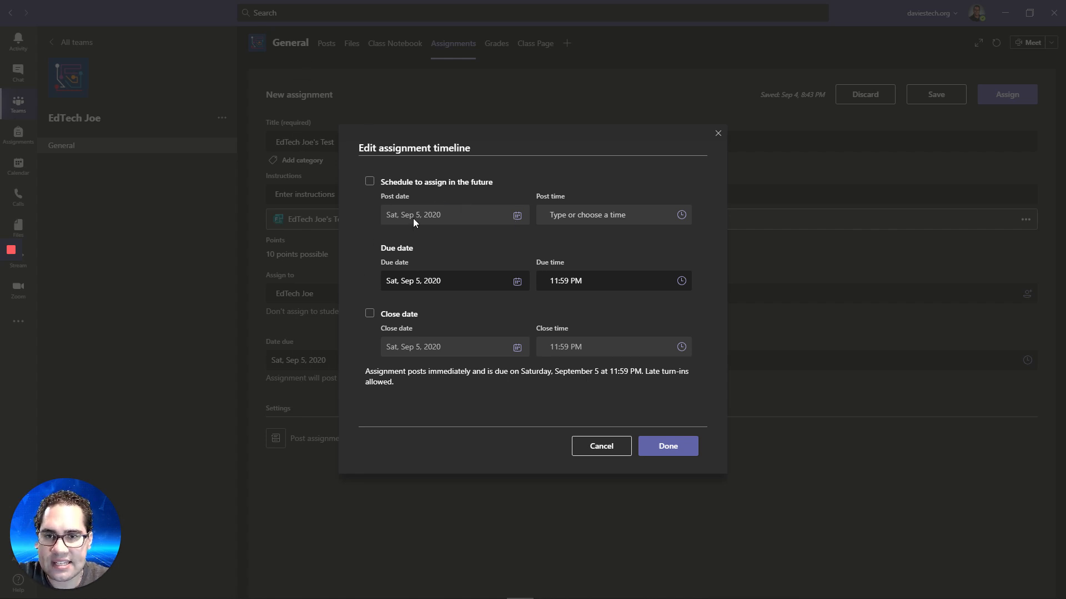
mouse_move(405, 228)
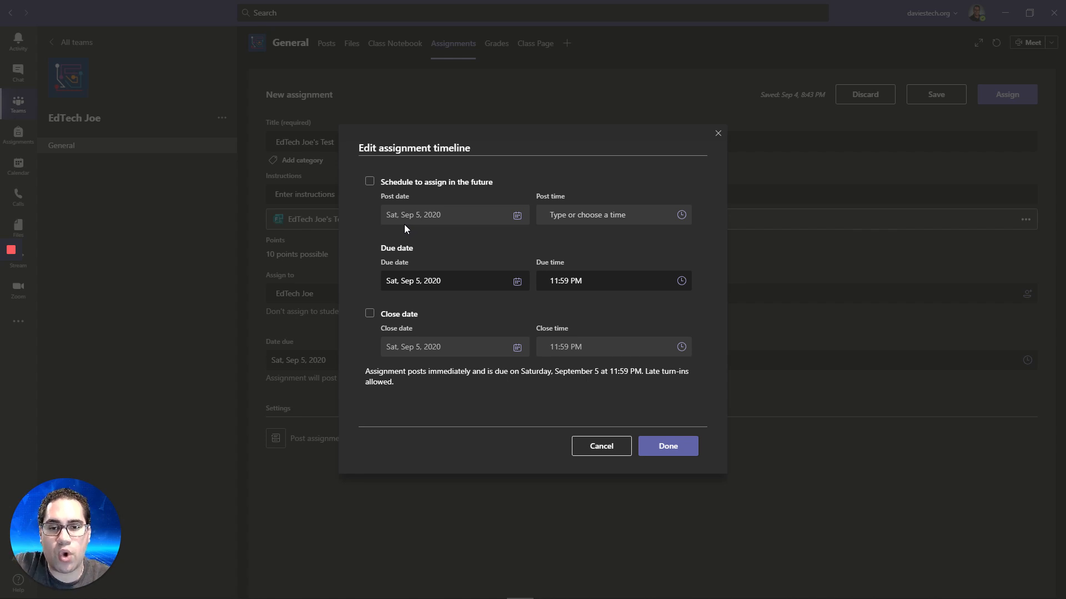
mouse_move(488, 218)
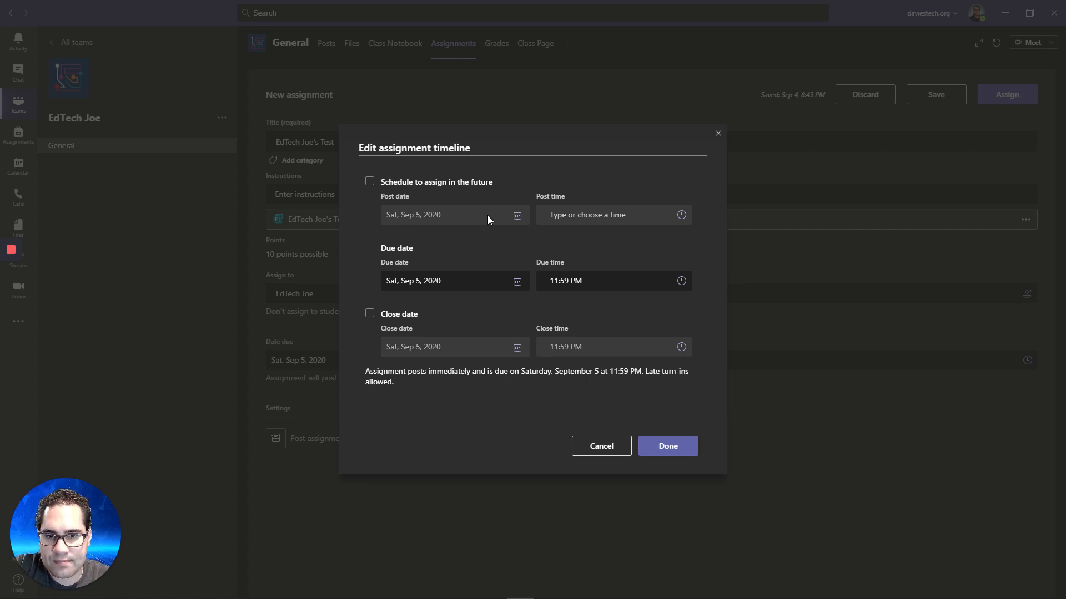
mouse_move(515, 360)
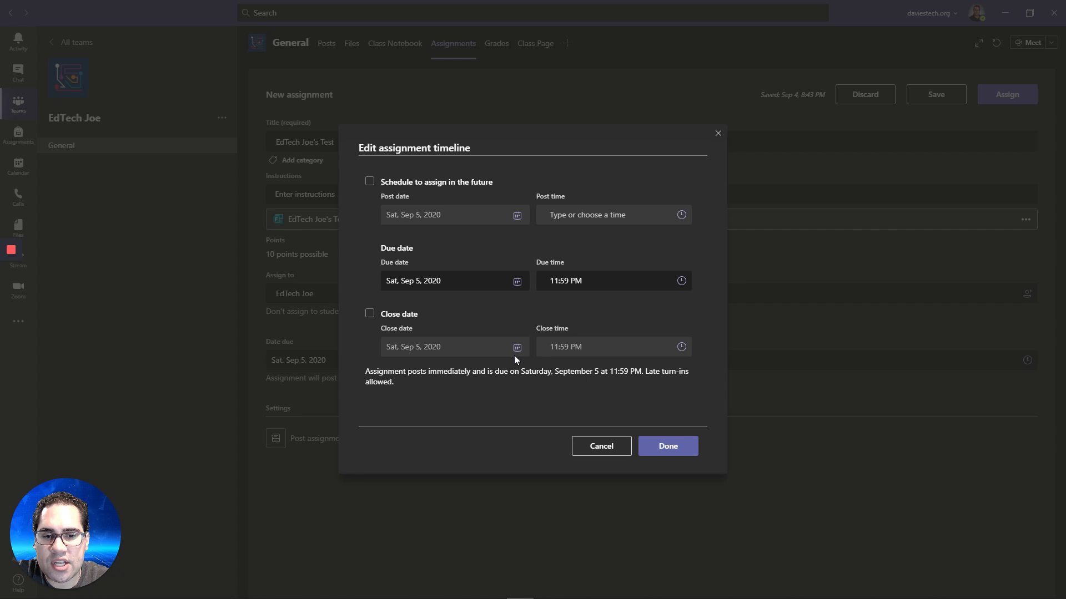
mouse_move(582, 350)
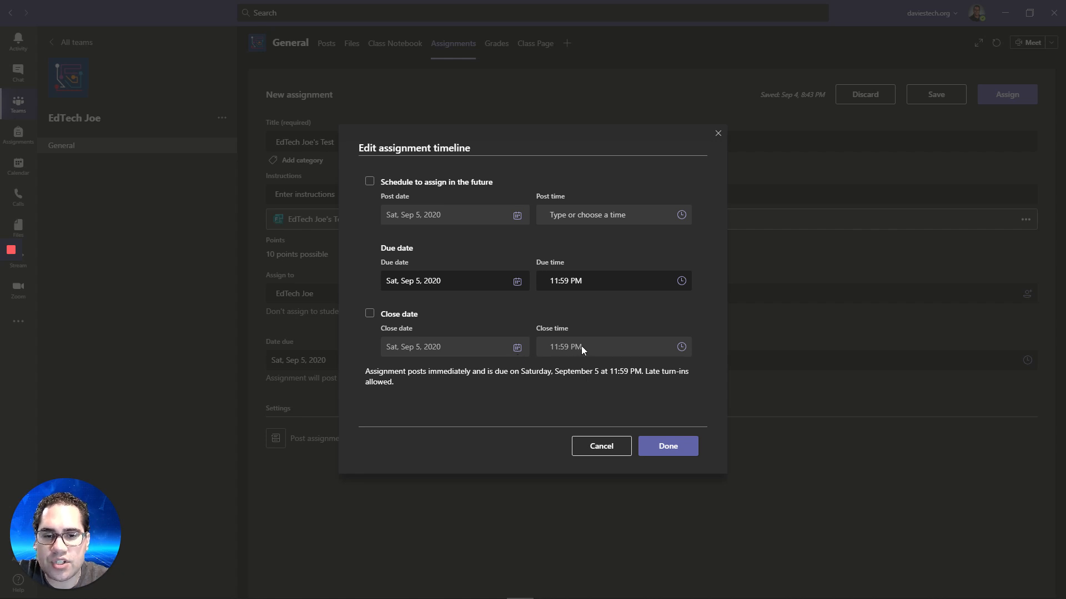
mouse_move(477, 406)
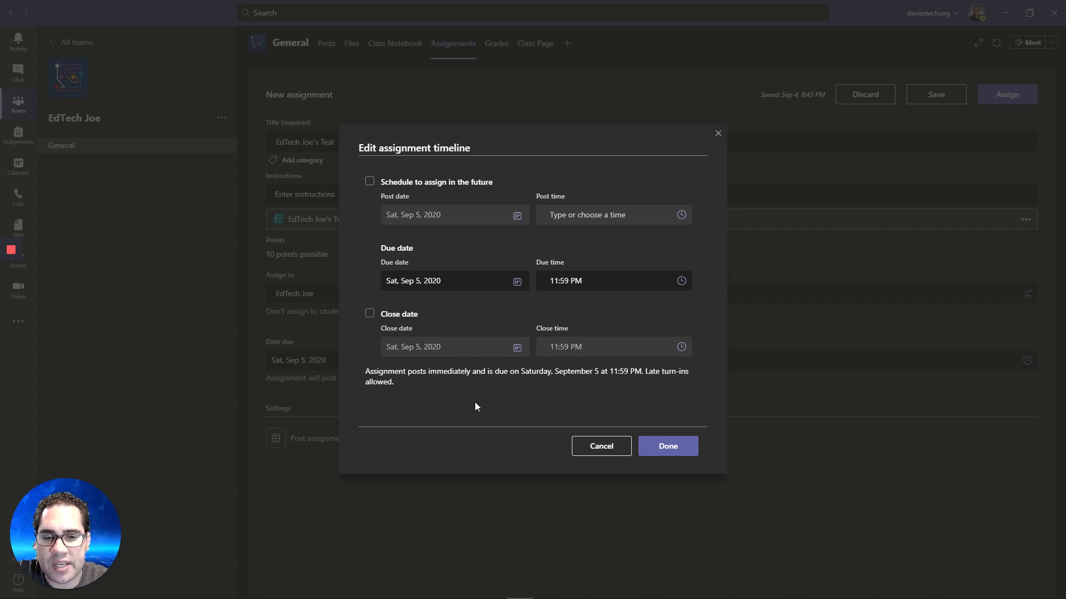
mouse_move(386, 366)
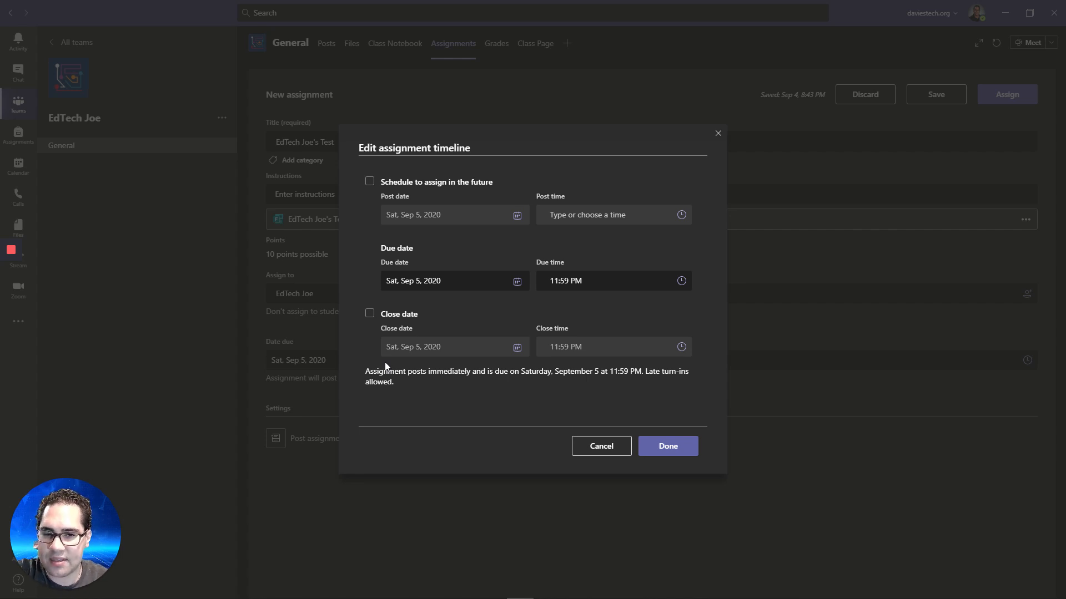
mouse_move(419, 391)
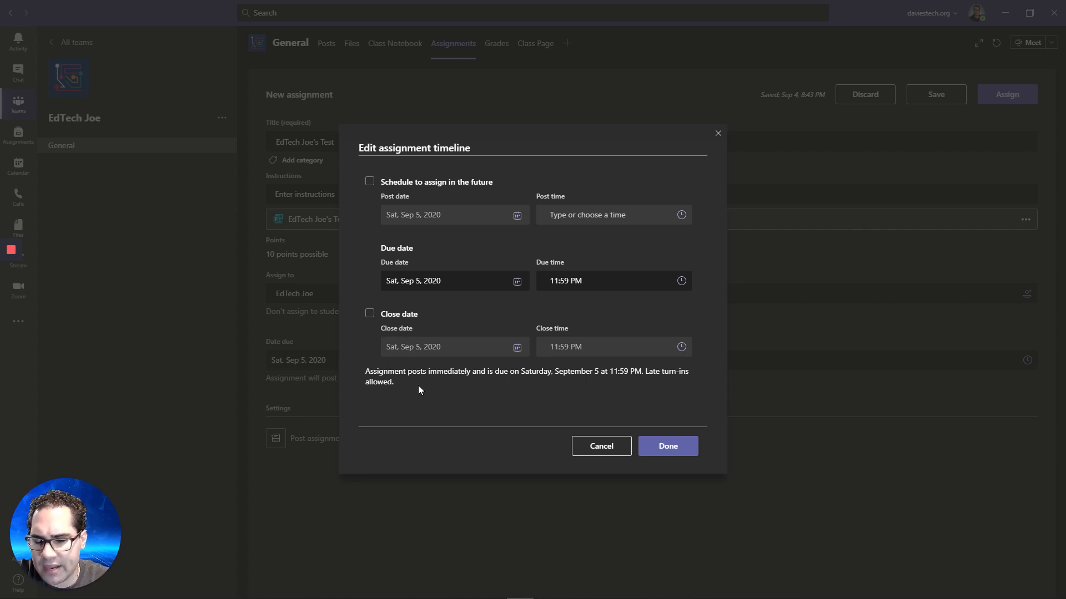
mouse_move(449, 392)
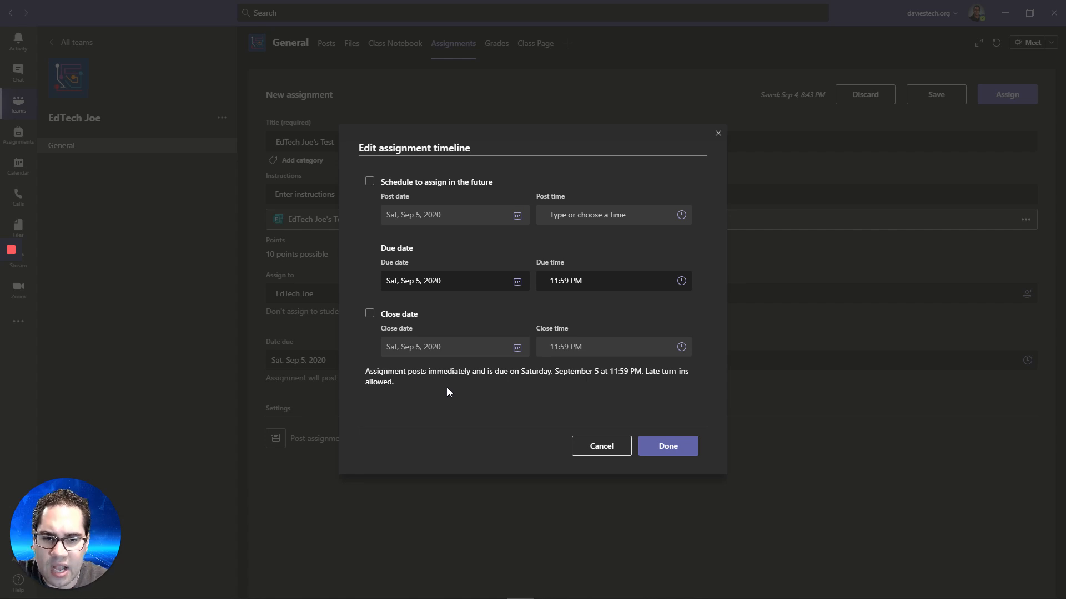
mouse_move(654, 415)
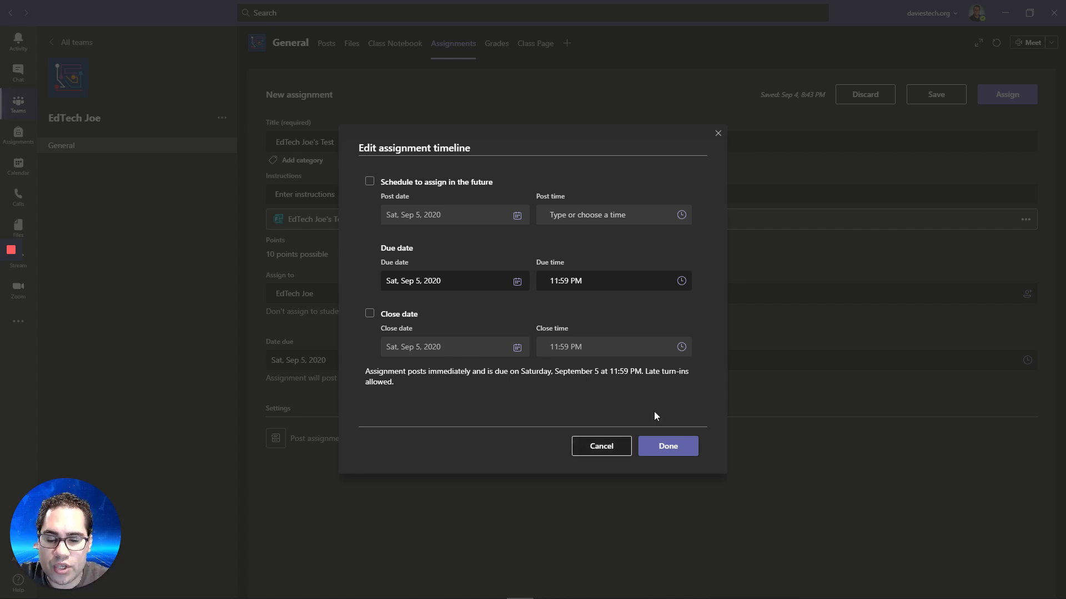
Step: Review the assignment timeline dates of Sat, Sep 5, 2020 and close it unchanged
left_click(667, 446)
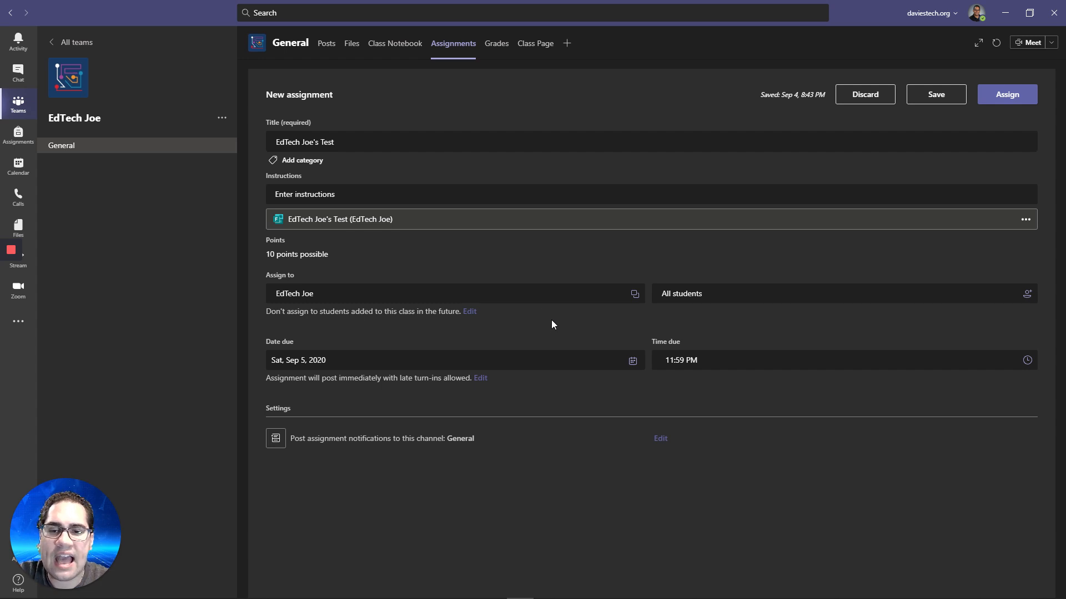
mouse_move(309, 293)
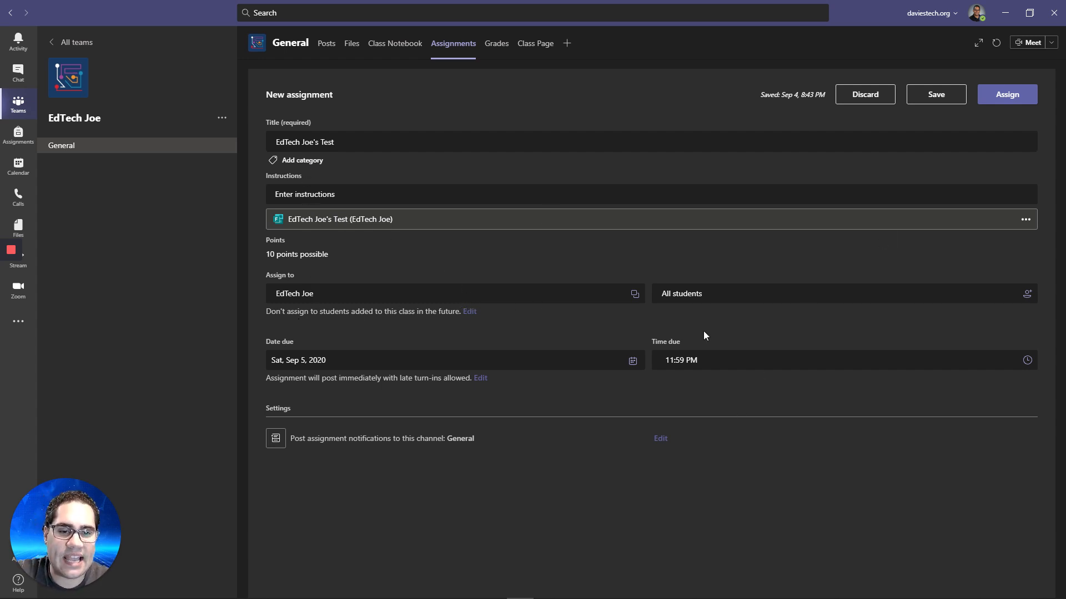
Step: Confirm all students and the Sat, Sep 5 11:59 PM due date, then assign EdTech Joe's Test
left_click(844, 293)
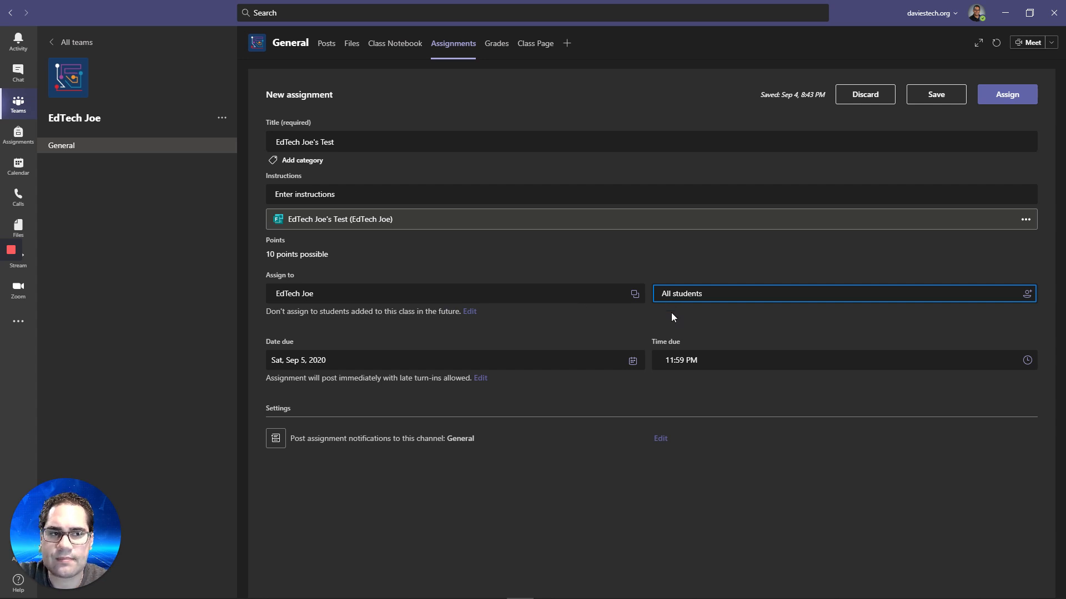
left_click(1006, 93)
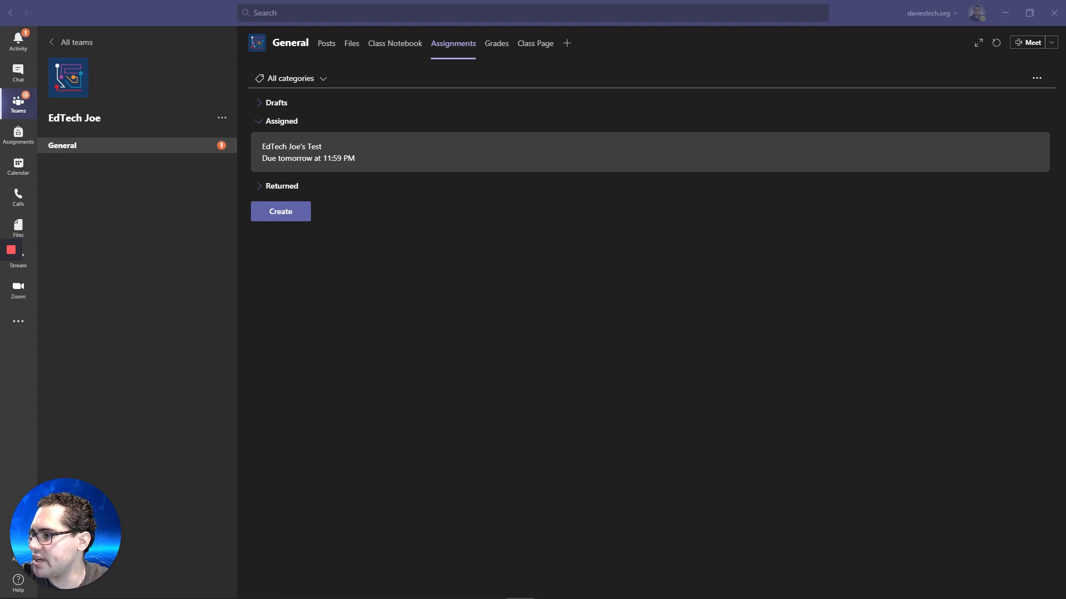
Step: Hide the teacher's Teams window and switch to the student's Edge browser session
left_click(1006, 11)
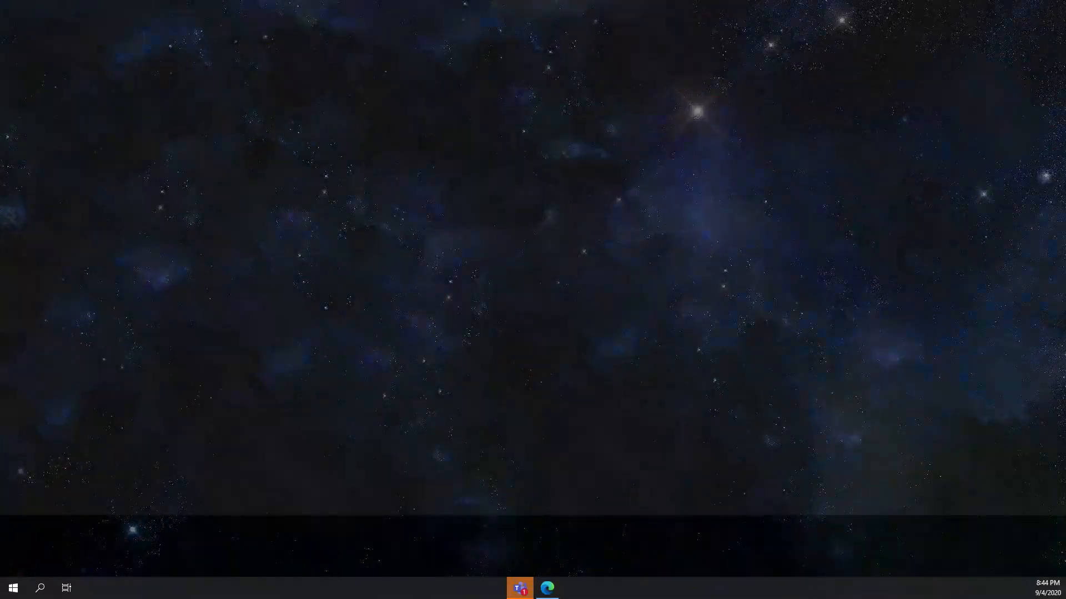
left_click(519, 589)
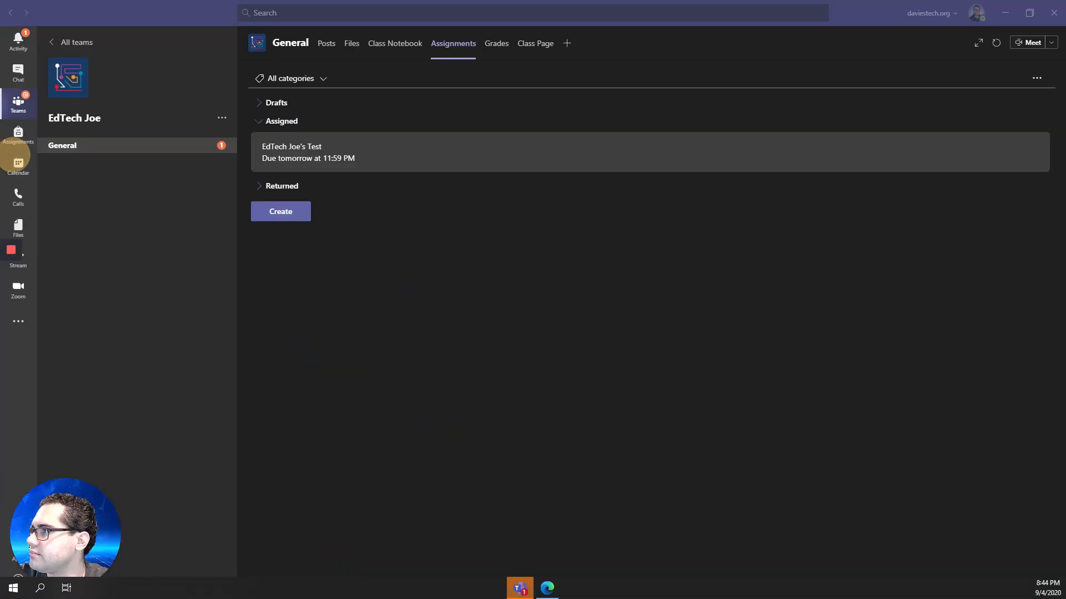
left_click(546, 588)
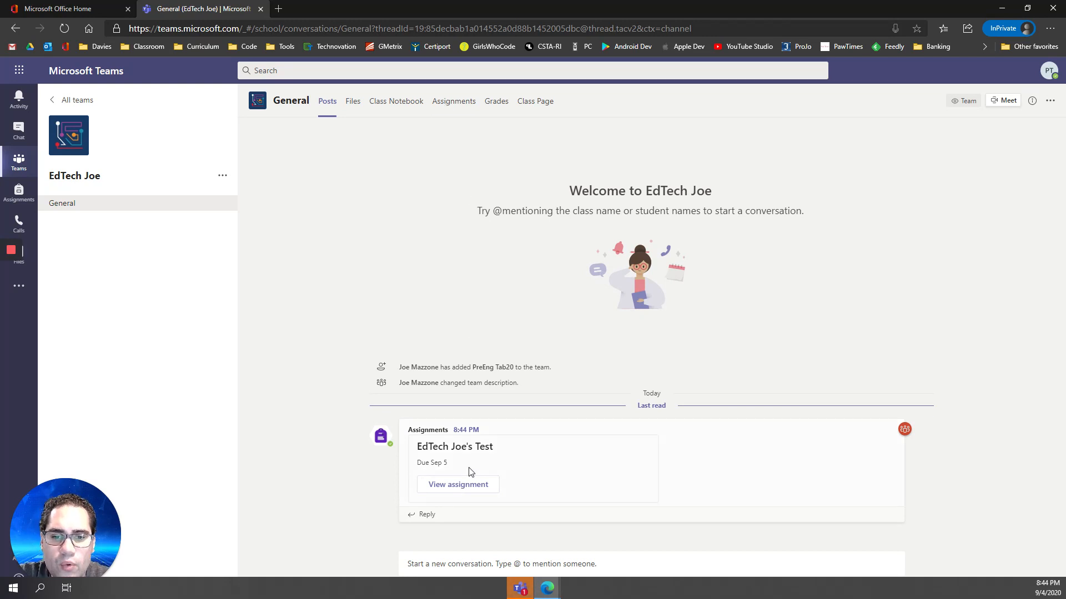
Step: From the General channel's Assignments tab, bring up EdTech Joe's Test details as the student
left_click(453, 101)
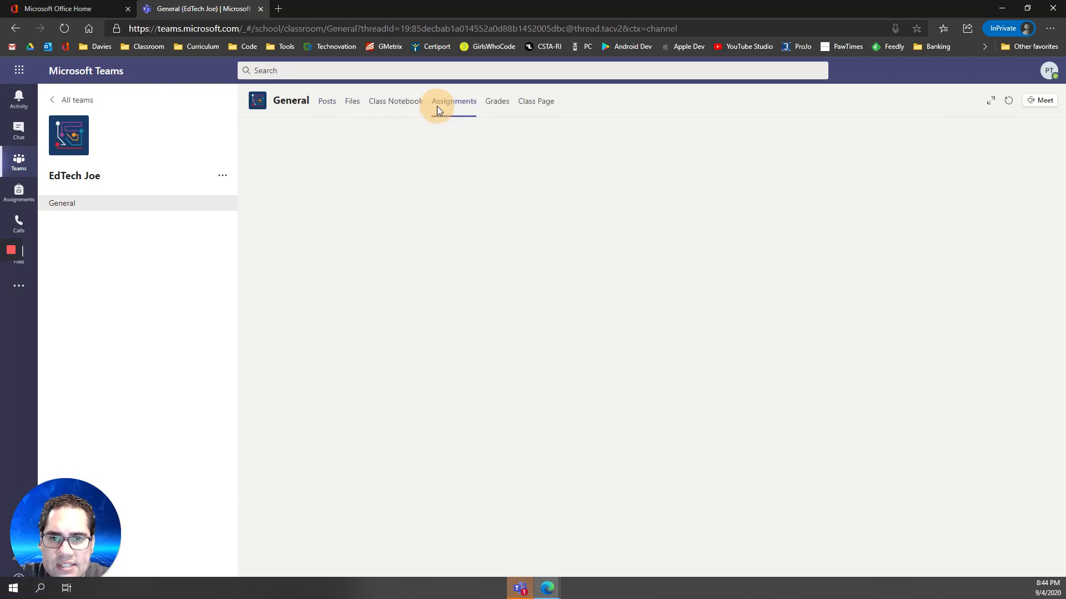
left_click(453, 101)
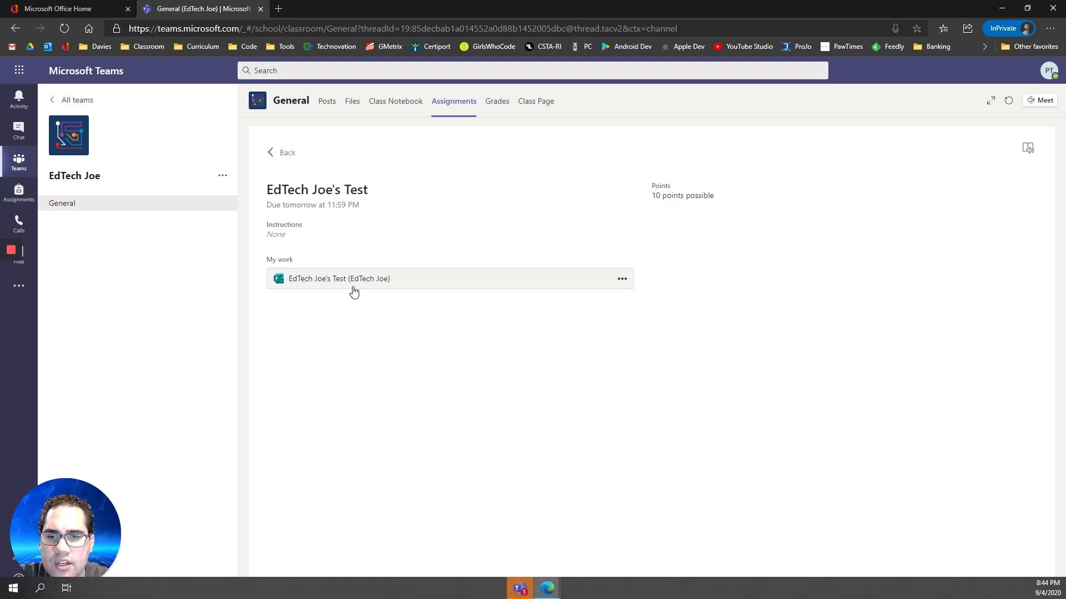
mouse_move(296, 282)
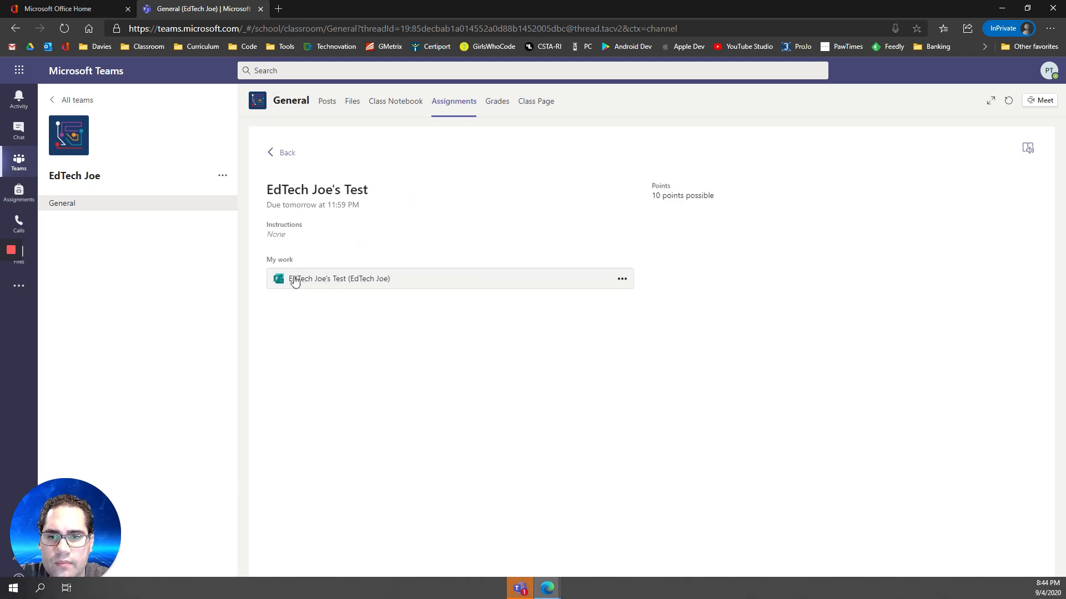
Step: Start the attached Forms quiz and answer the last-name question with 'Mazzone'
left_click(337, 278)
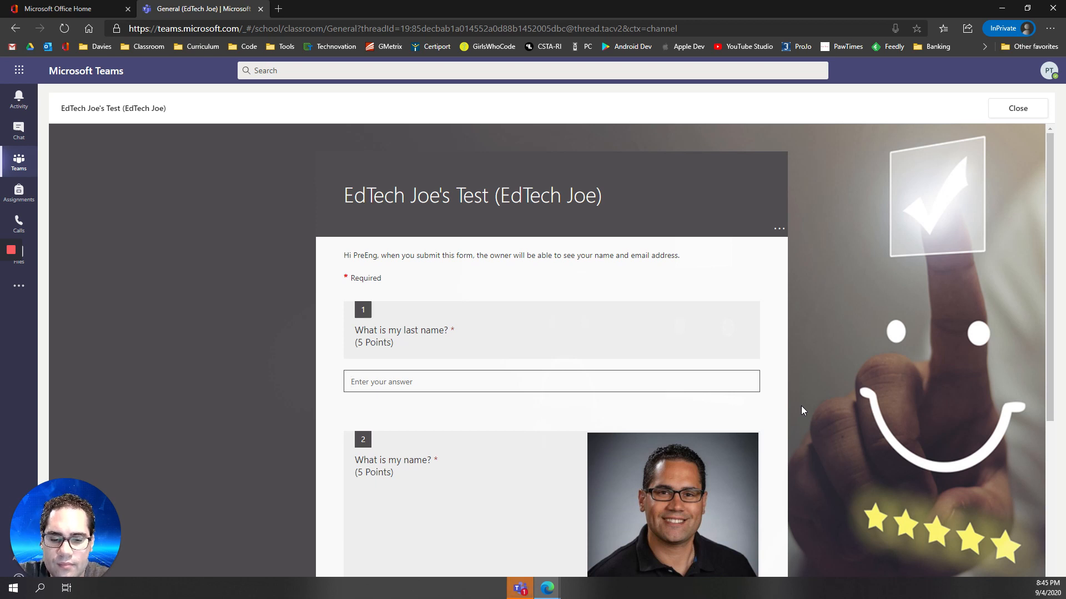
type("Mazzone")
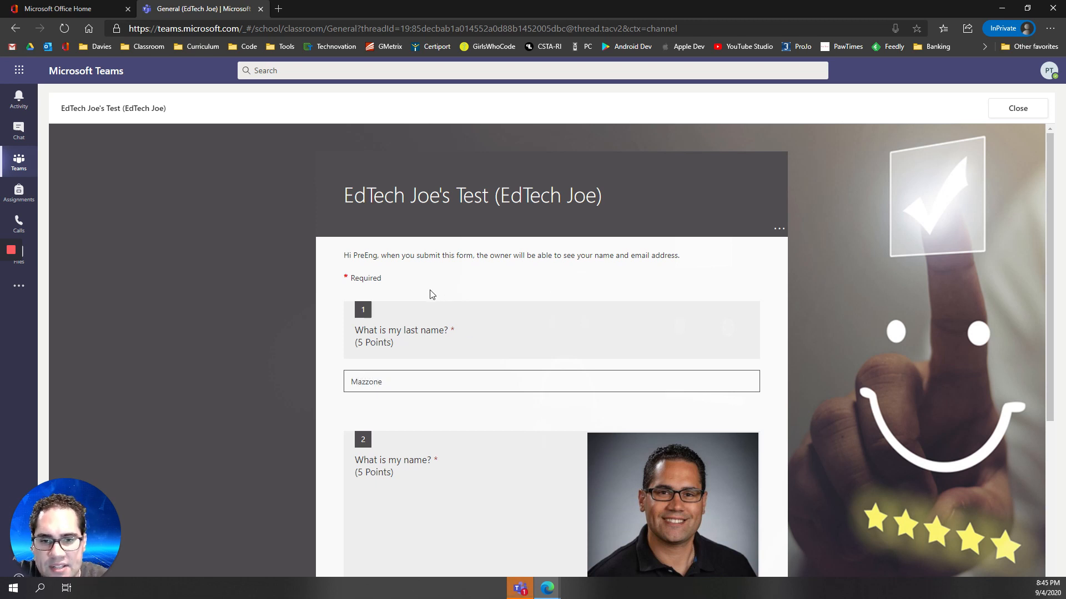
mouse_move(402, 522)
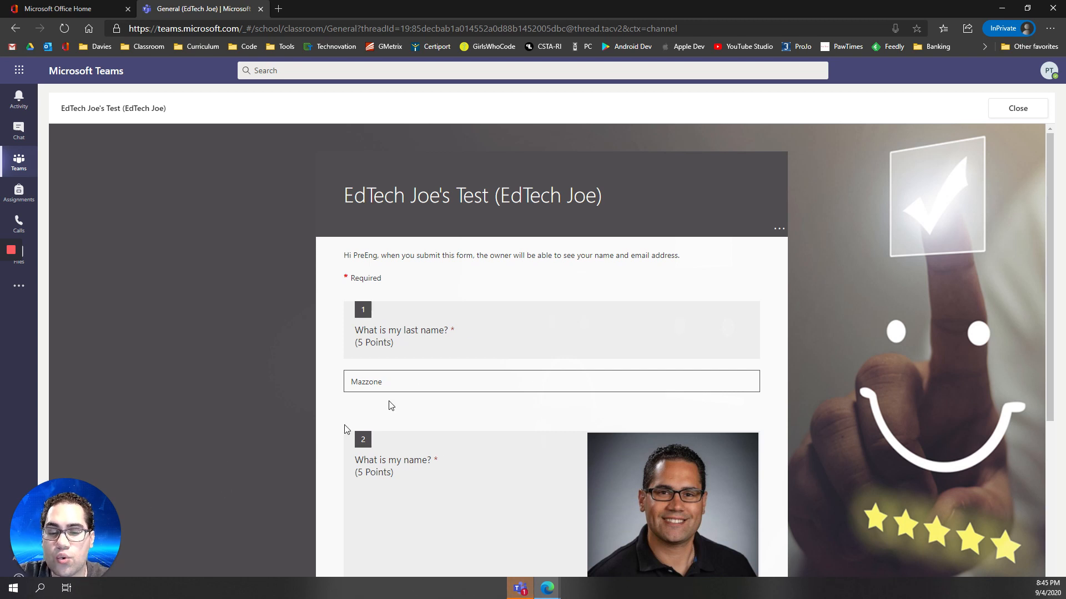
scroll("down", 3)
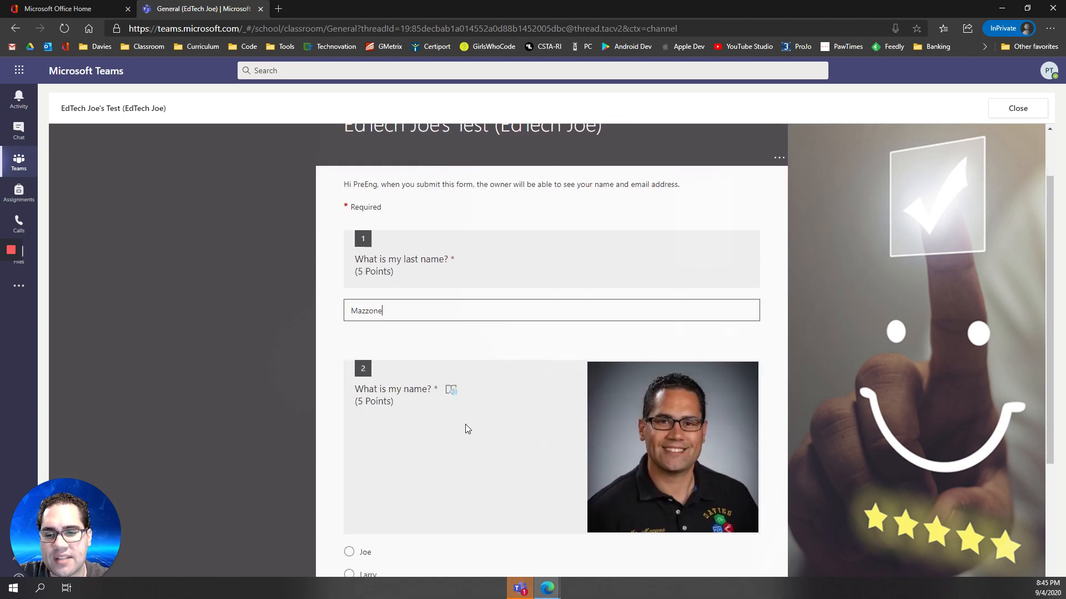
mouse_move(469, 480)
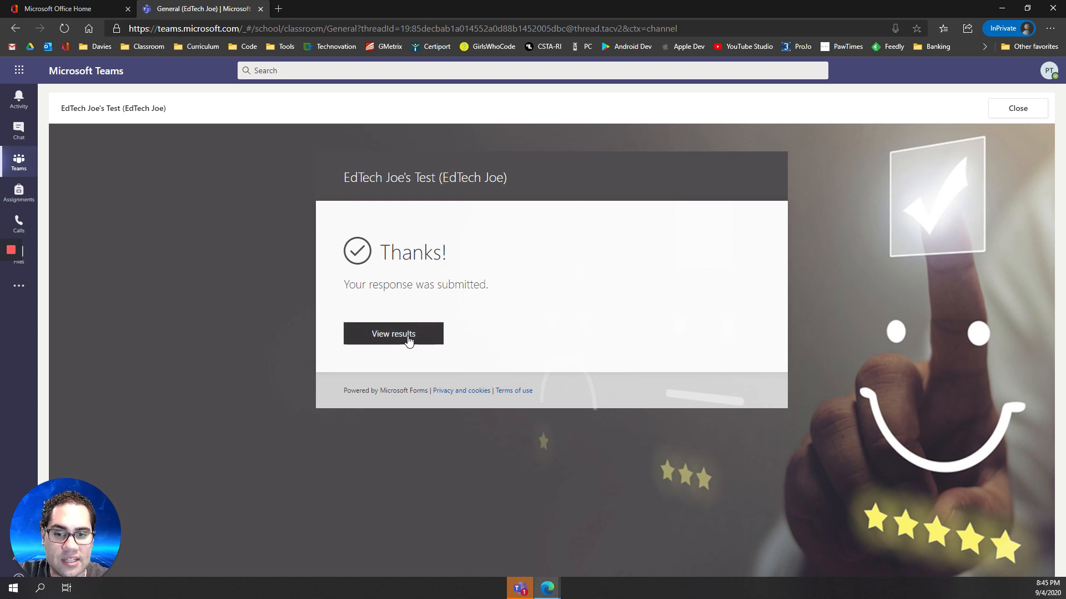
Step: View the submitted quiz's results and scroll through the graded answers scoring 5/10
left_click(393, 333)
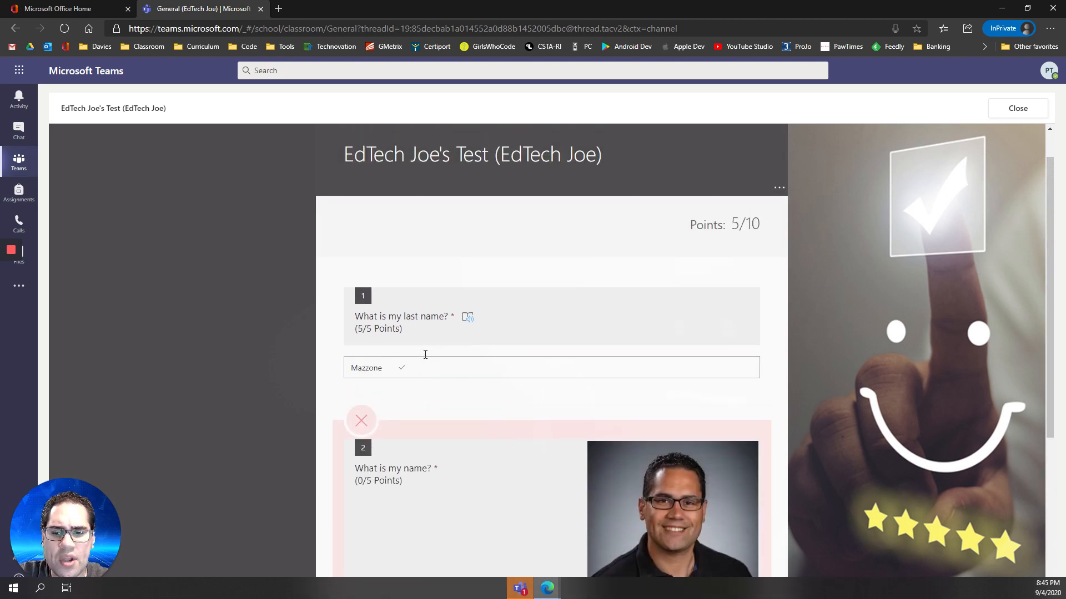
mouse_move(412, 375)
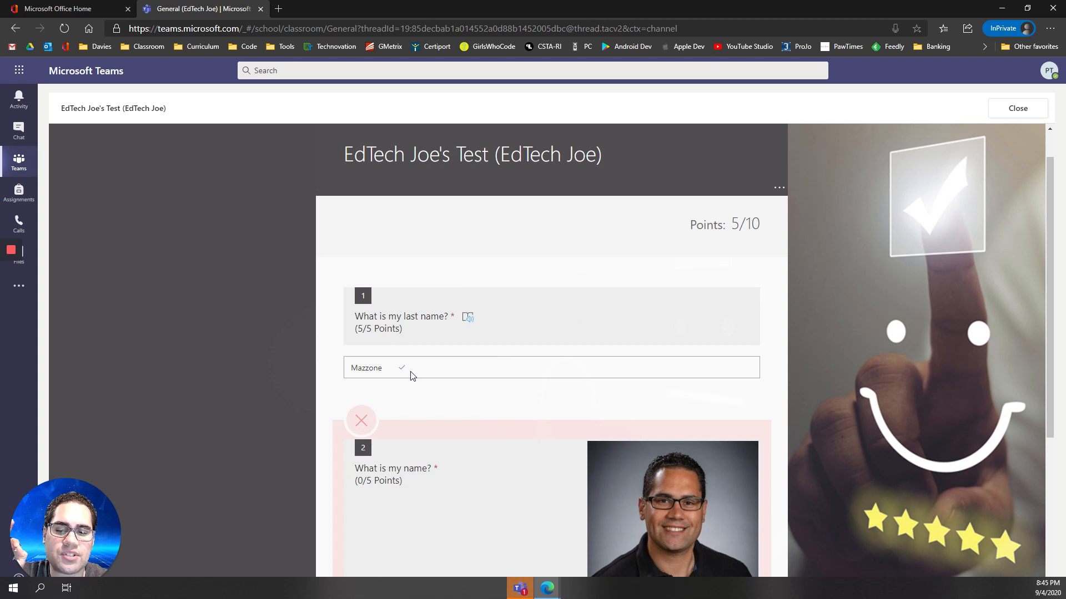
mouse_move(380, 462)
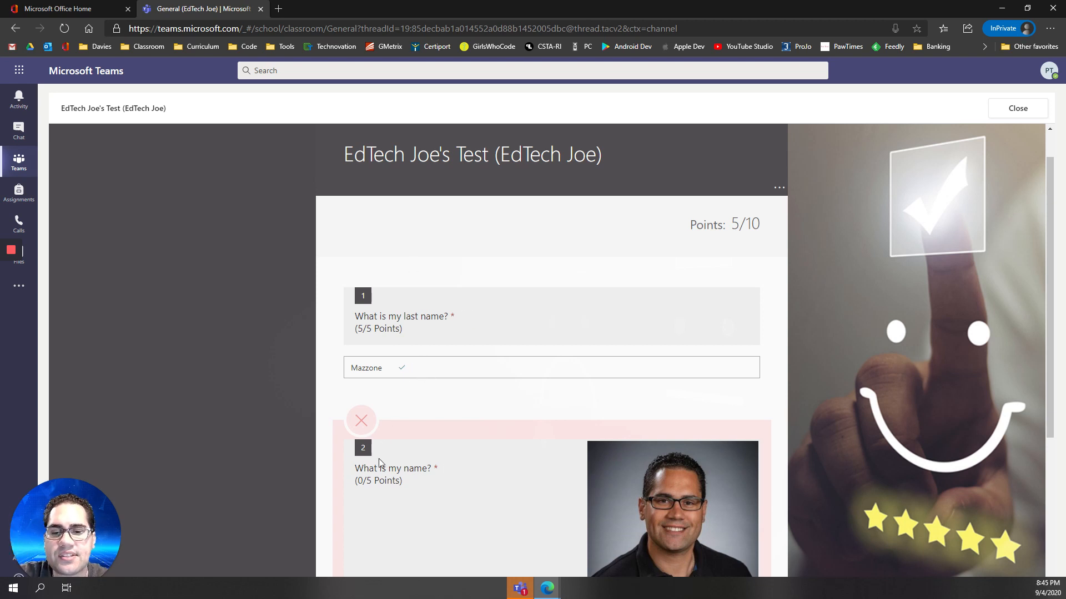
scroll("down", 3)
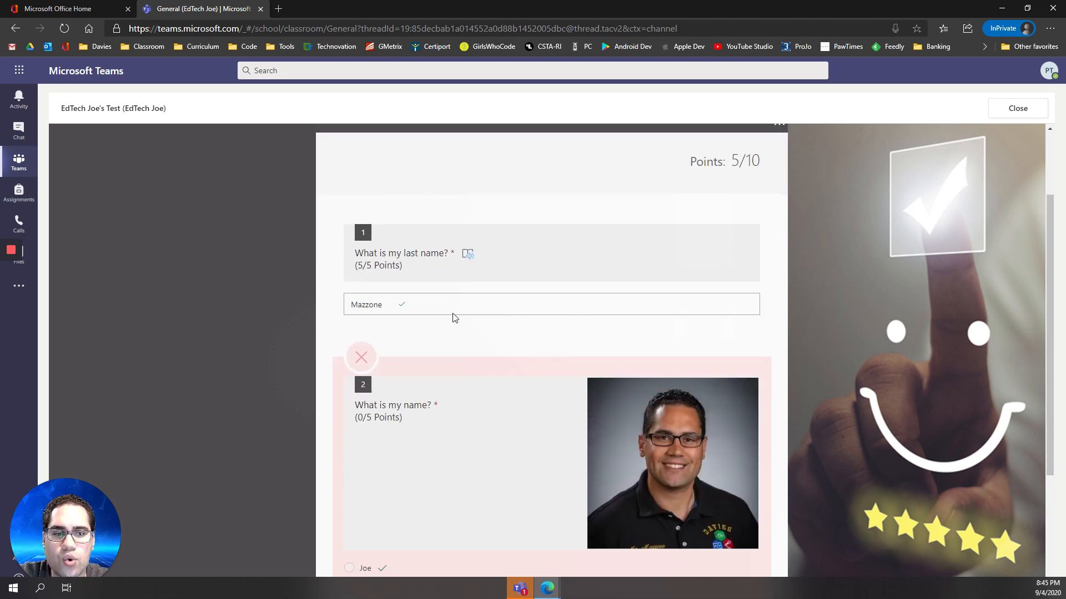
scroll("down", 3)
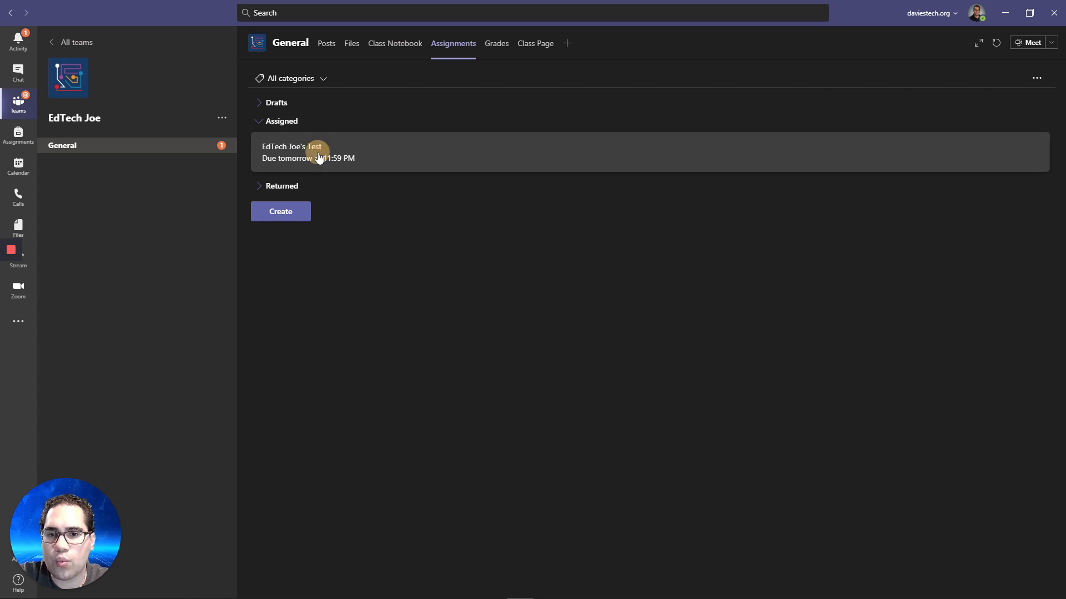
Step: Select EdTech Joe's Test under Assigned to see its one turned-in submission at 5 of 10
left_click(308, 152)
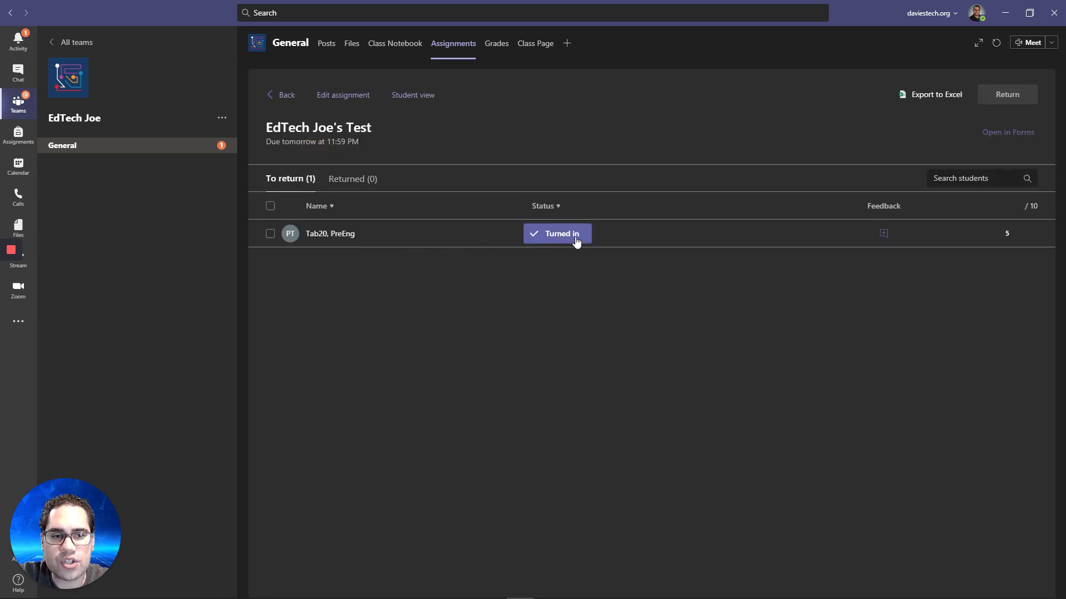
mouse_move(340, 354)
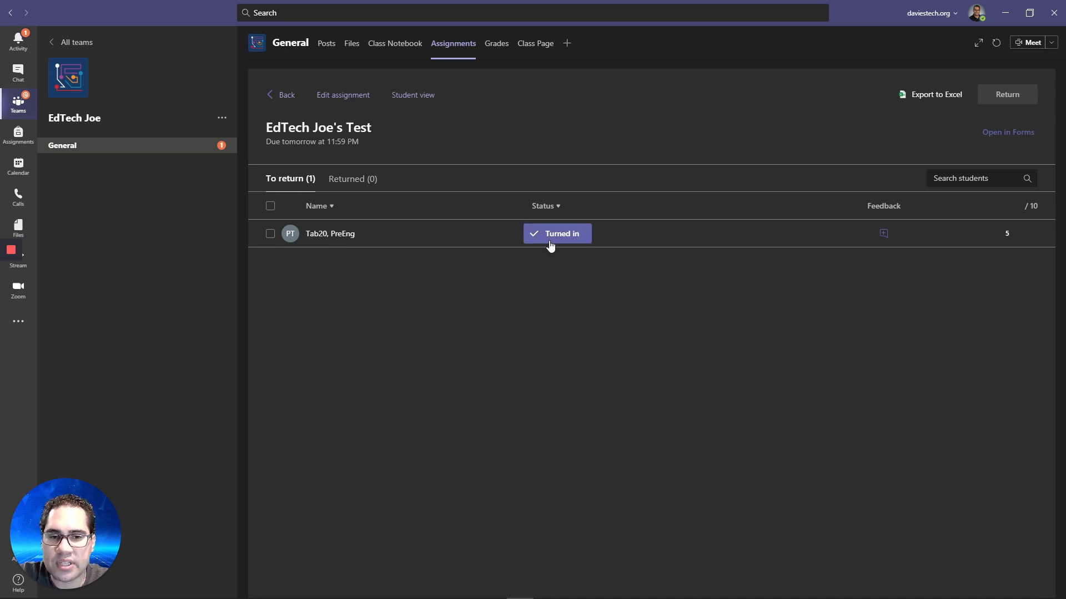
mouse_move(1003, 243)
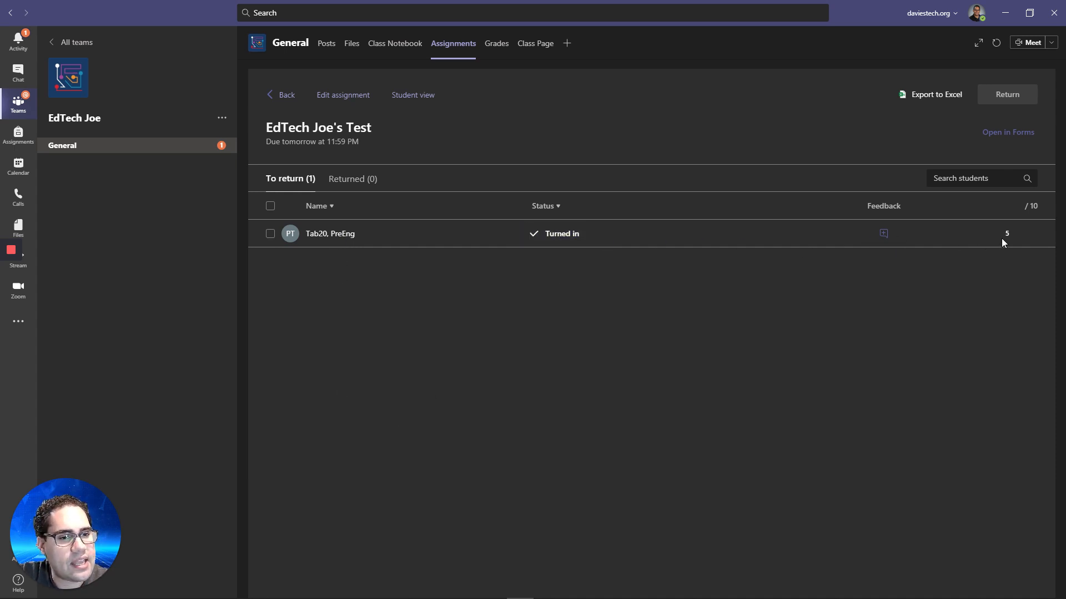
mouse_move(1012, 240)
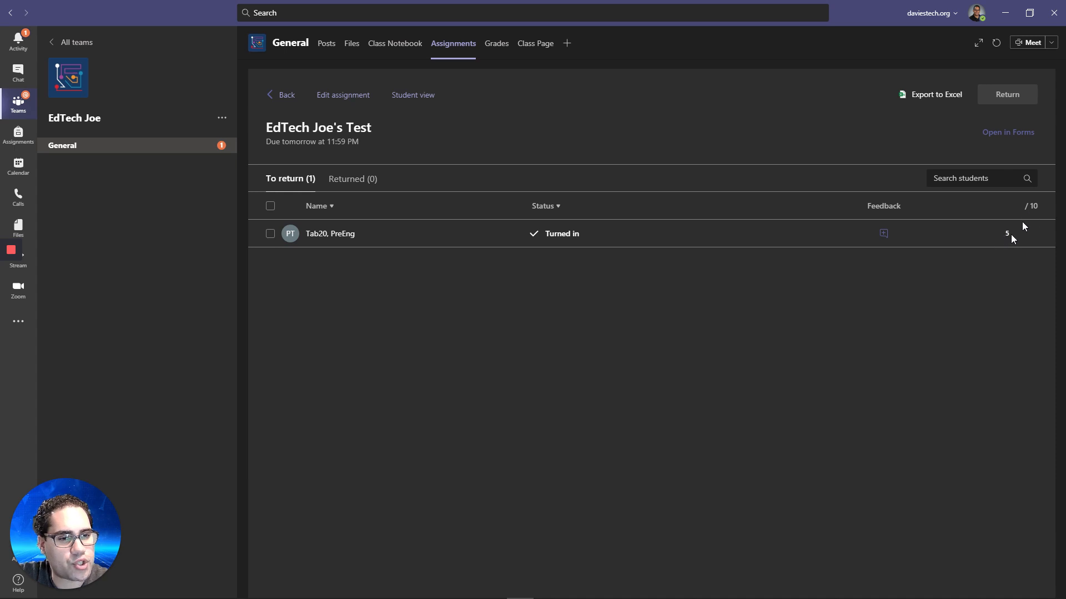
mouse_move(882, 233)
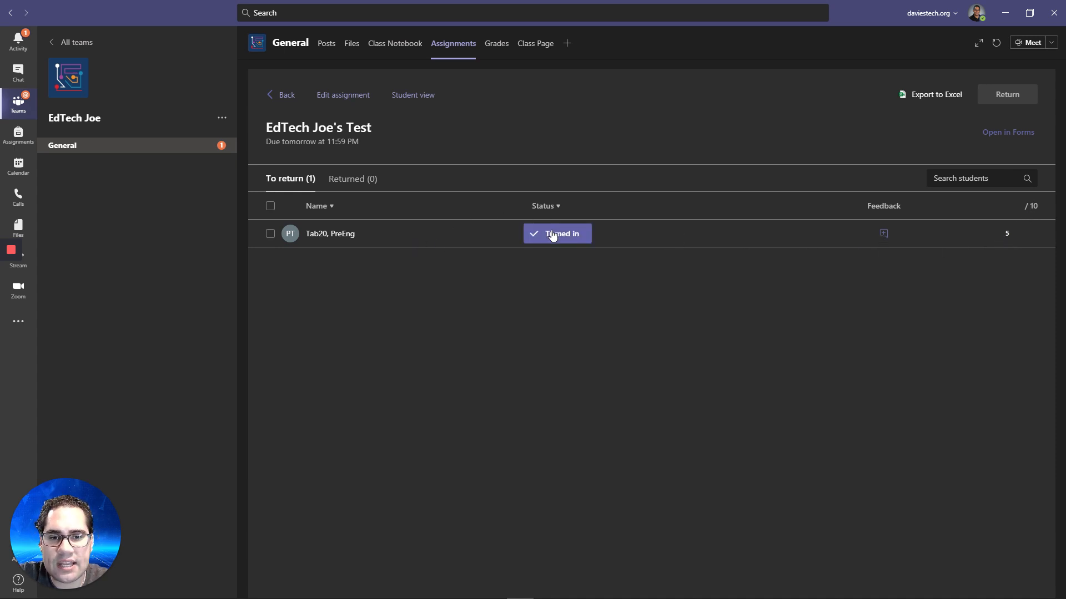
Step: Review the student's turned-in response and raise question 1 to 5 points for a 10/10 total
left_click(558, 233)
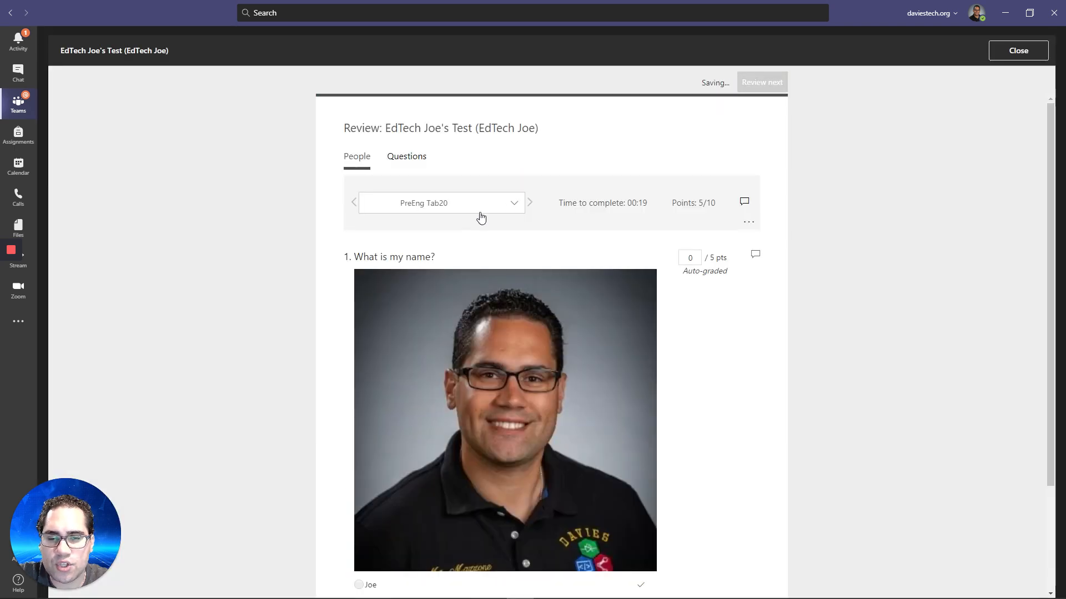
scroll("down", 3)
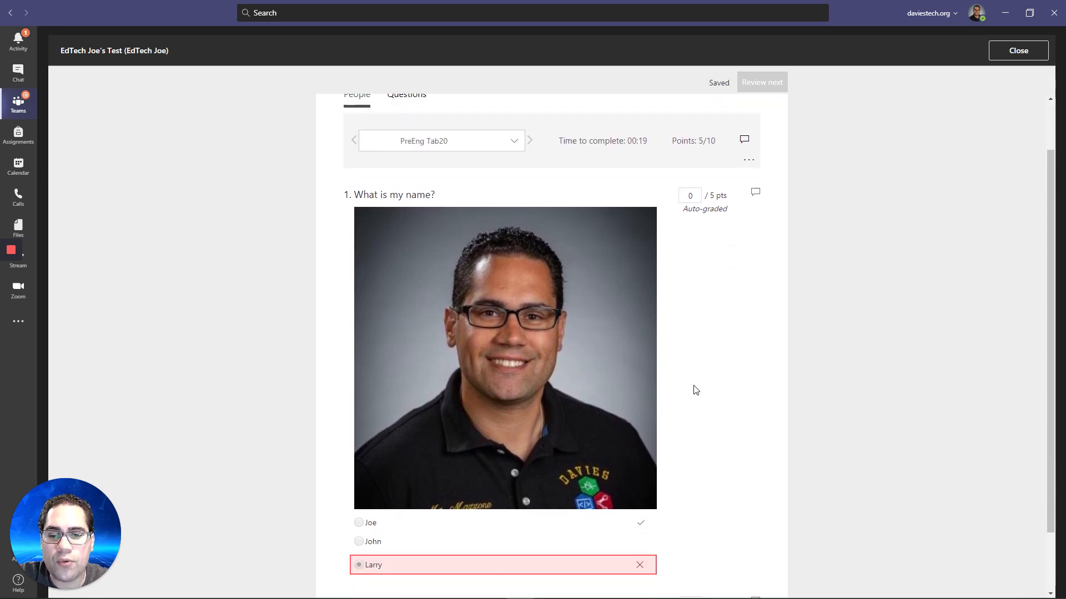
scroll("down", 3)
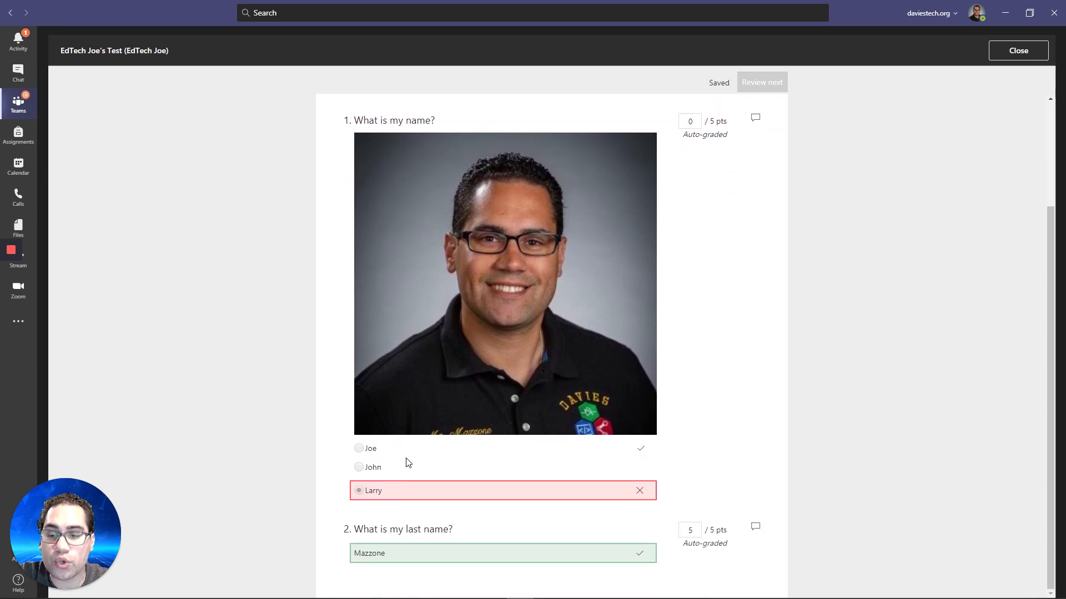
scroll("up", 3)
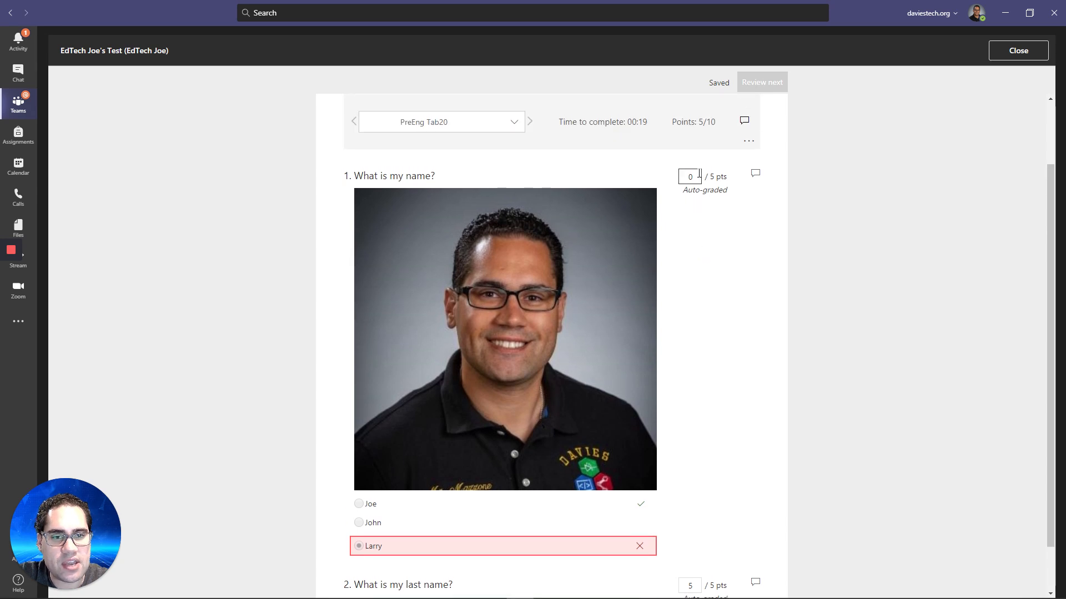
type("5")
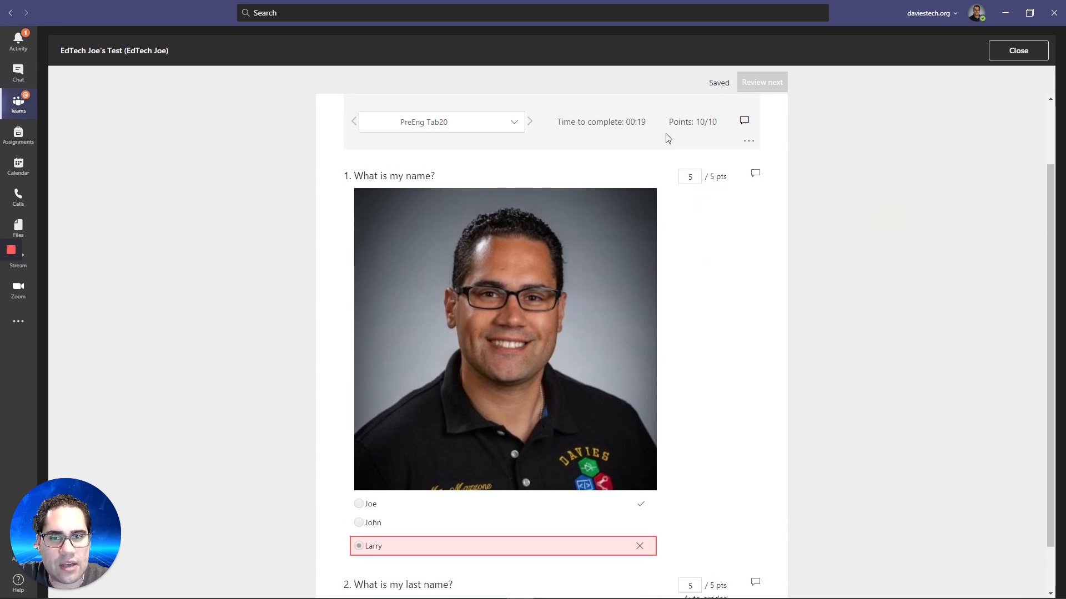
scroll("down", 3)
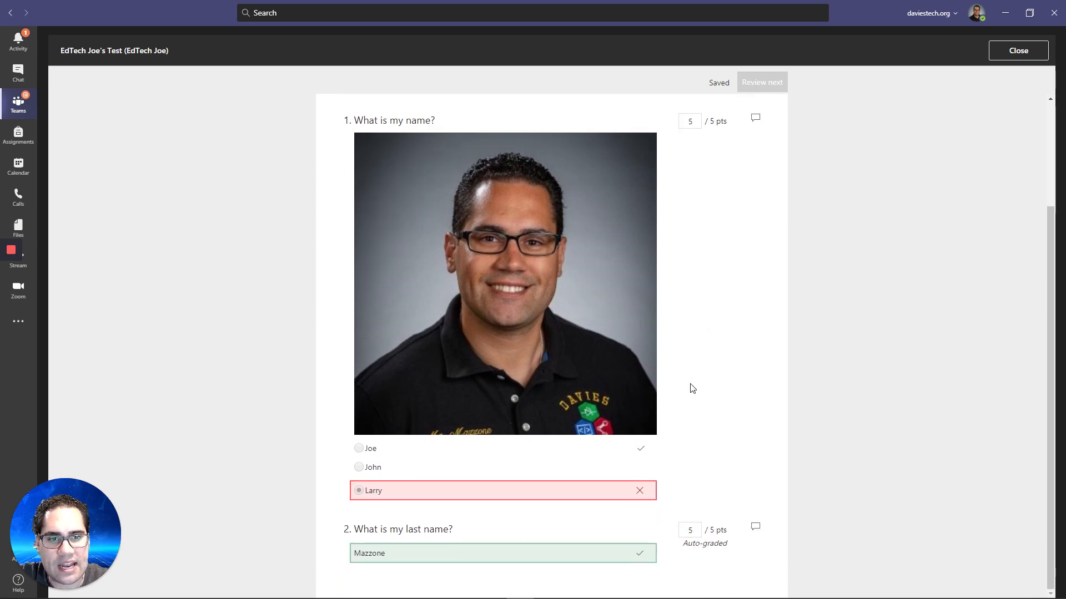